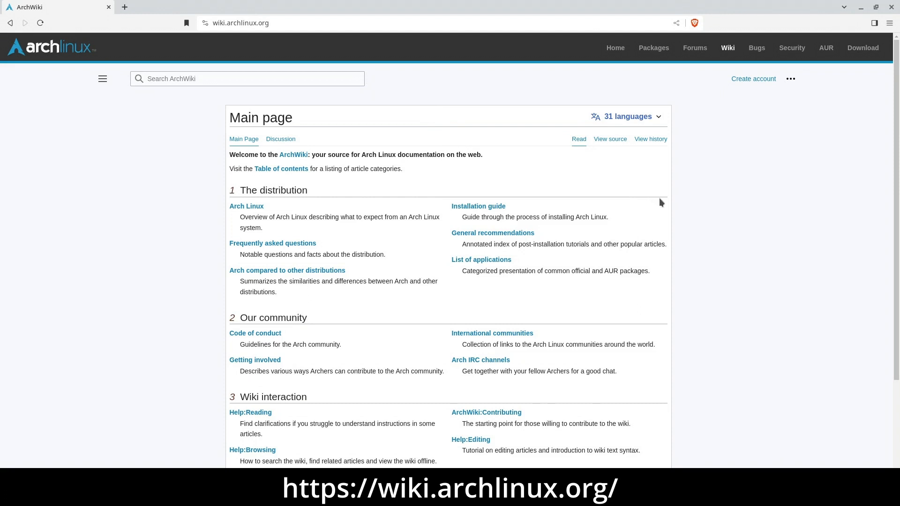
Search ArchWiki for 'gaming' and scroll through the Gaming article.
scroll("down", 3)
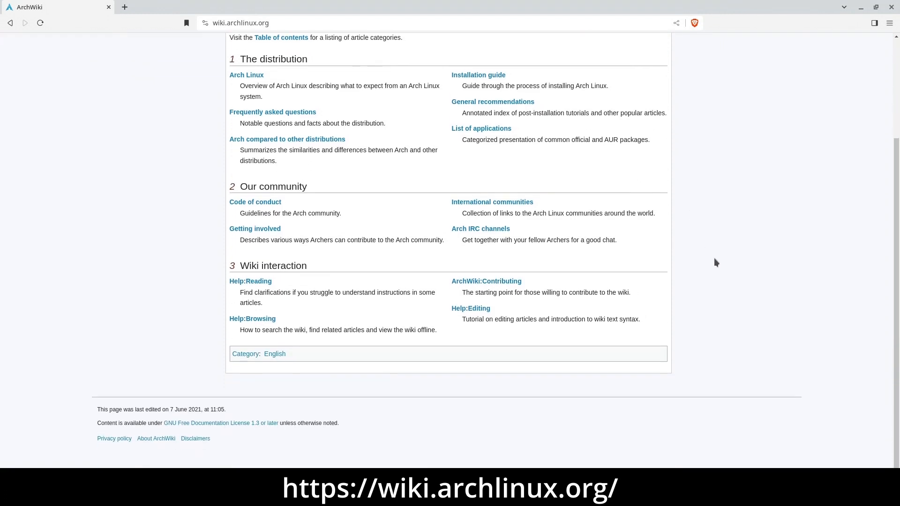
scroll("up", 3)
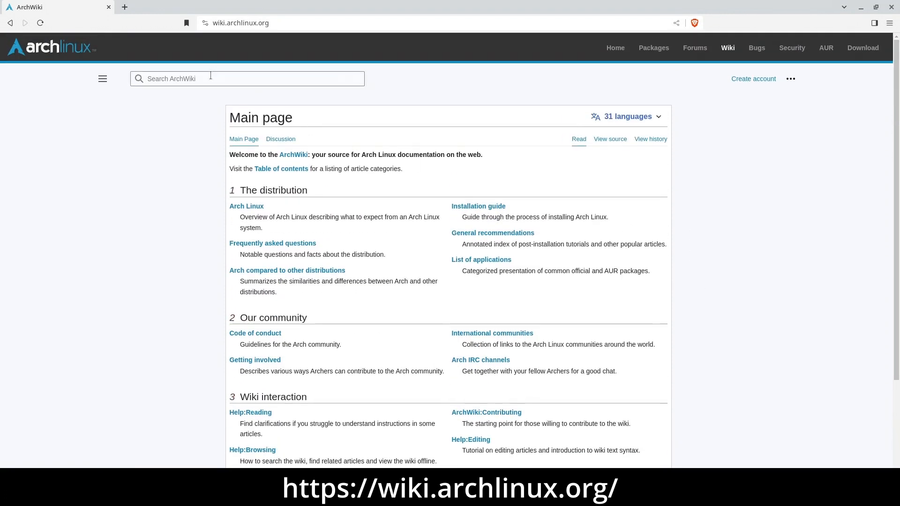
type("gaming")
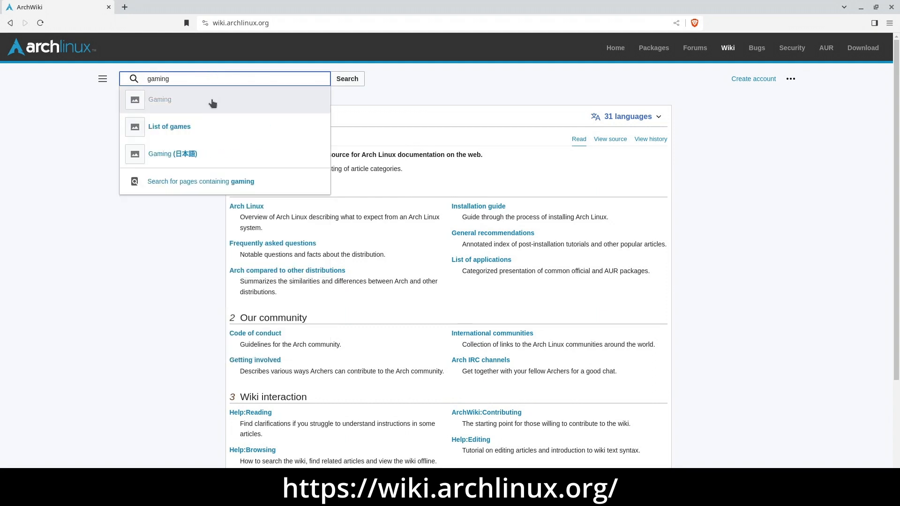
left_click(159, 100)
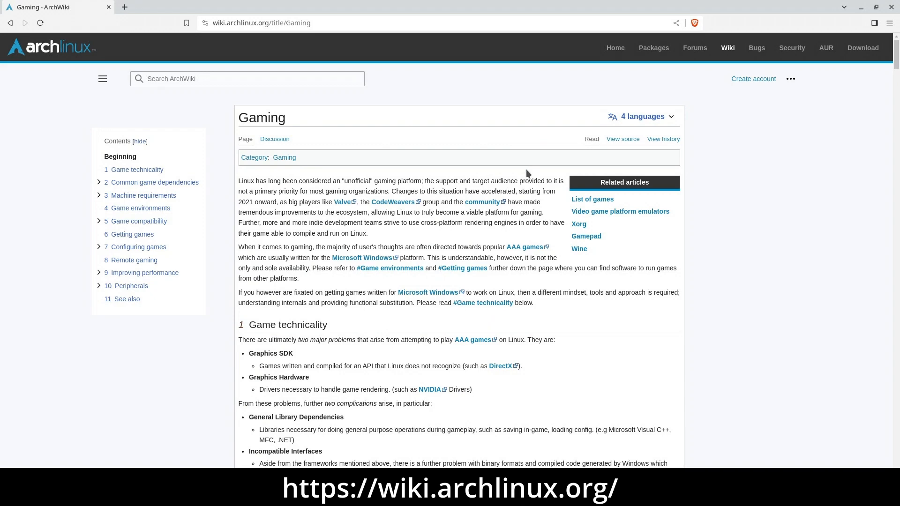
scroll("down", 3)
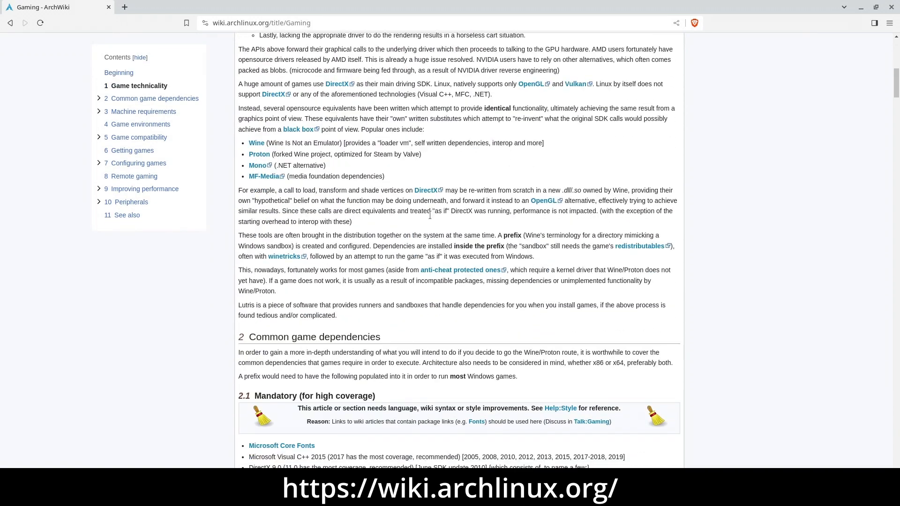
scroll("down", 3)
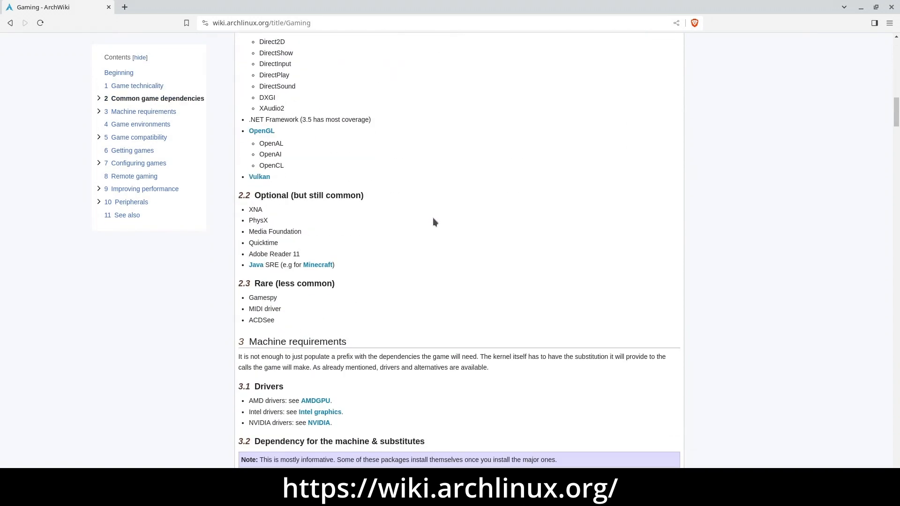
scroll("down", 3)
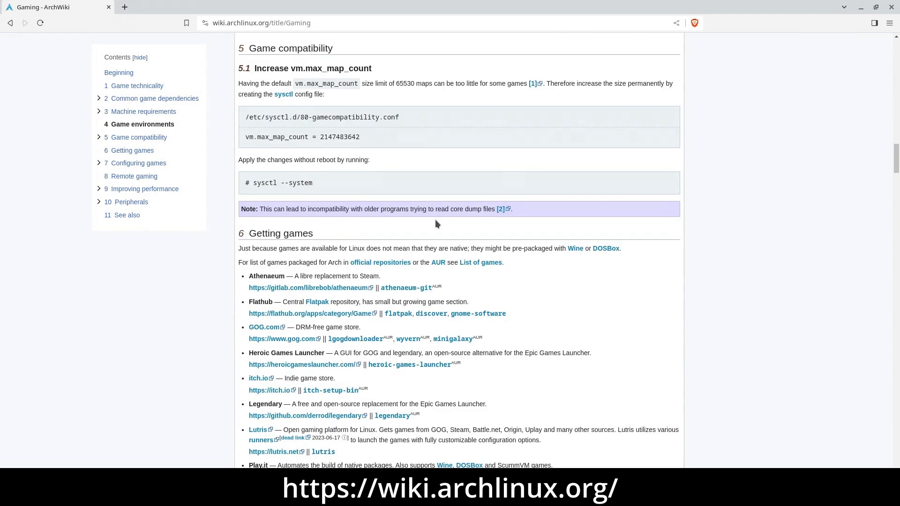
scroll("down", 3)
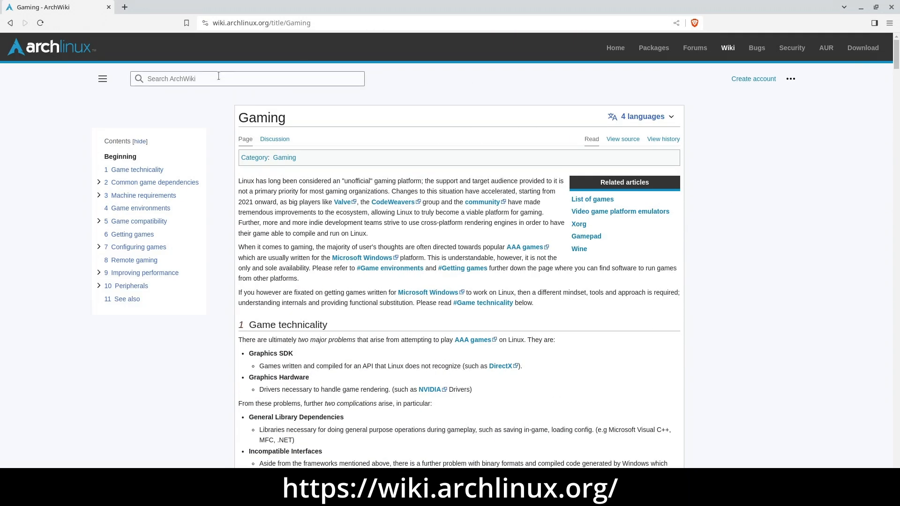
Browse the FFmpeg article, then search 'pulseaudio' and open the PulseAudio article.
type("ffmp")
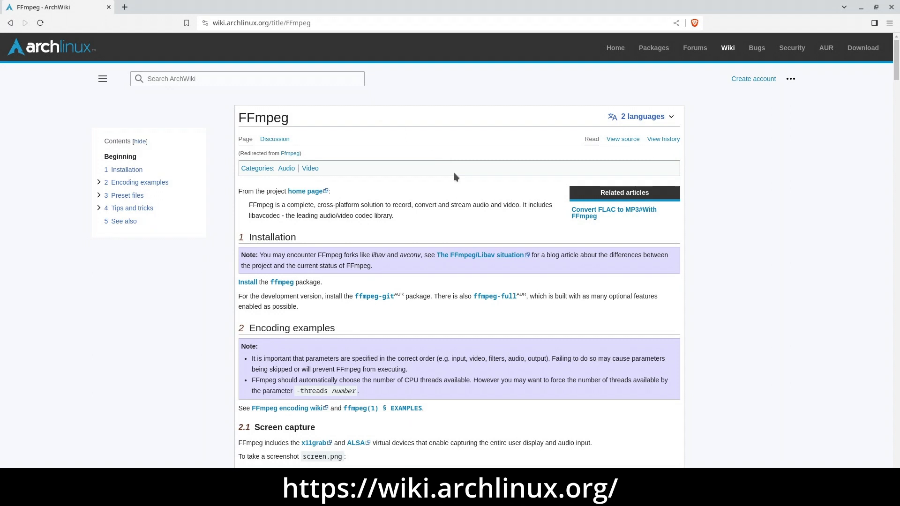
scroll("down", 3)
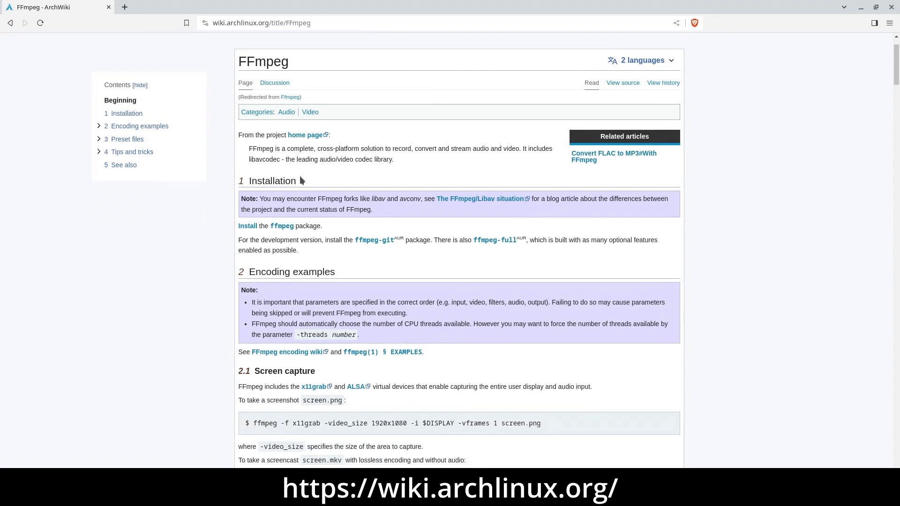
scroll("down", 3)
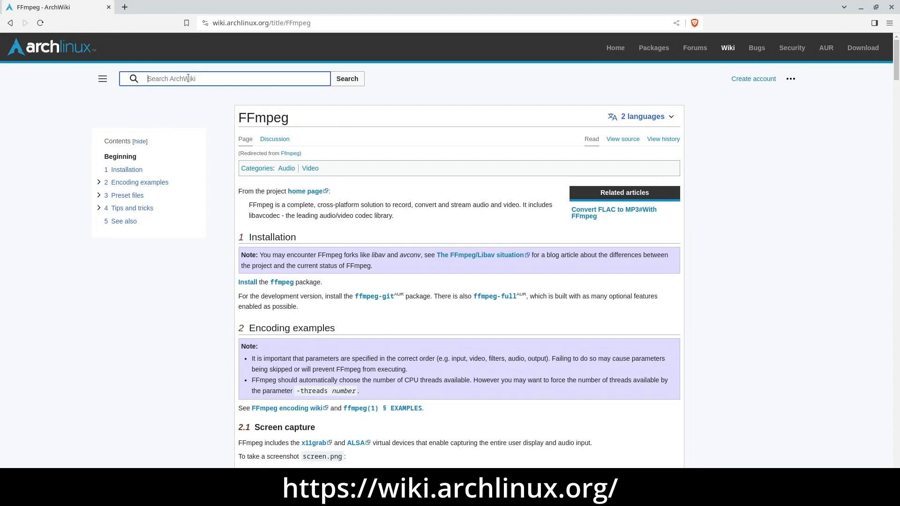
type("pulseau")
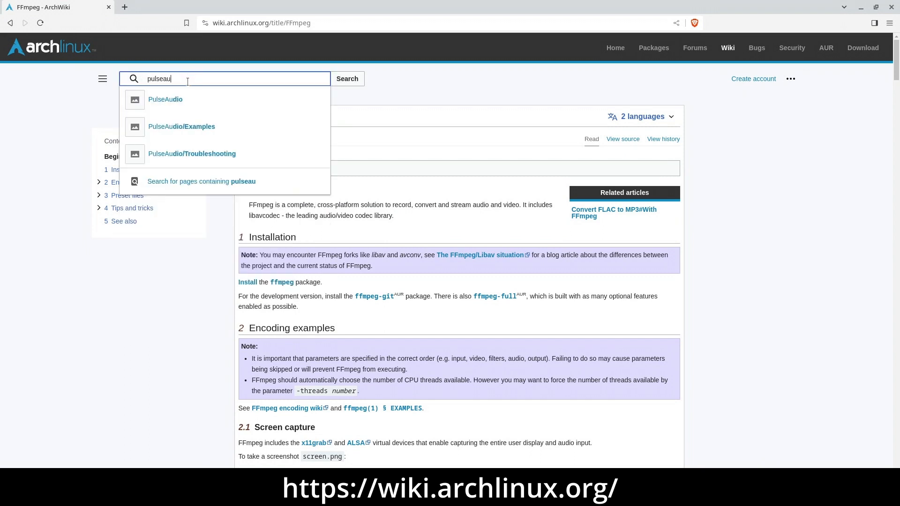
left_click(166, 100)
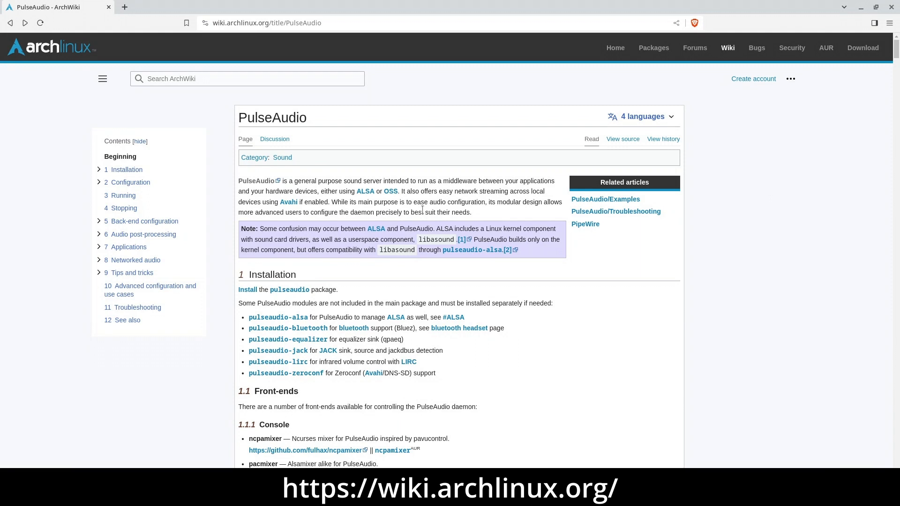
Scroll PulseAudio, then open the systemd article and scroll to its systemctl table.
scroll("down", 3)
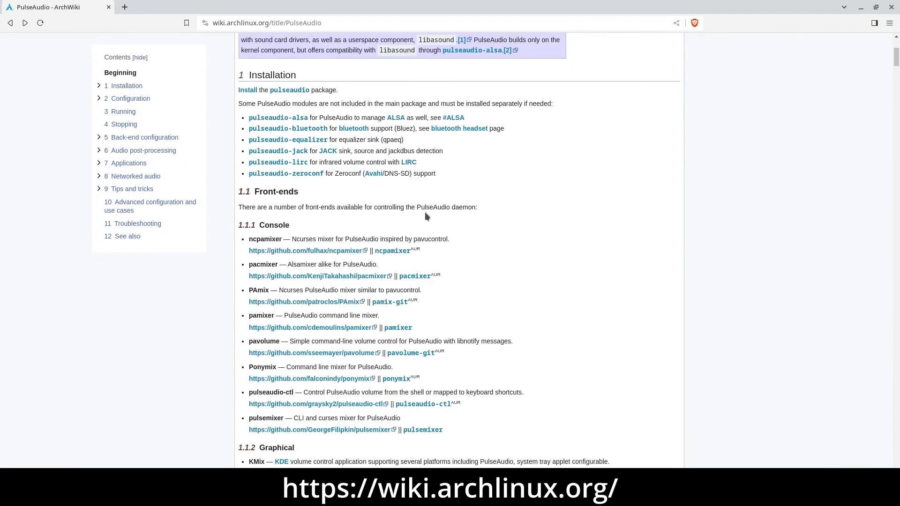
scroll("down", 3)
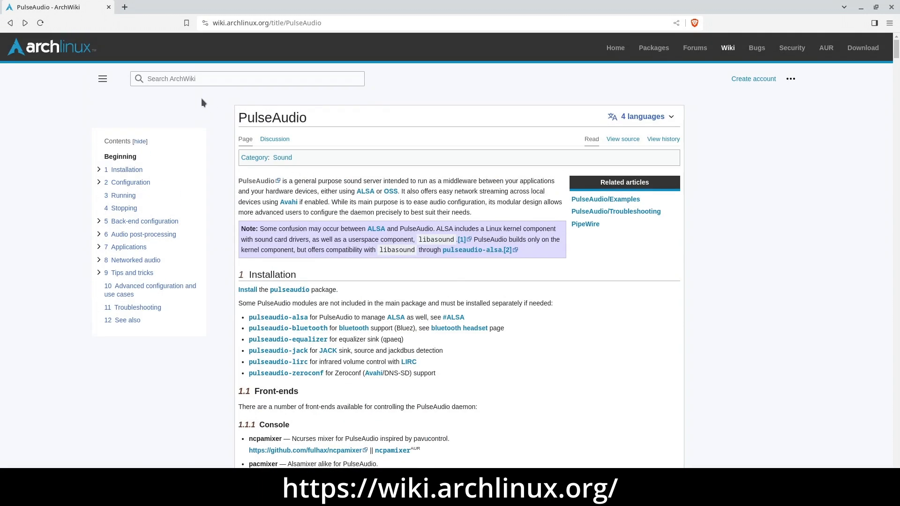
type("sys")
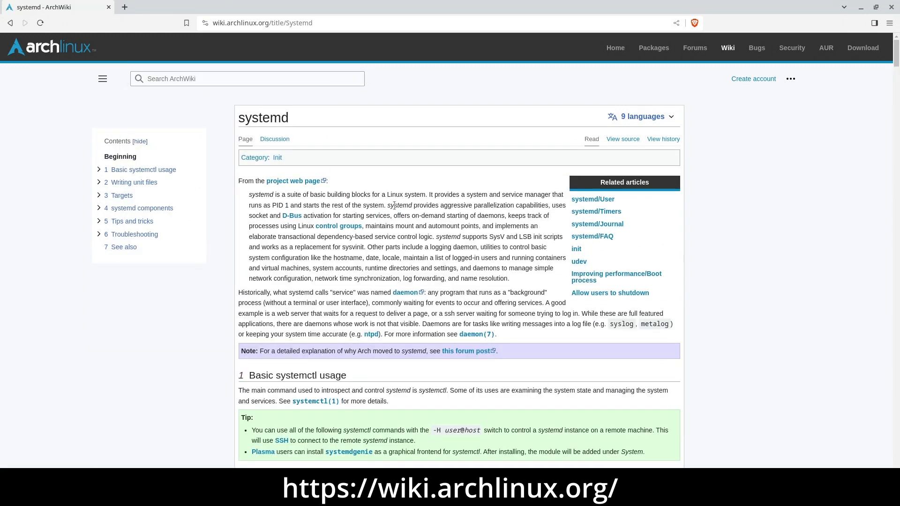
scroll("down", 3)
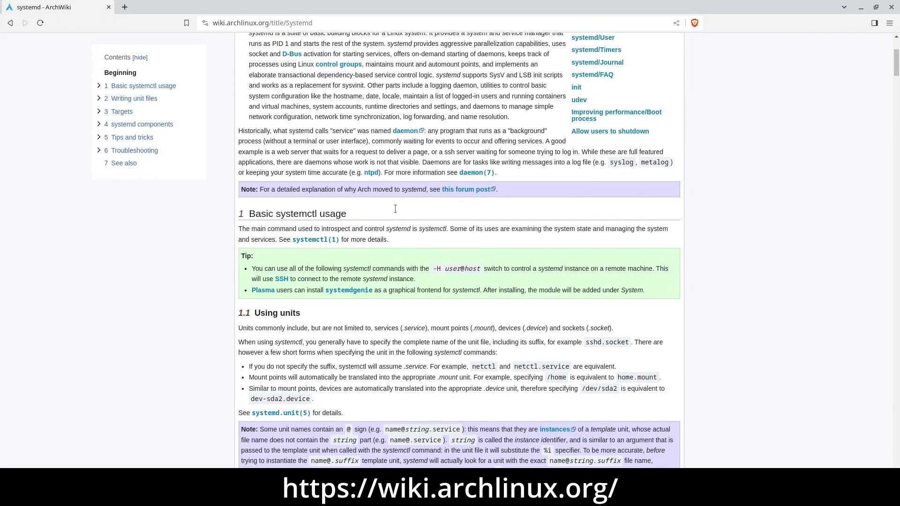
scroll("down", 3)
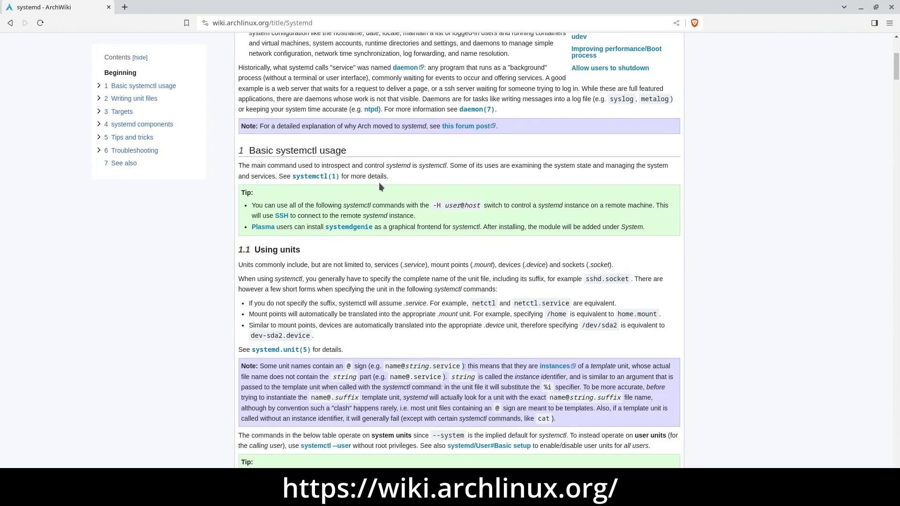
scroll("down", 3)
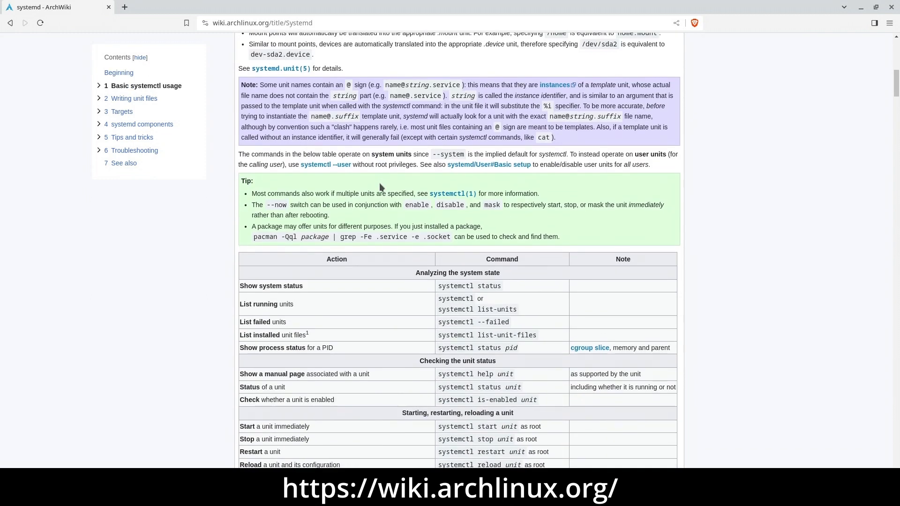
scroll("down", 3)
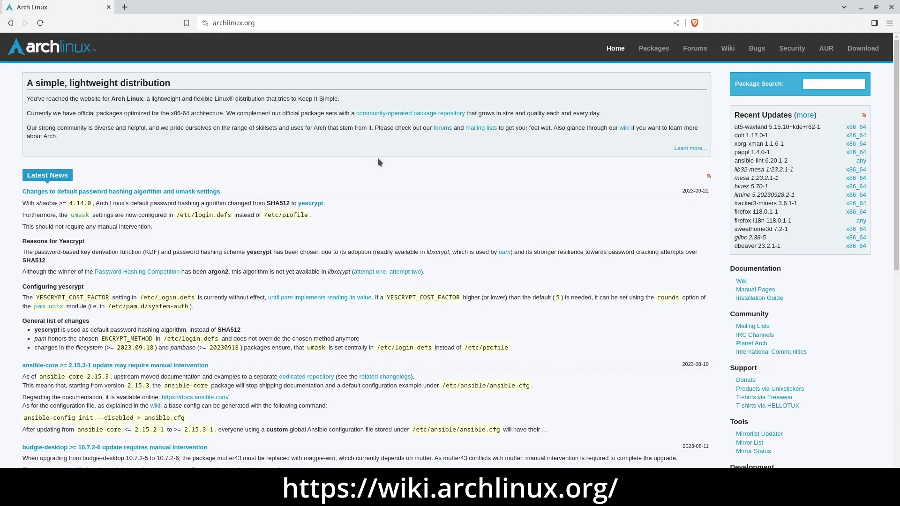
mouse_move(637, 230)
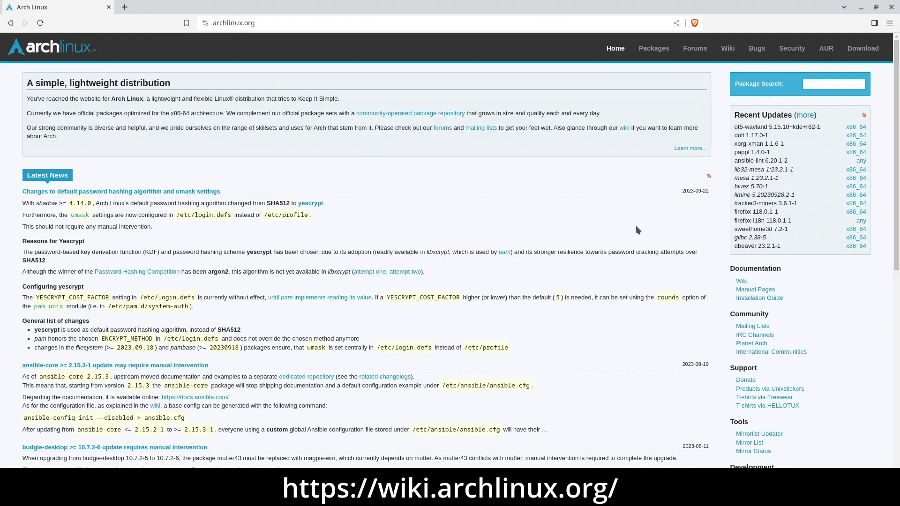
Scroll the Arch Linux news, open the umask manual page, then return to the homepage.
scroll("down", 3)
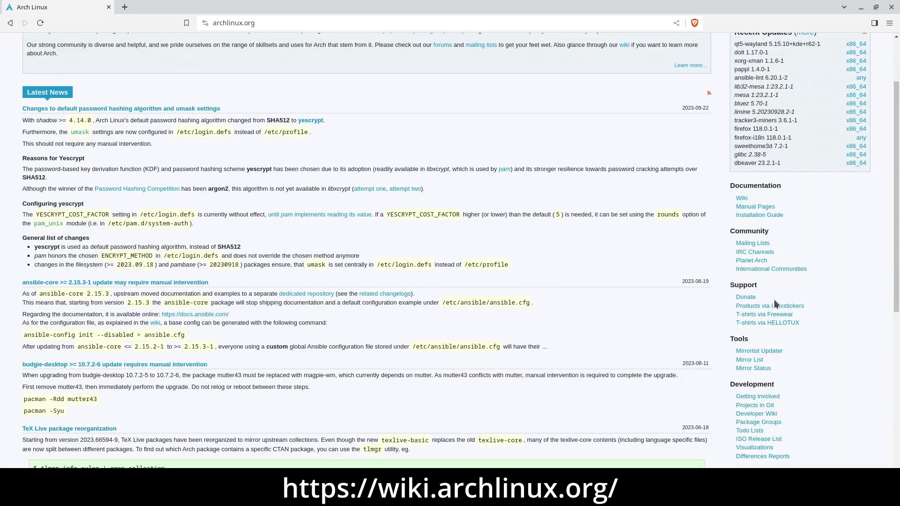
scroll("down", 3)
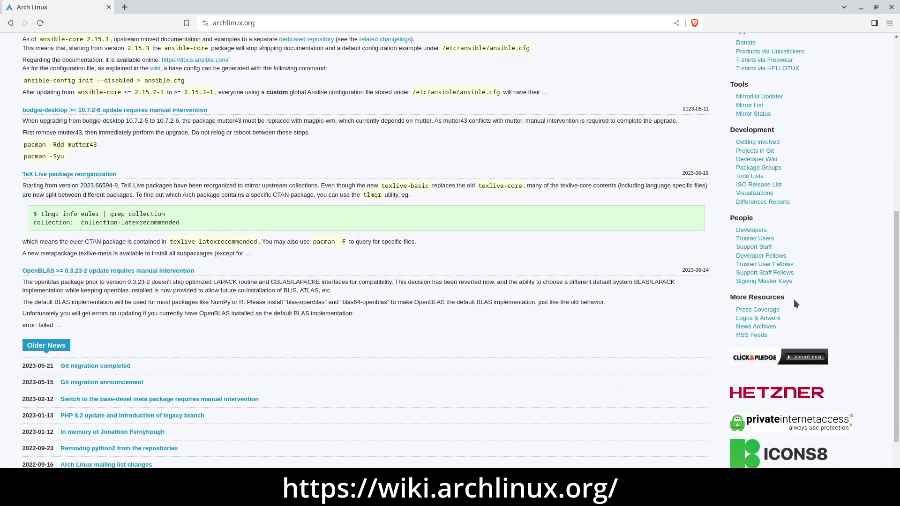
scroll("down", 3)
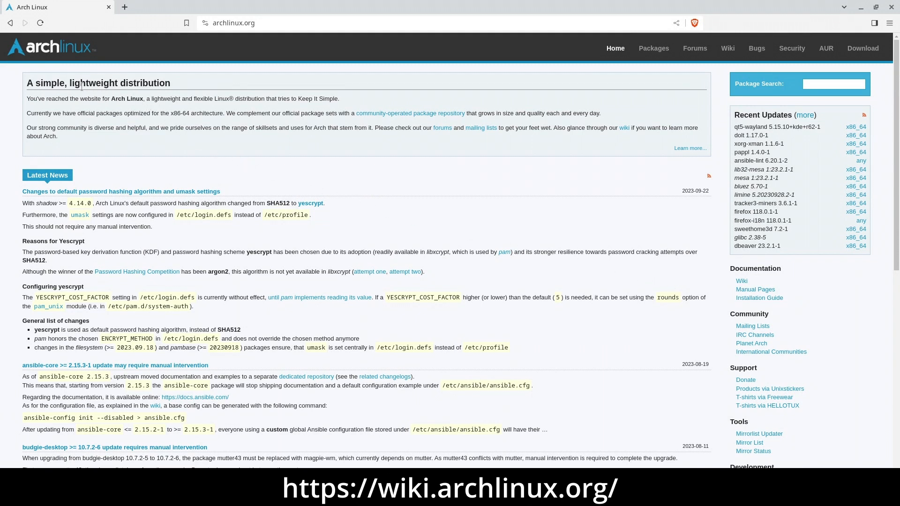
mouse_move(79, 216)
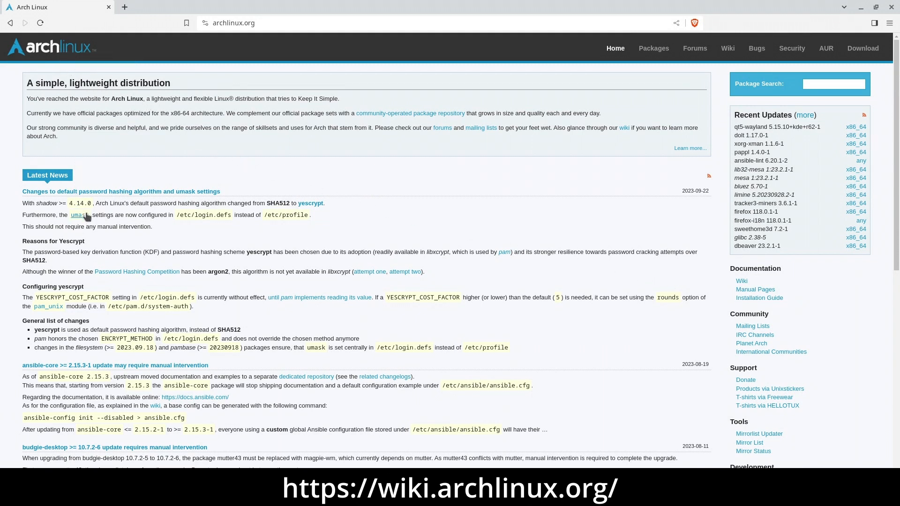
left_click(79, 214)
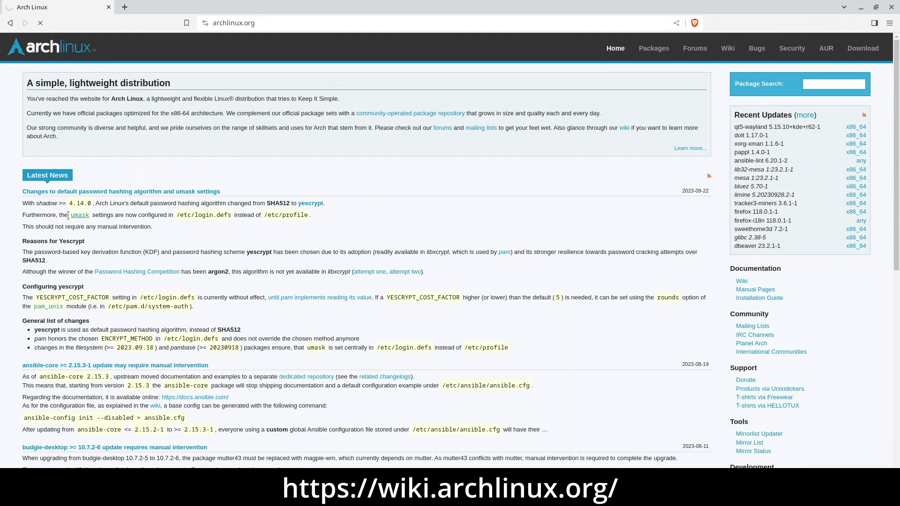
left_click(79, 215)
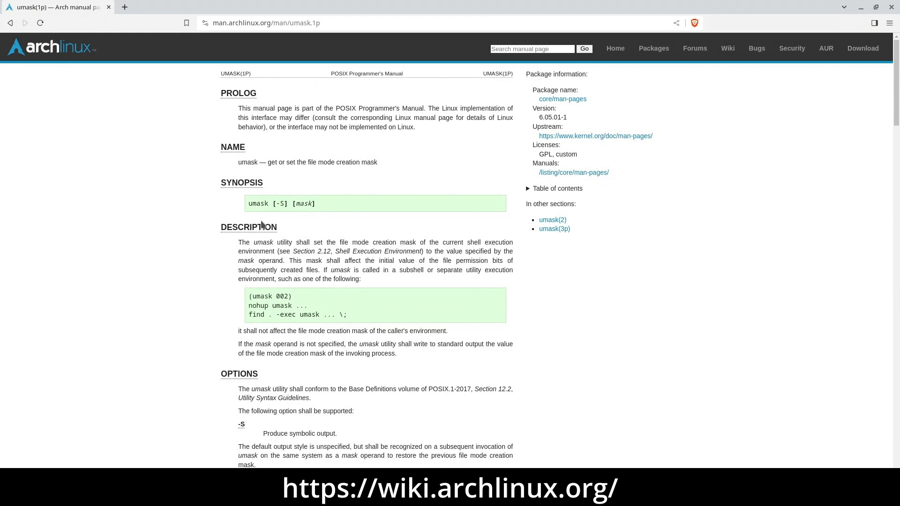
mouse_move(84, 48)
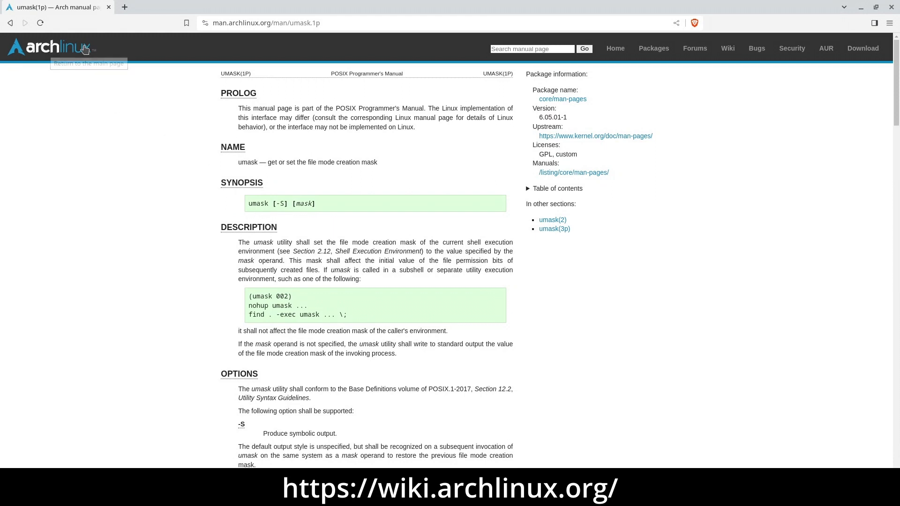
left_click(727, 48)
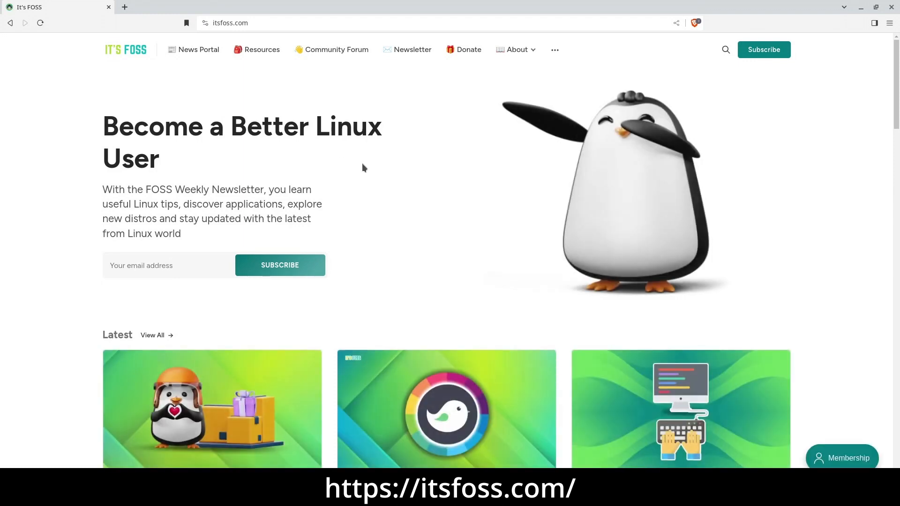
Scroll It's FOSS and read the article on installing packages from external Ubuntu repositories.
scroll("down", 3)
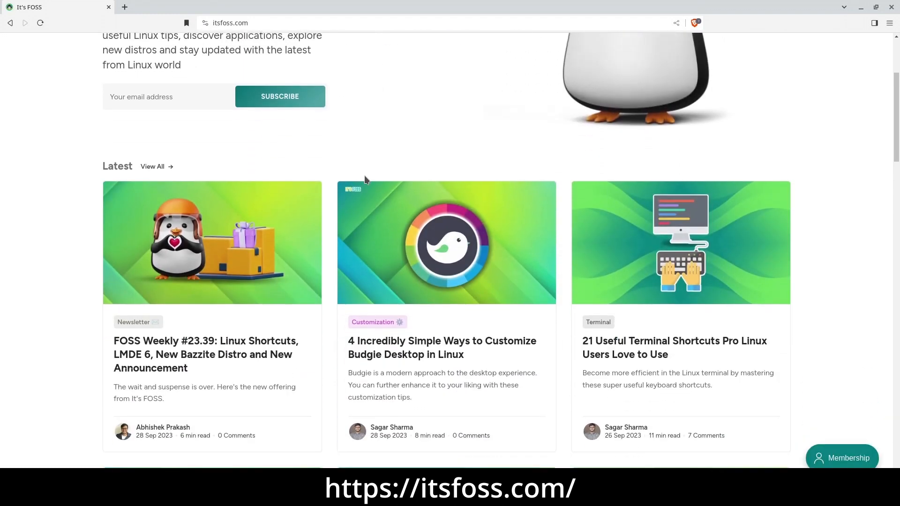
scroll("down", 3)
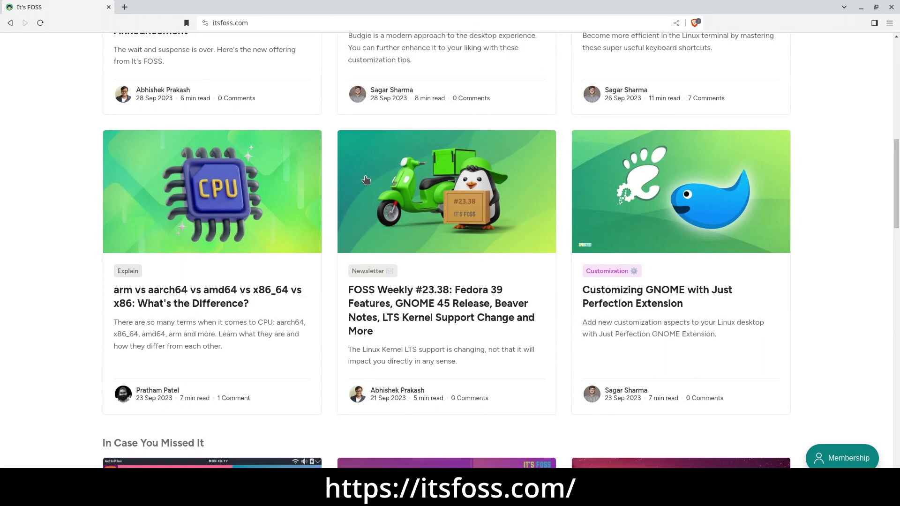
scroll("down", 3)
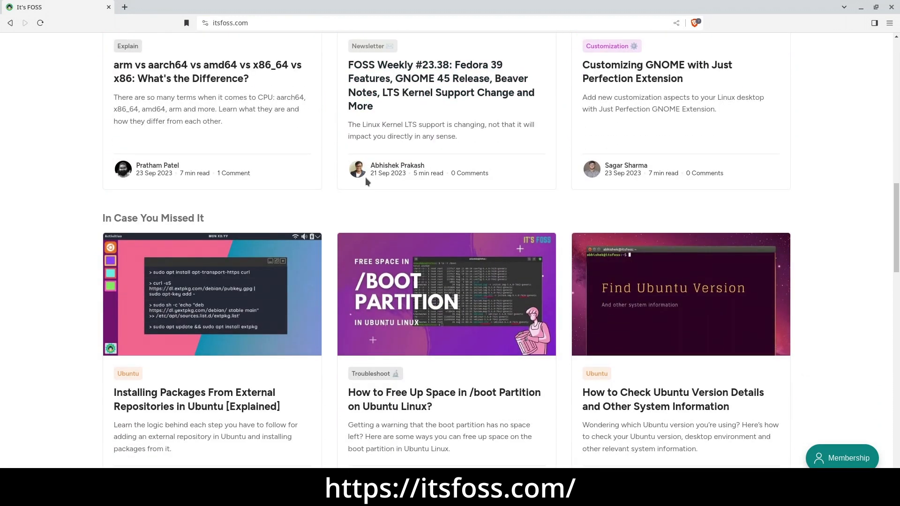
scroll("down", 3)
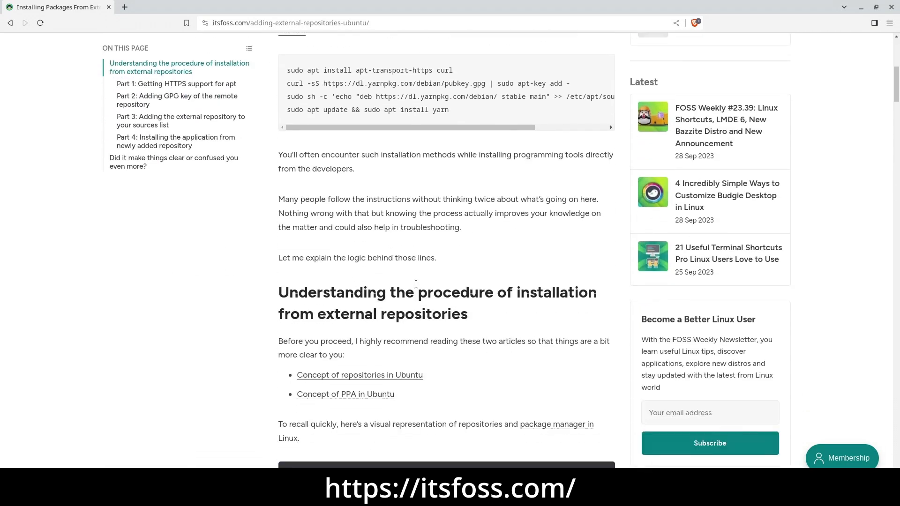
scroll("down", 3)
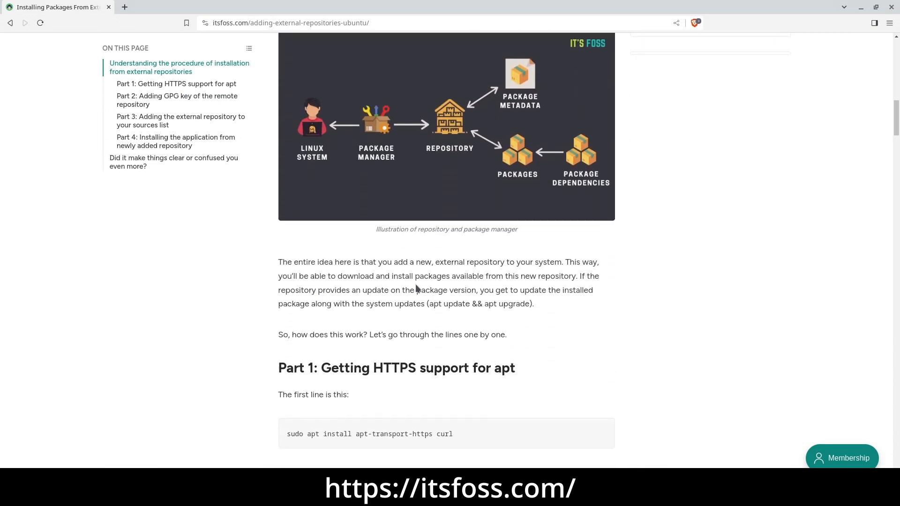
left_click(10, 23)
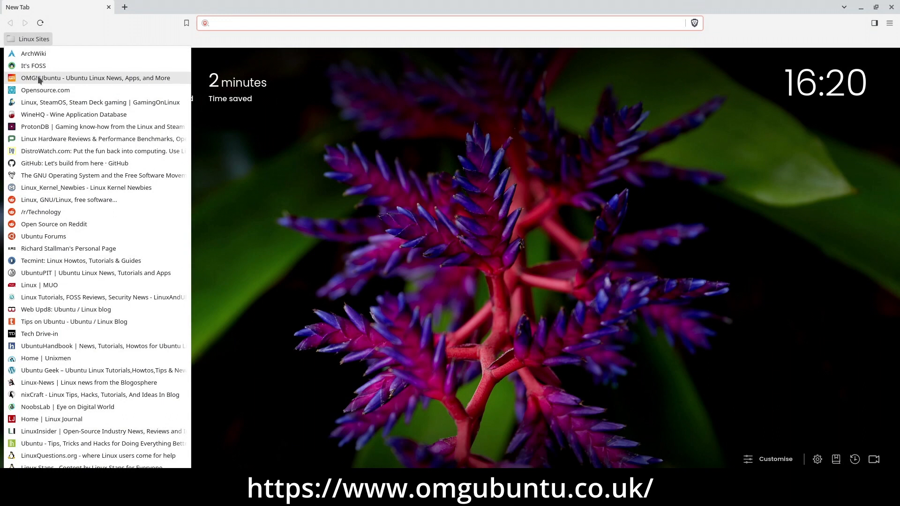
Open OMG! Ubuntu from the Linux Sites bookmarks and scroll its latest posts.
left_click(95, 78)
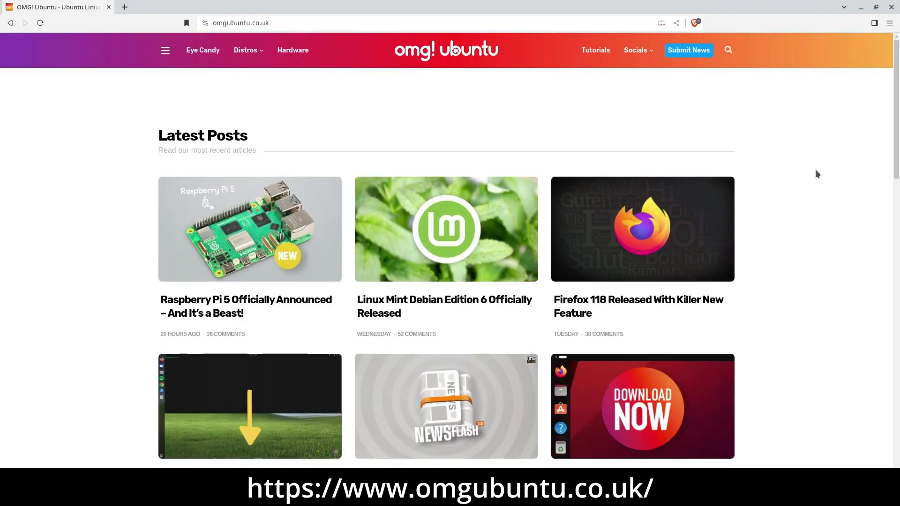
scroll("down", 3)
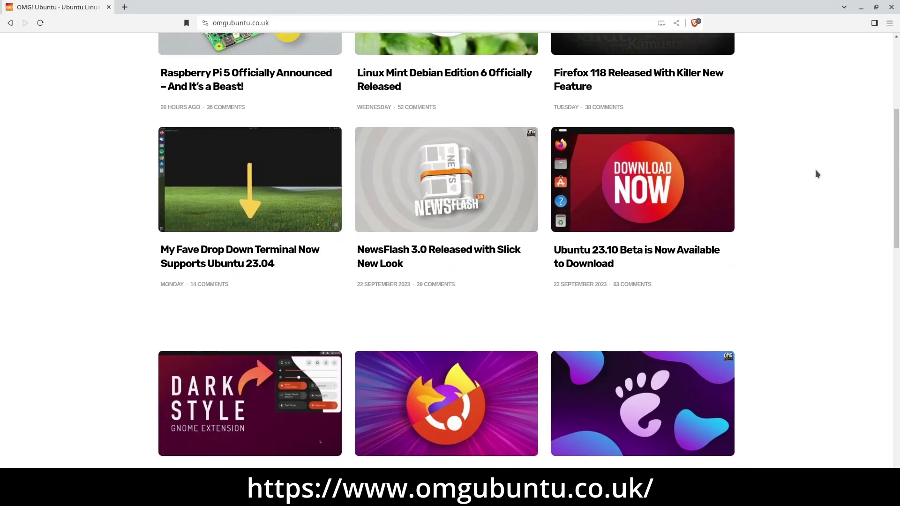
scroll("down", 3)
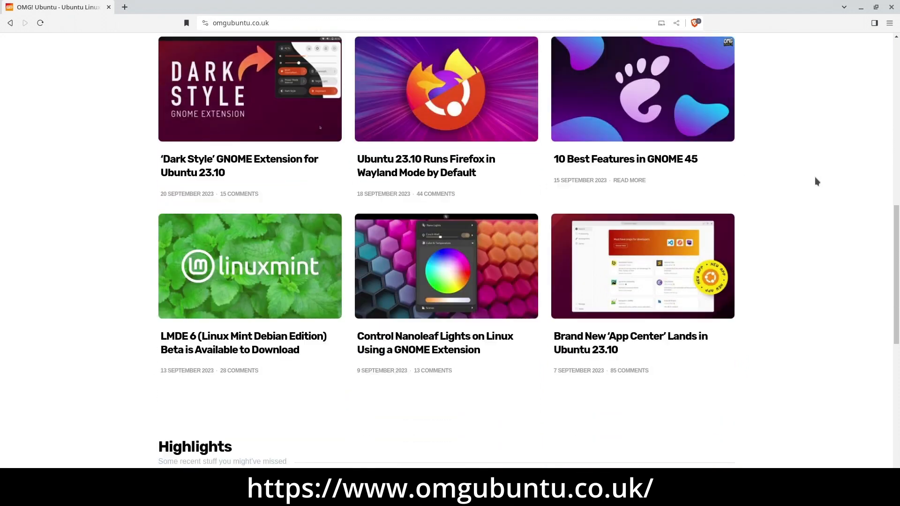
scroll("down", 3)
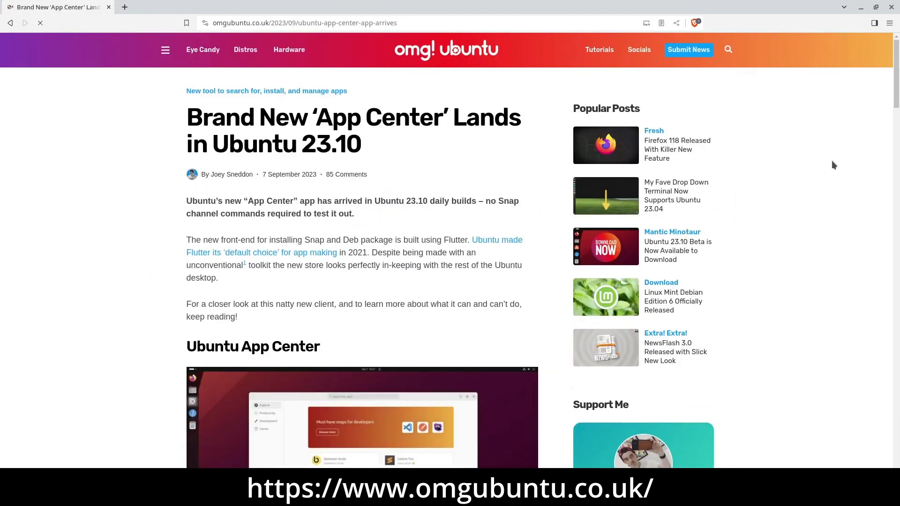
scroll("down", 3)
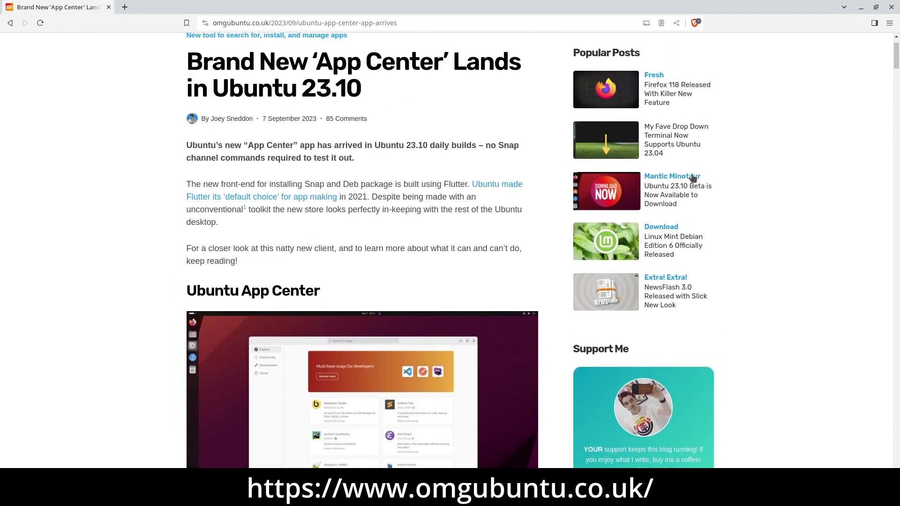
Read the Ubuntu 23.10 Beta article through its new features, then visit Eye Candy.
left_click(672, 176)
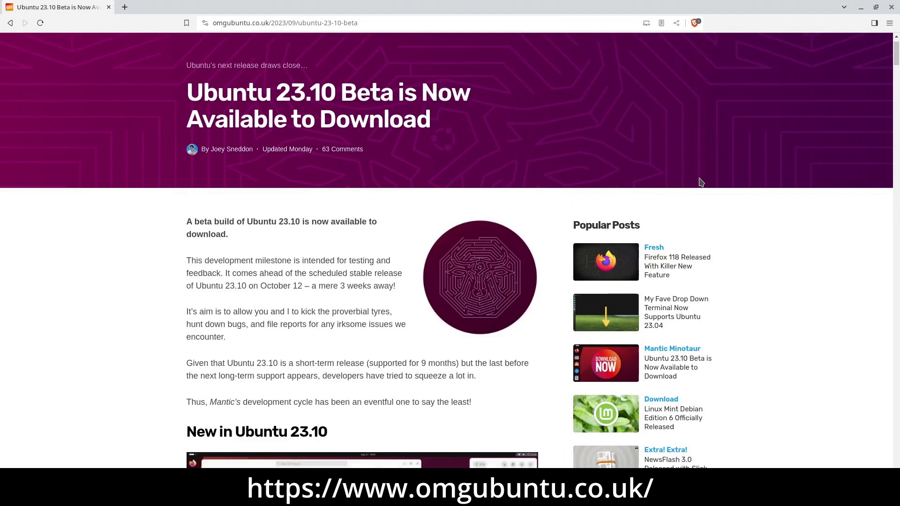
scroll("down", 3)
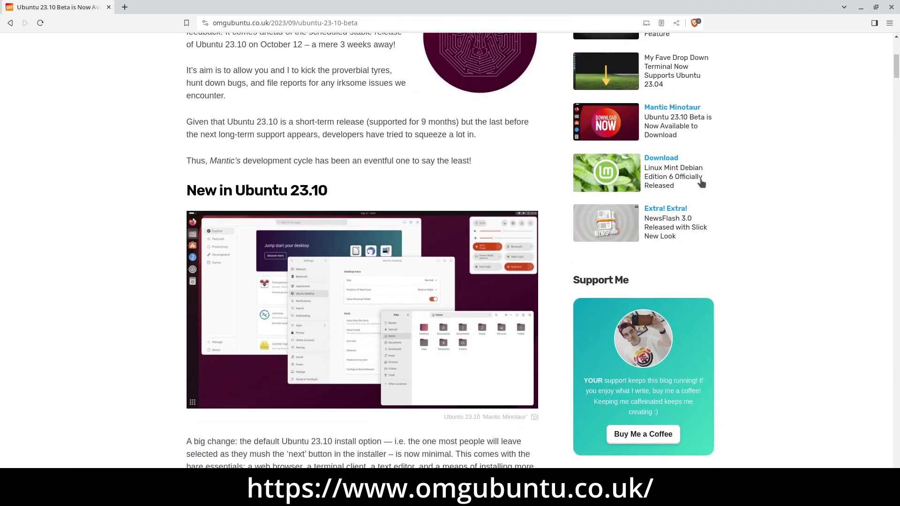
scroll("down", 3)
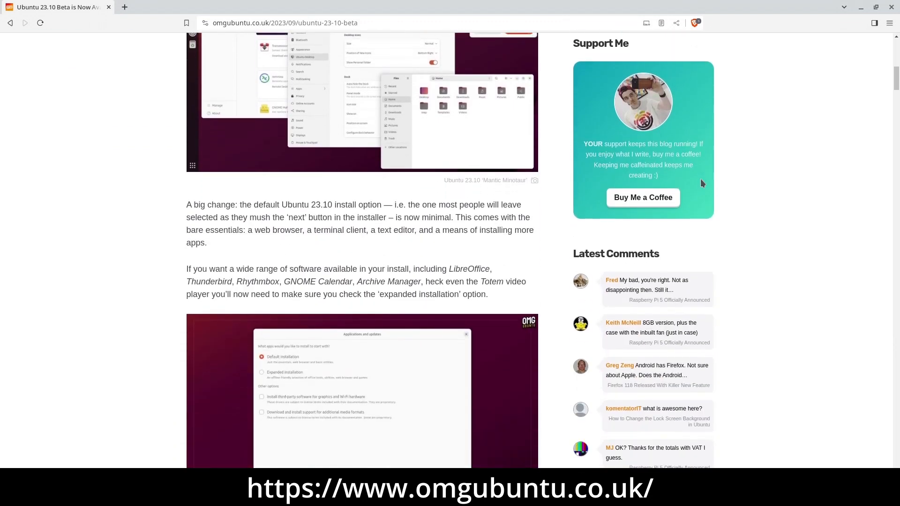
scroll("down", 3)
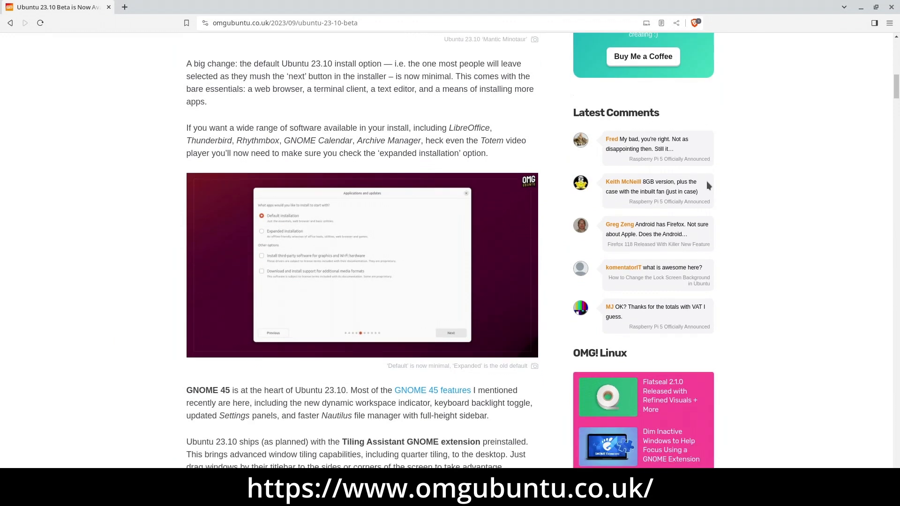
scroll("down", 3)
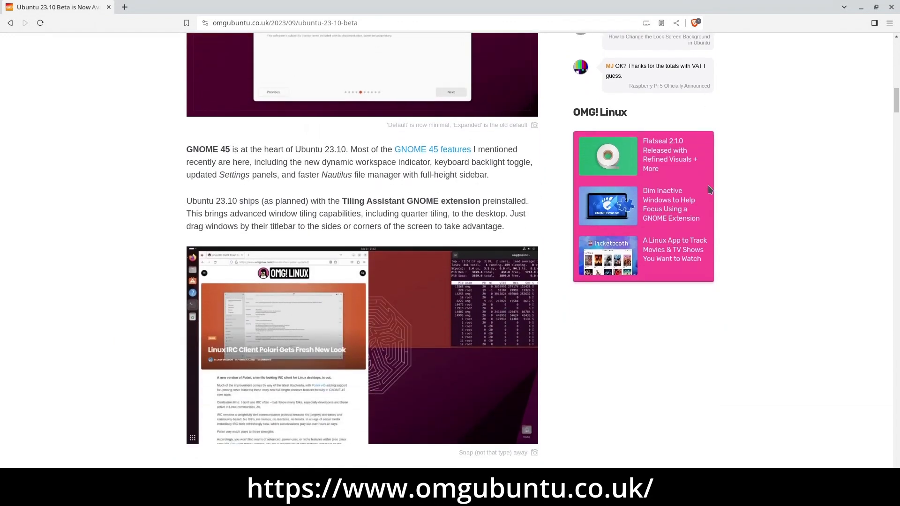
scroll("down", 3)
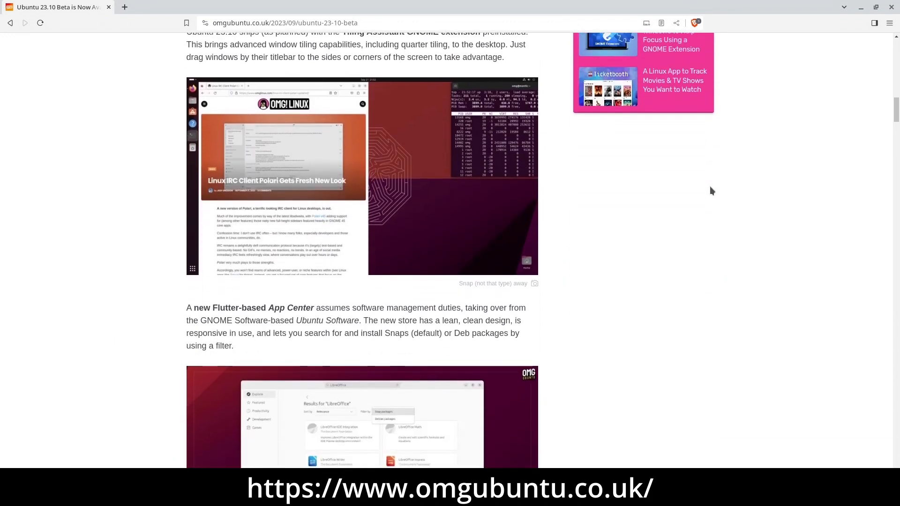
scroll("down", 3)
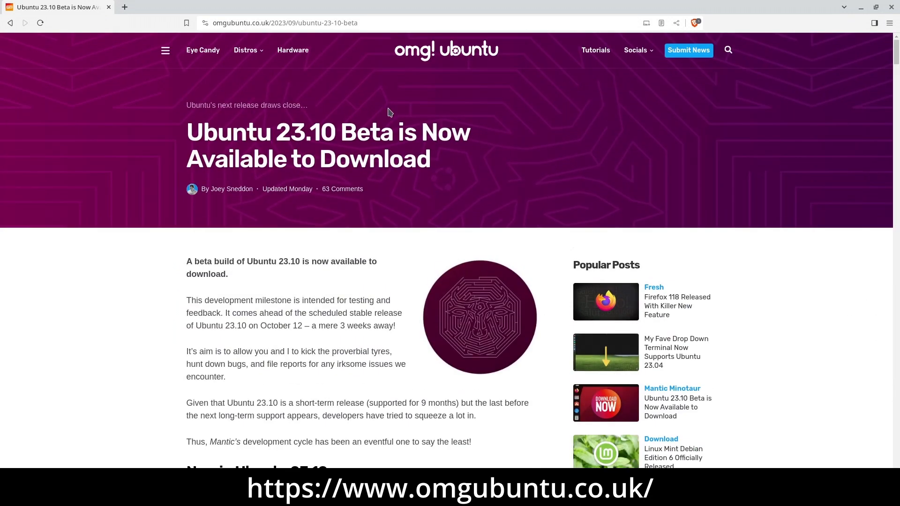
left_click(202, 50)
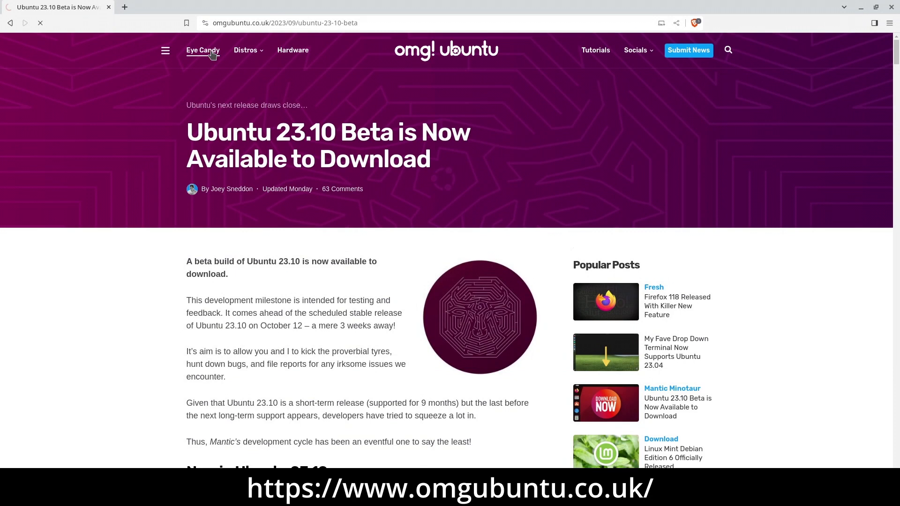
left_click(203, 50)
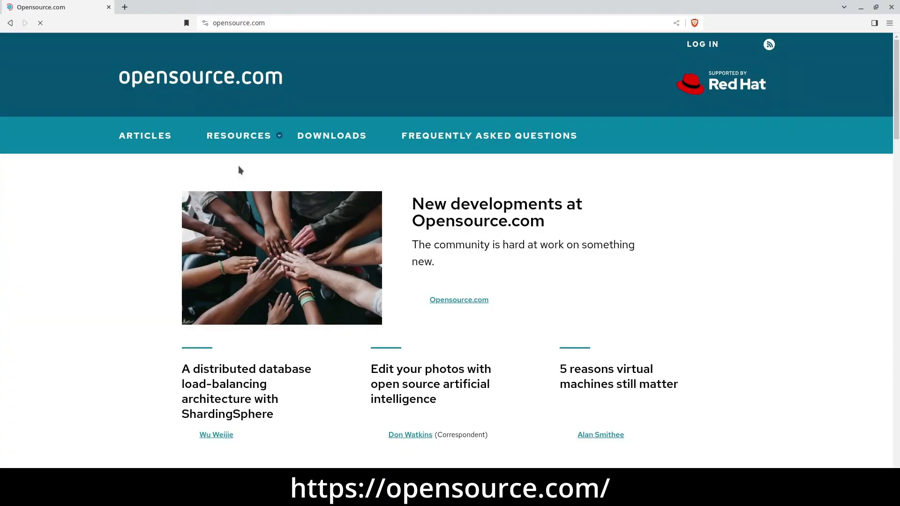
Scroll Opensource.com and open 'Run a virtual conference using only open source tools'.
scroll("down", 3)
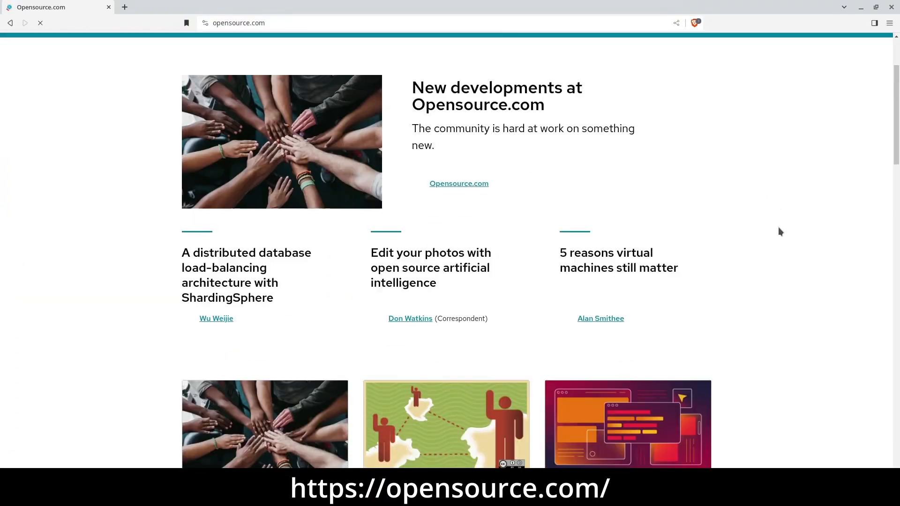
scroll("down", 3)
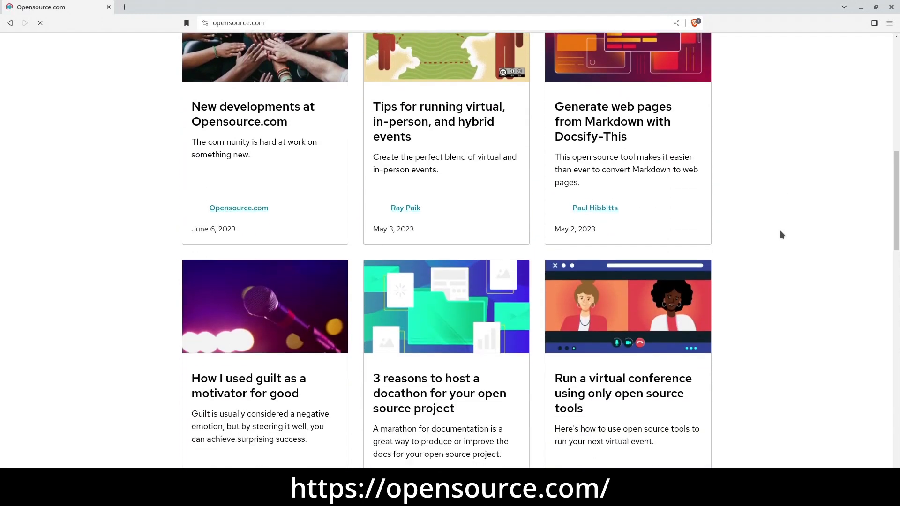
scroll("down", 3)
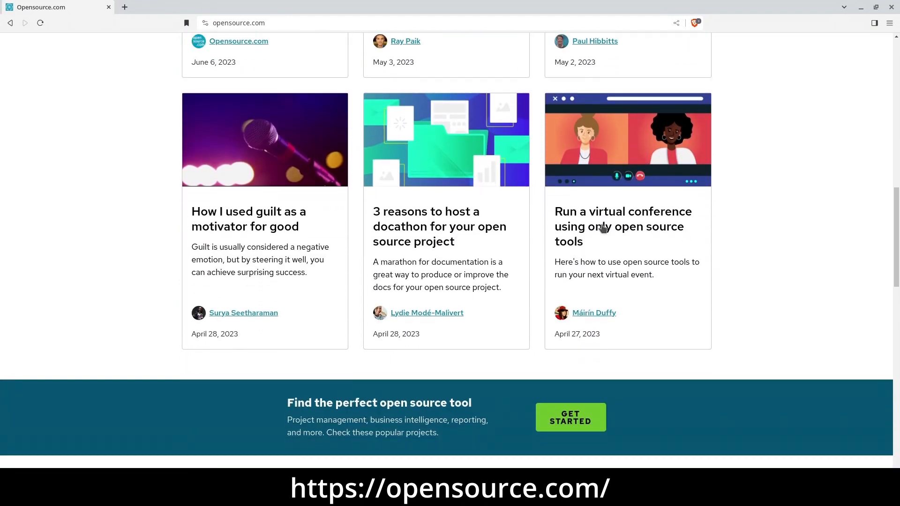
left_click(623, 226)
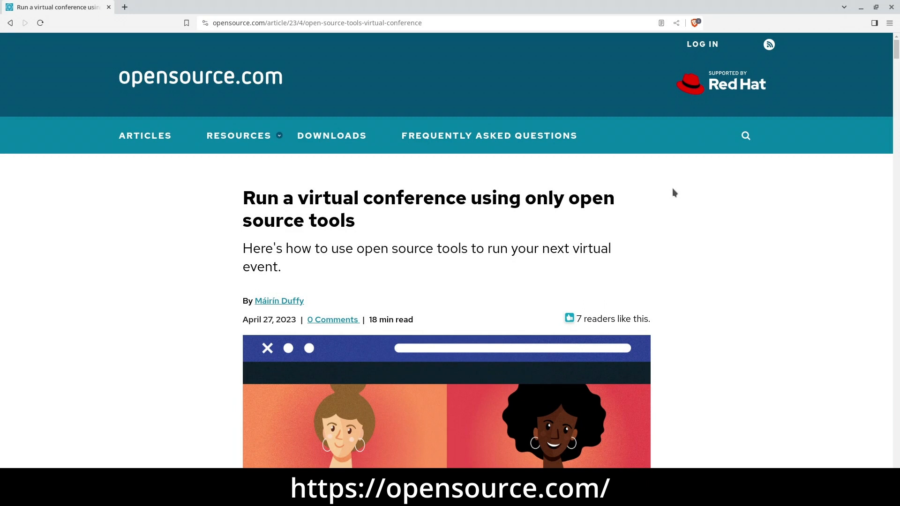
scroll("down", 3)
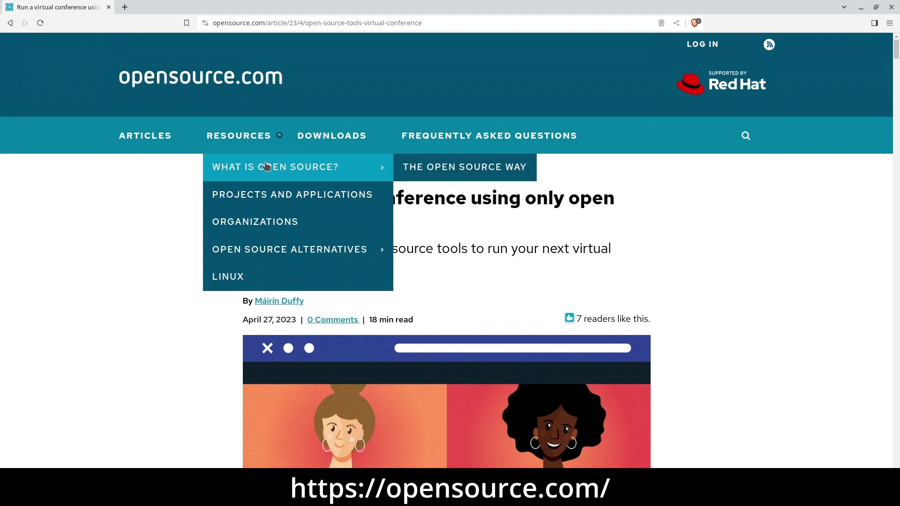
mouse_move(289, 249)
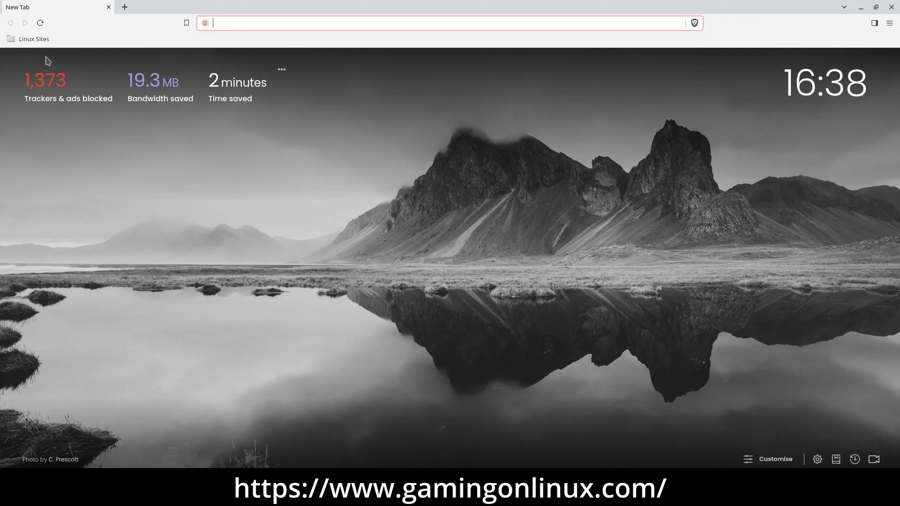
Open GamingOnLinux from the Linux sites bookmarks and open the Tony Hawk's Pro Skater 1+2 article.
left_click(33, 39)
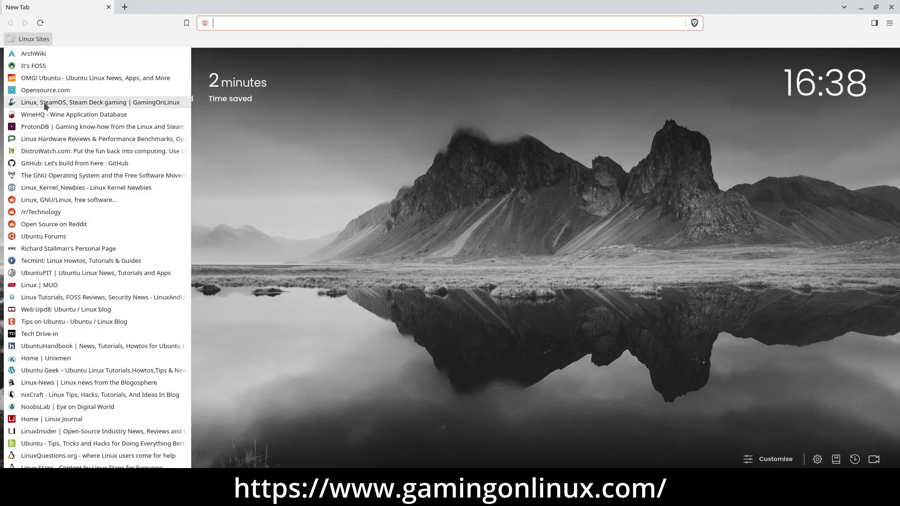
left_click(102, 102)
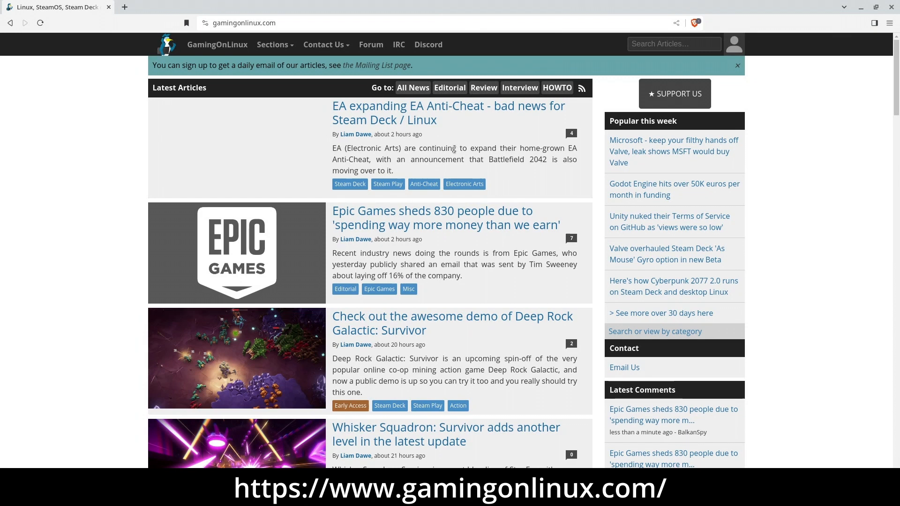
scroll("down", 3)
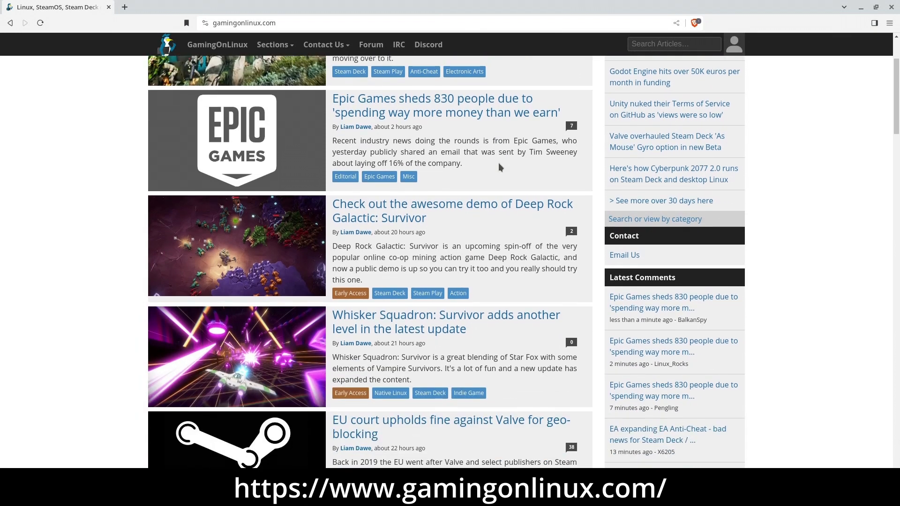
scroll("down", 3)
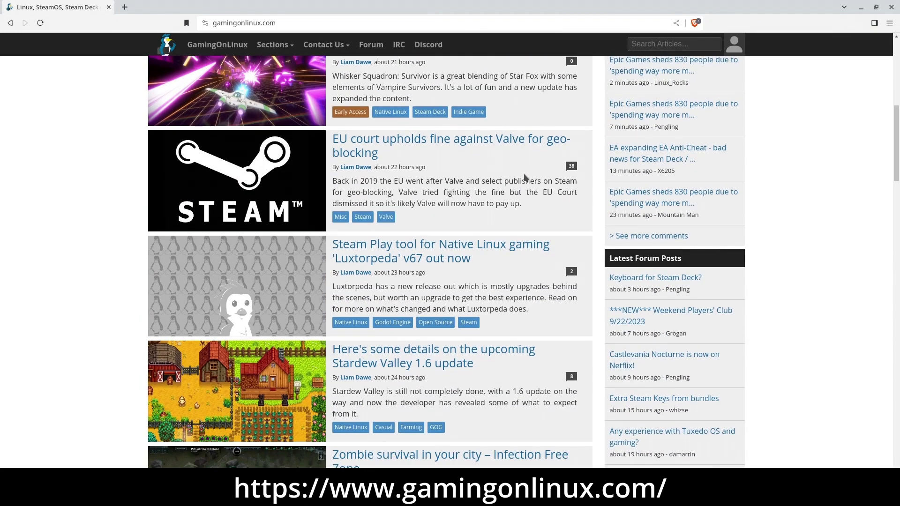
scroll("down", 3)
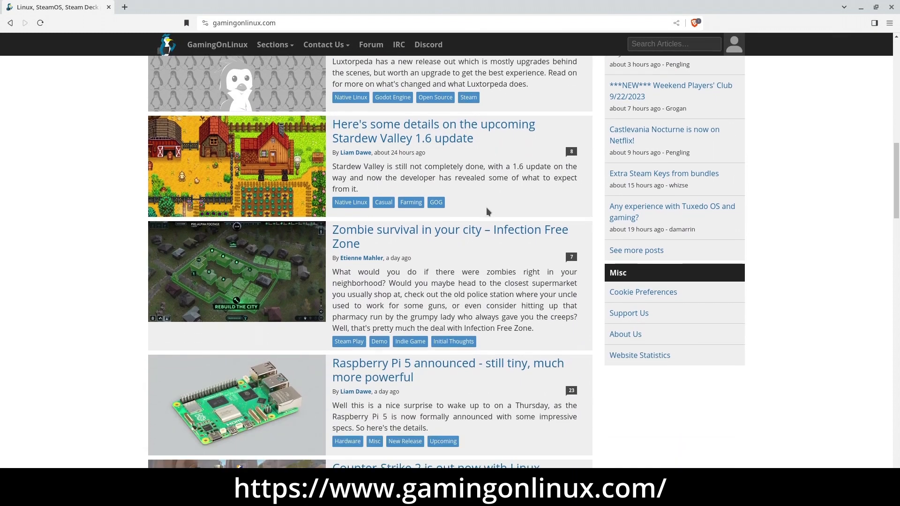
scroll("down", 3)
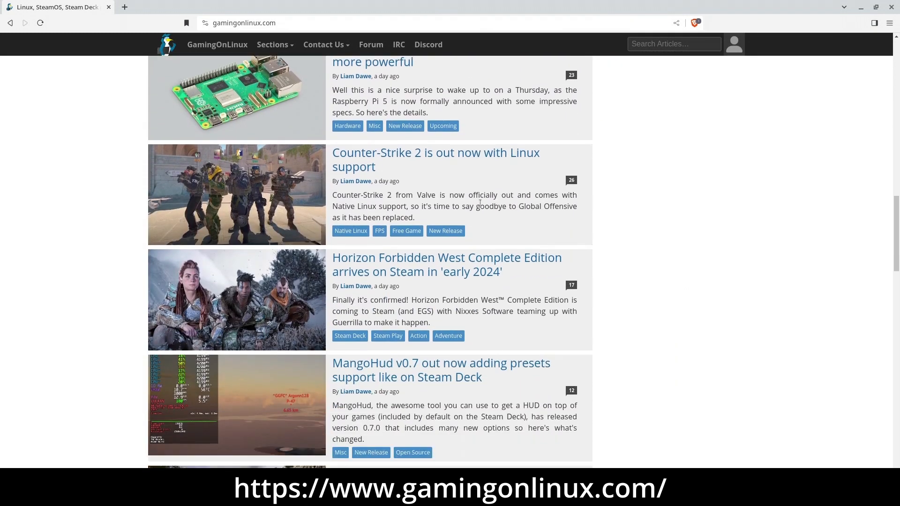
scroll("down", 3)
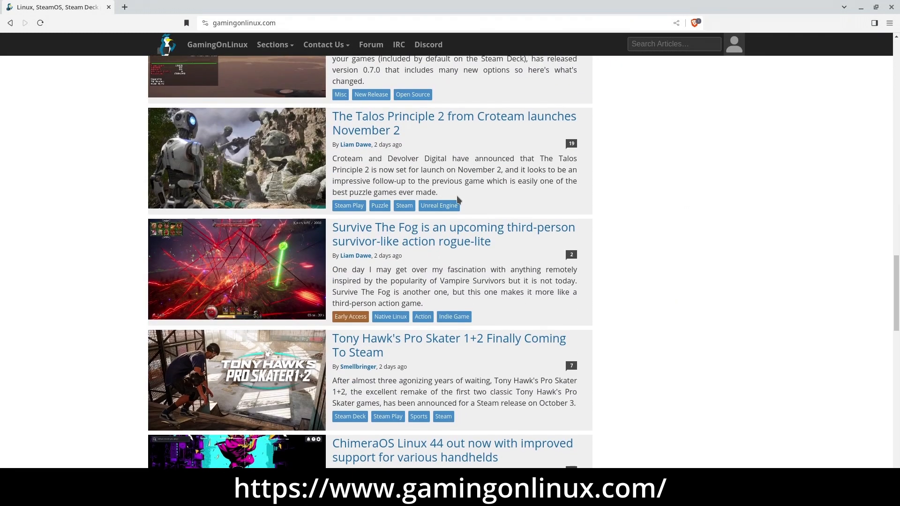
scroll("down", 3)
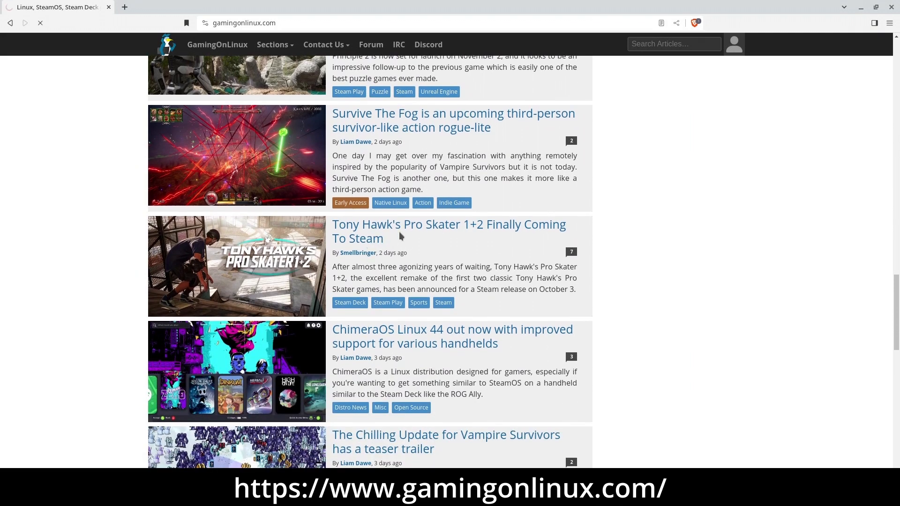
left_click(449, 225)
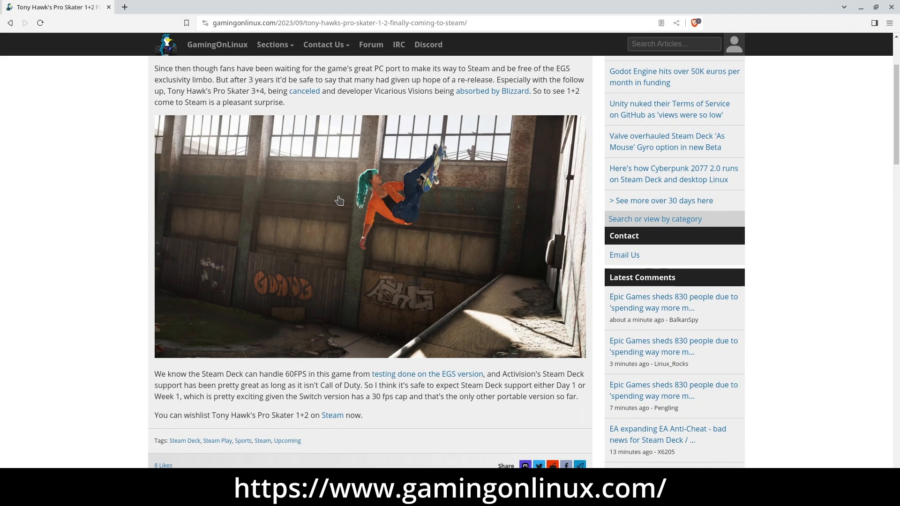
scroll("down", 3)
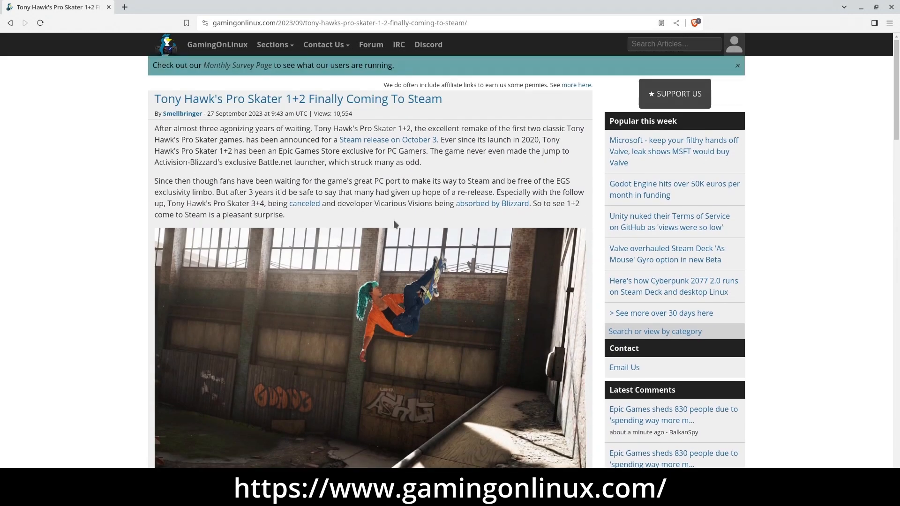
Search GamingOnLinux articles for 'mafia' and scroll the results.
left_click(675, 44)
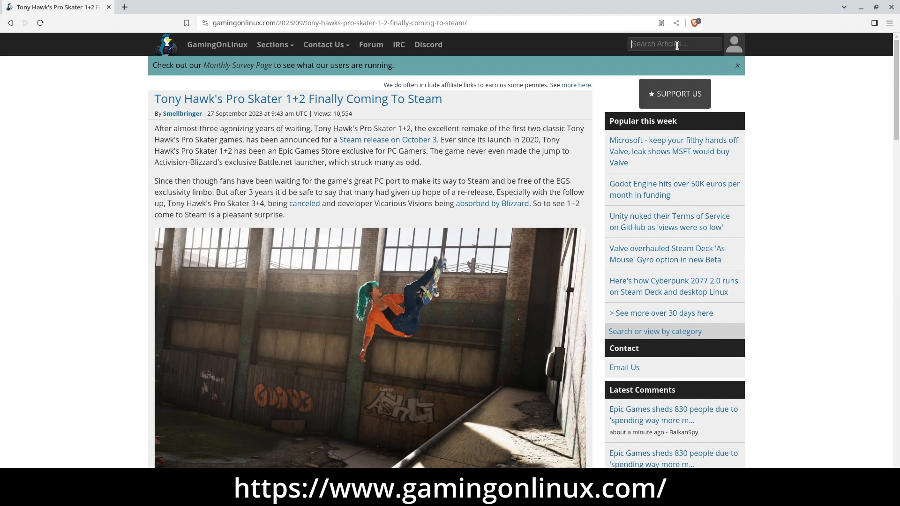
type("mat")
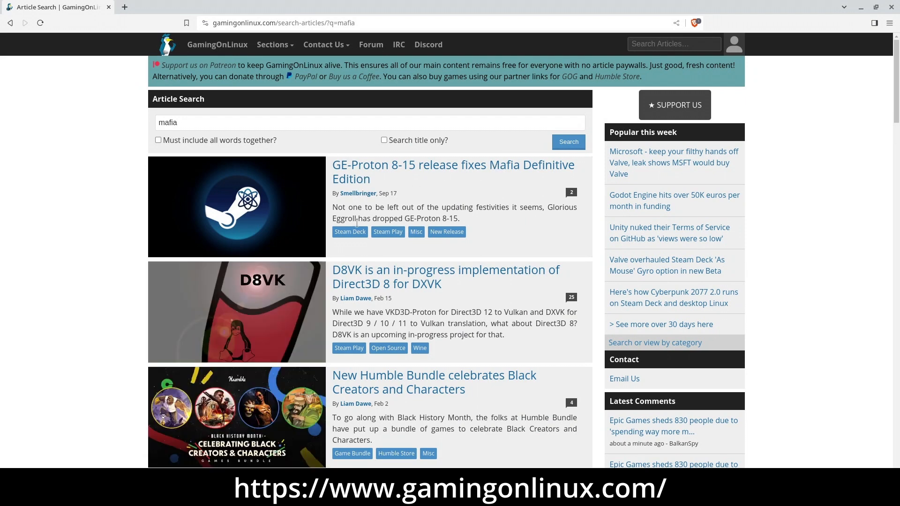
scroll("down", 3)
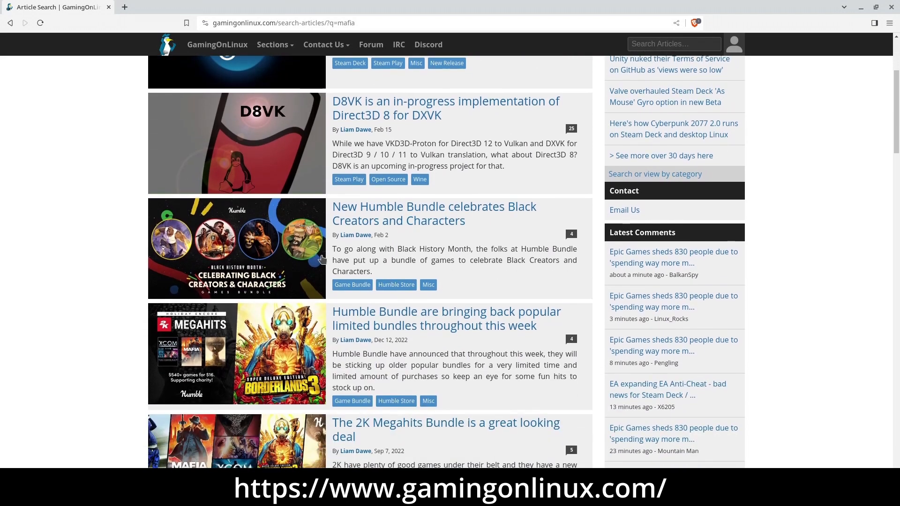
scroll("down", 3)
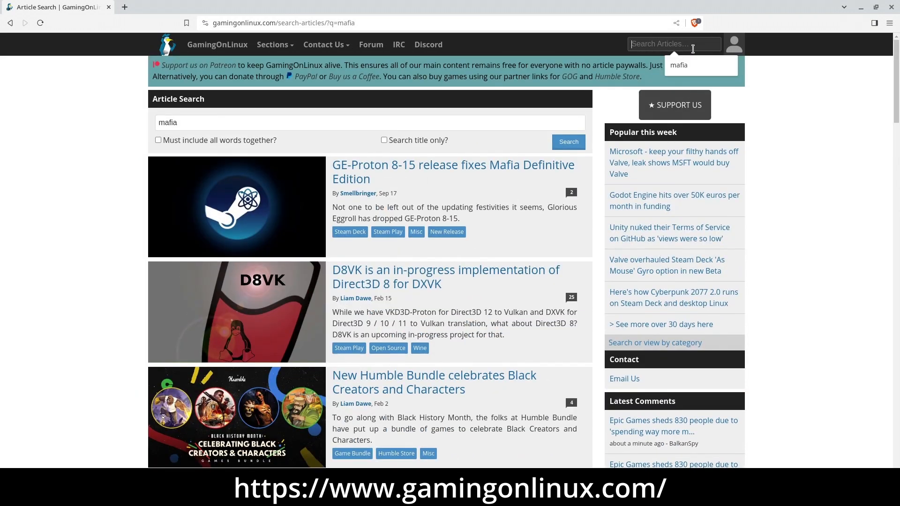
Search articles for 'starfield' and scroll through the results.
type("starfield")
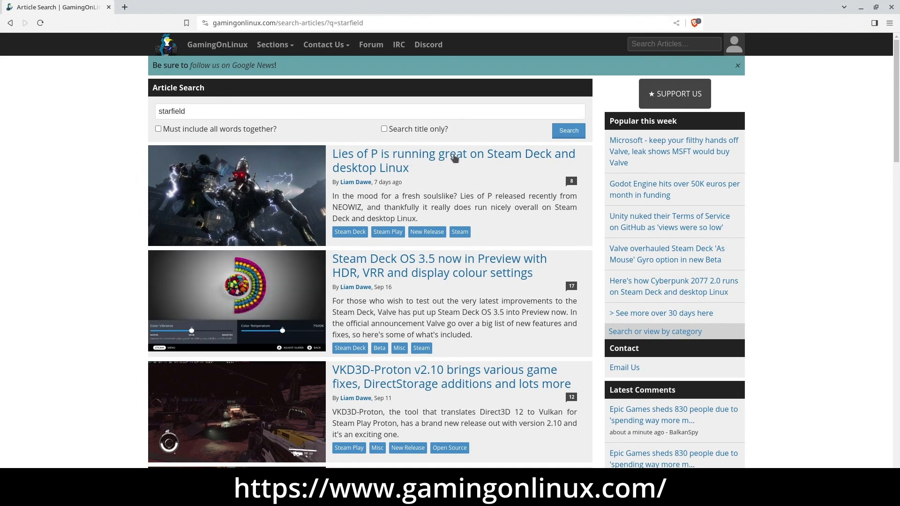
scroll("down", 3)
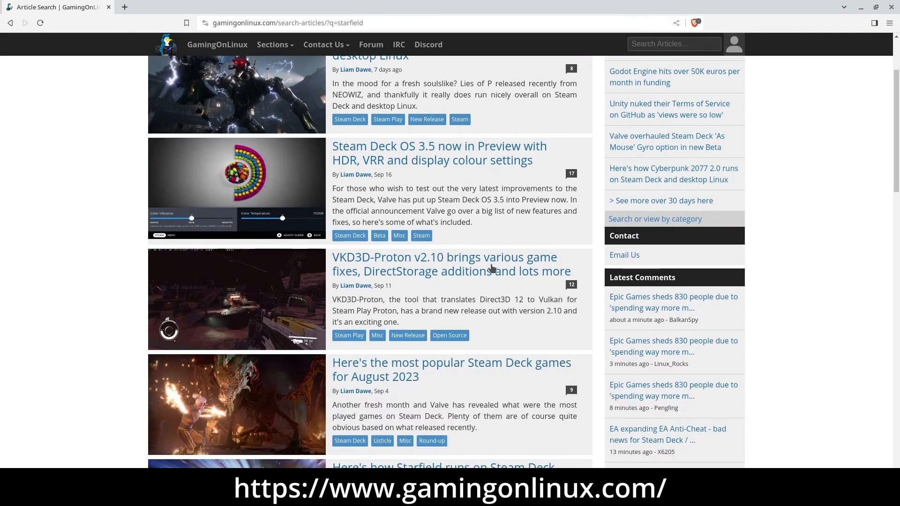
scroll("down", 3)
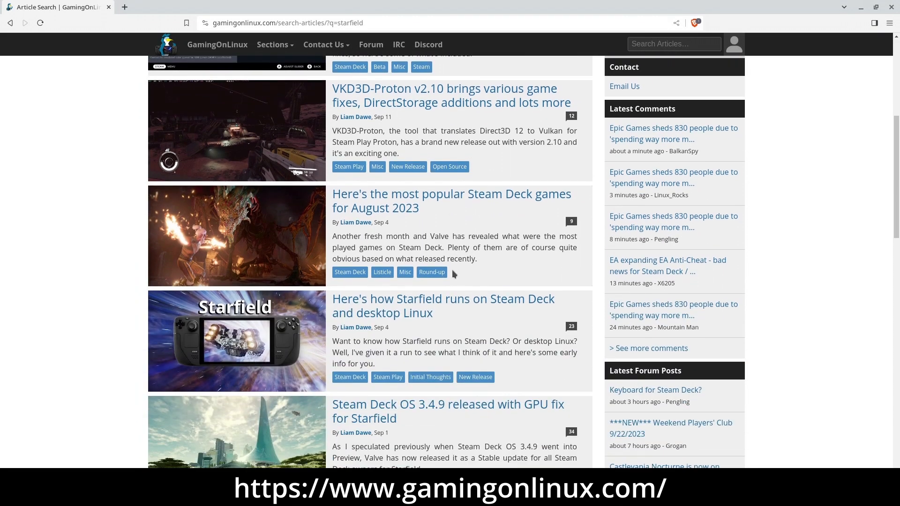
scroll("down", 3)
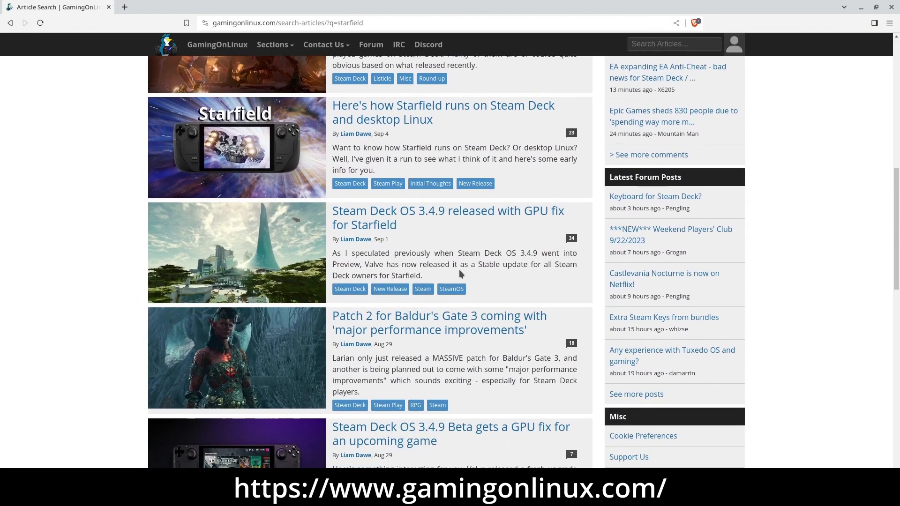
scroll("down", 3)
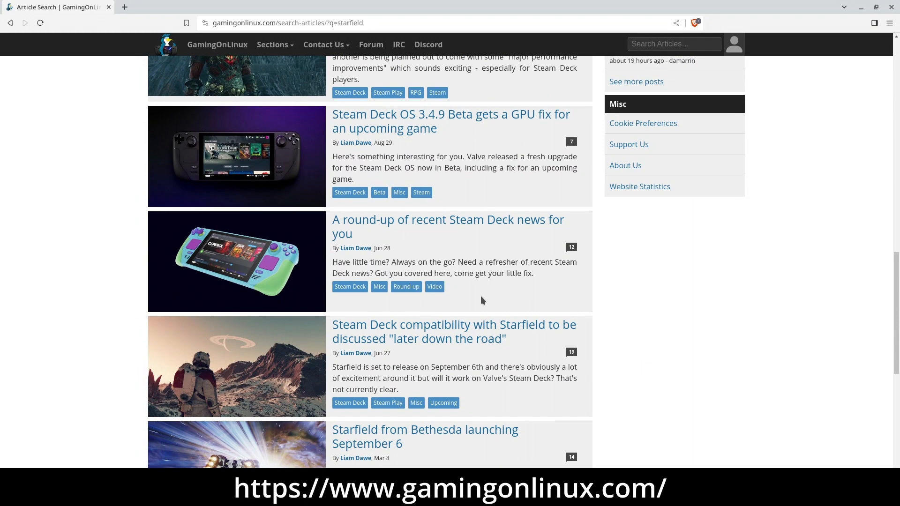
scroll("down", 3)
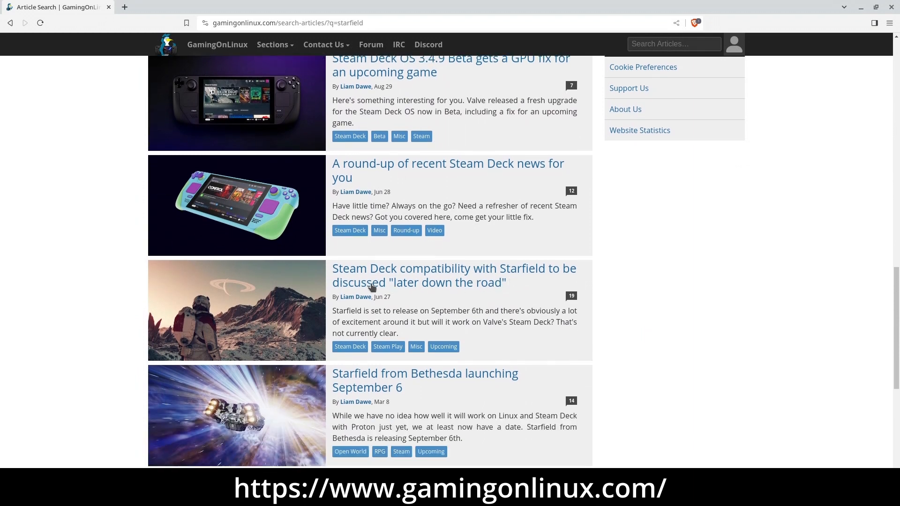
scroll("down", 3)
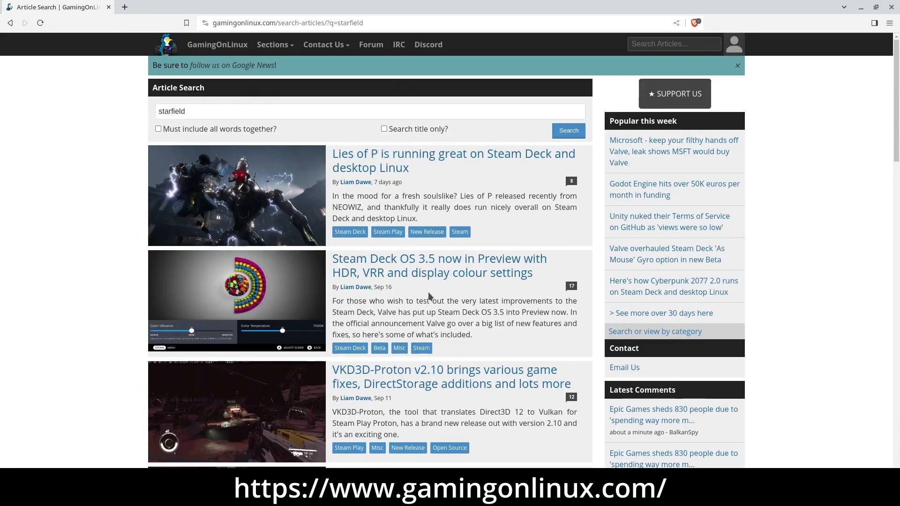
left_click(276, 44)
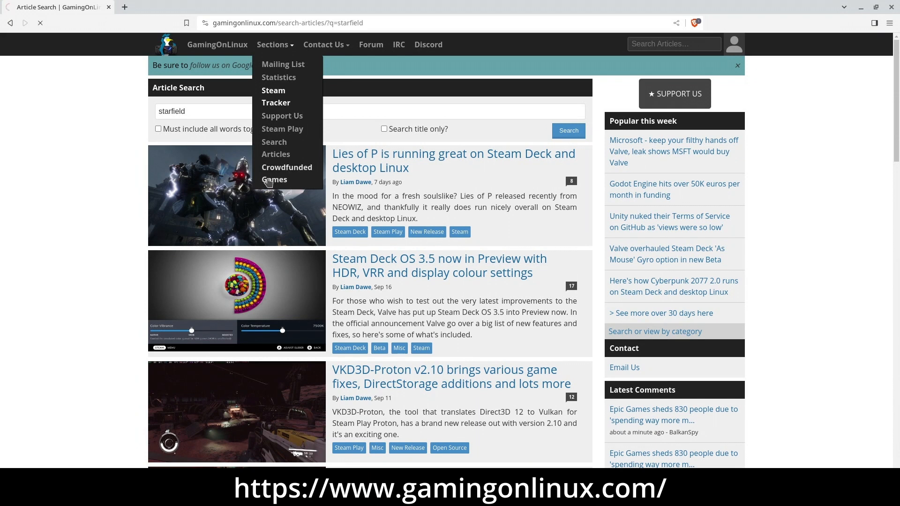
Open the Steam Tracker and scroll through its market share and Steam languages charts.
left_click(275, 96)
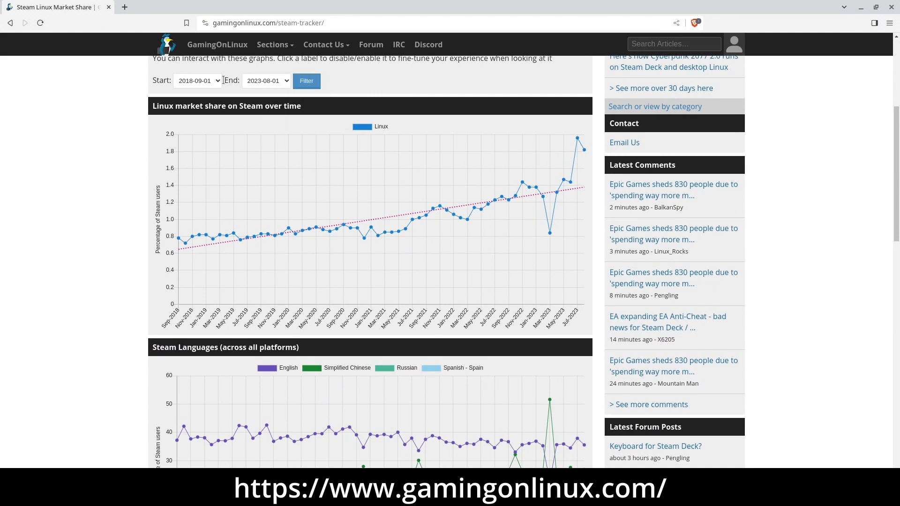
scroll("down", 3)
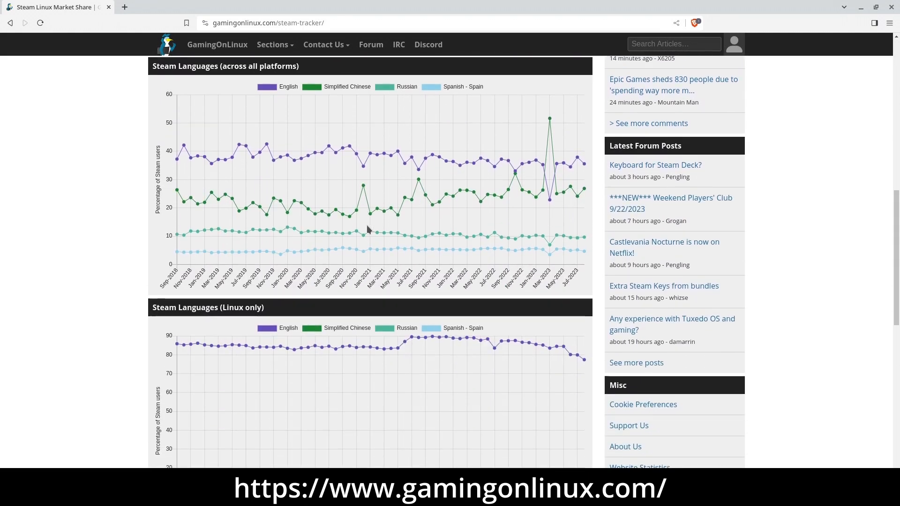
scroll("down", 3)
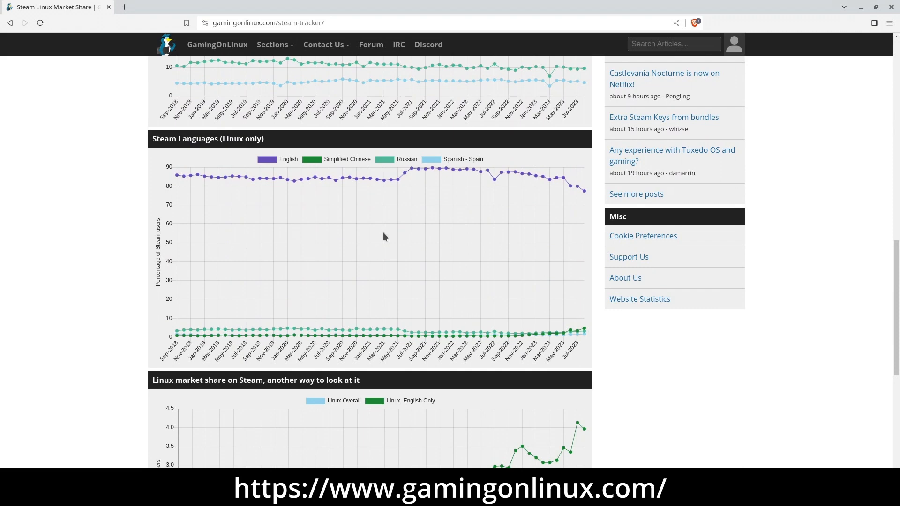
scroll("down", 3)
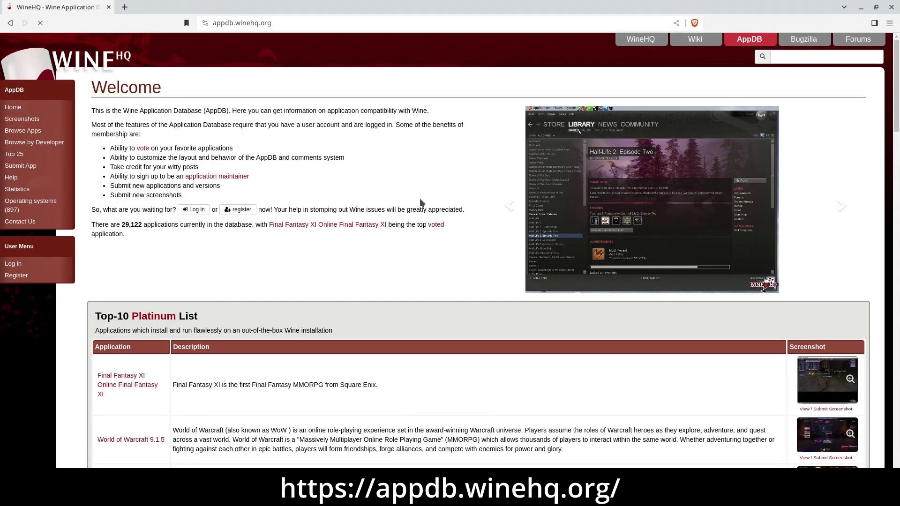
Scroll the WineHQ AppDB homepage through its Top-10 Platinum, Gold and Silver lists.
scroll("down", 3)
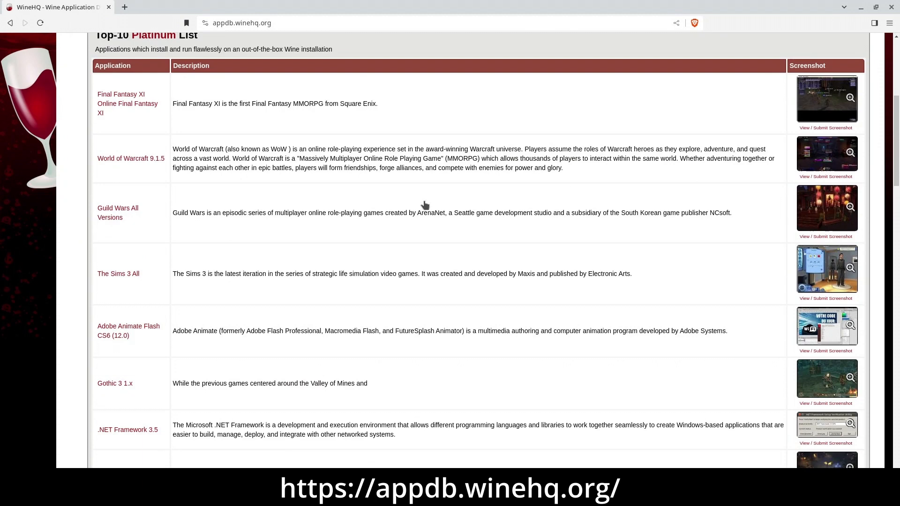
scroll("down", 3)
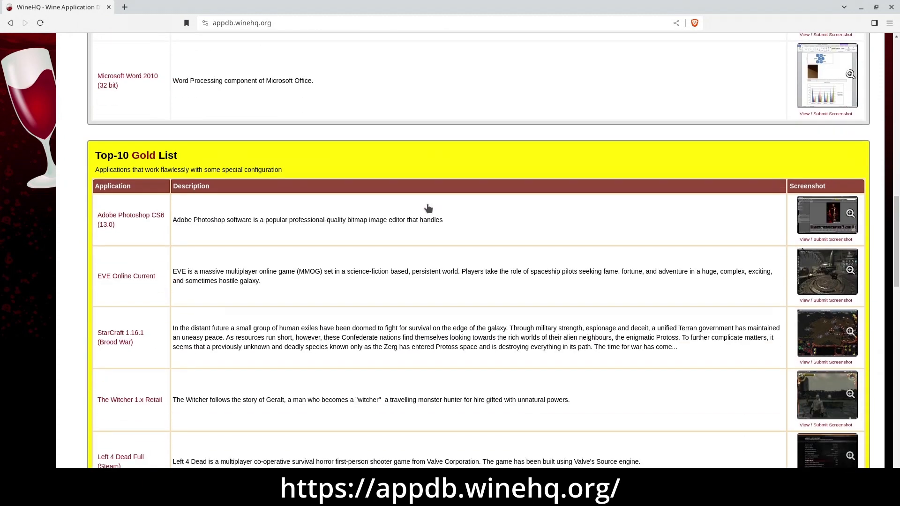
scroll("down", 3)
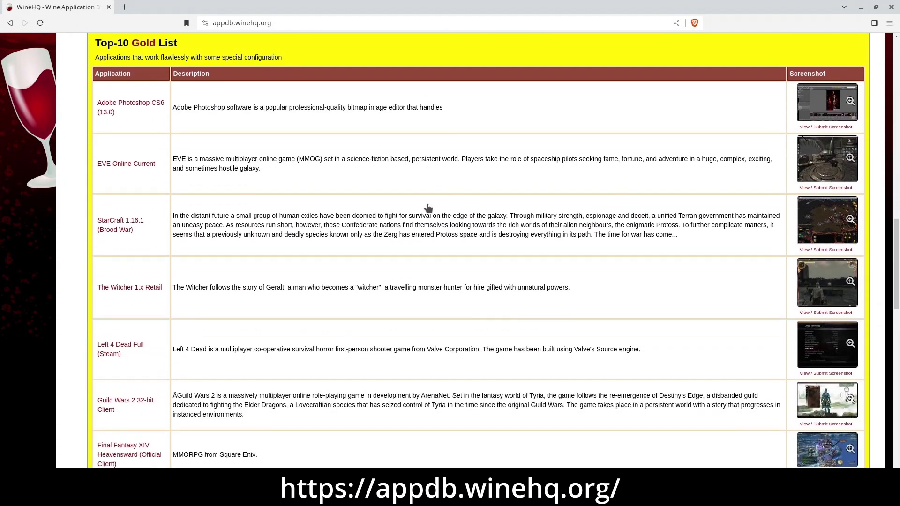
scroll("down", 3)
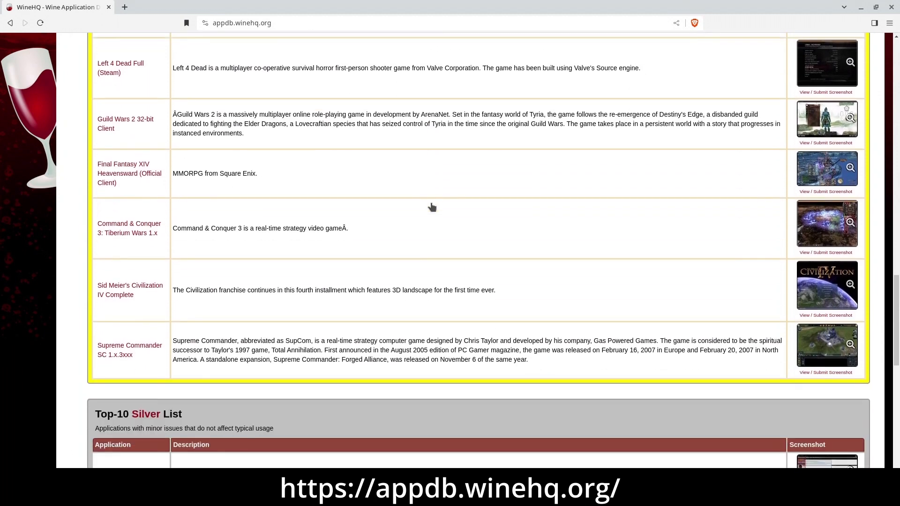
scroll("down", 3)
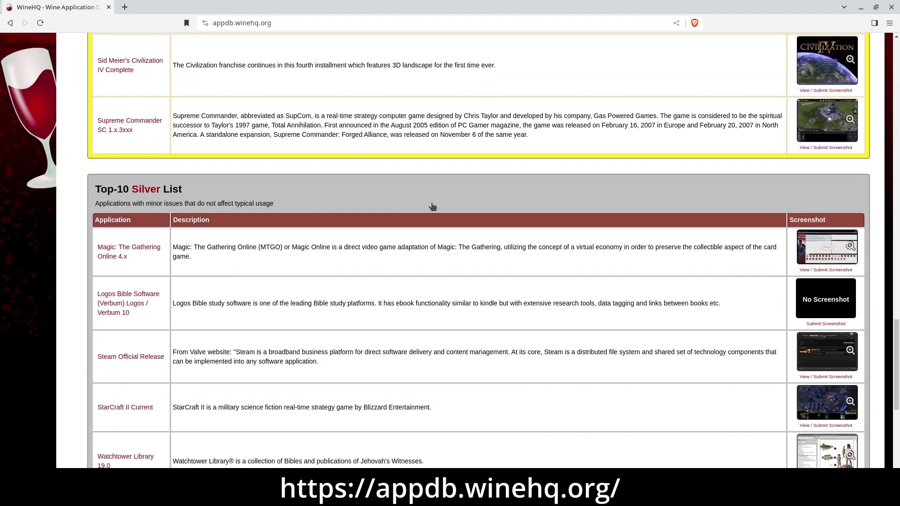
scroll("down", 3)
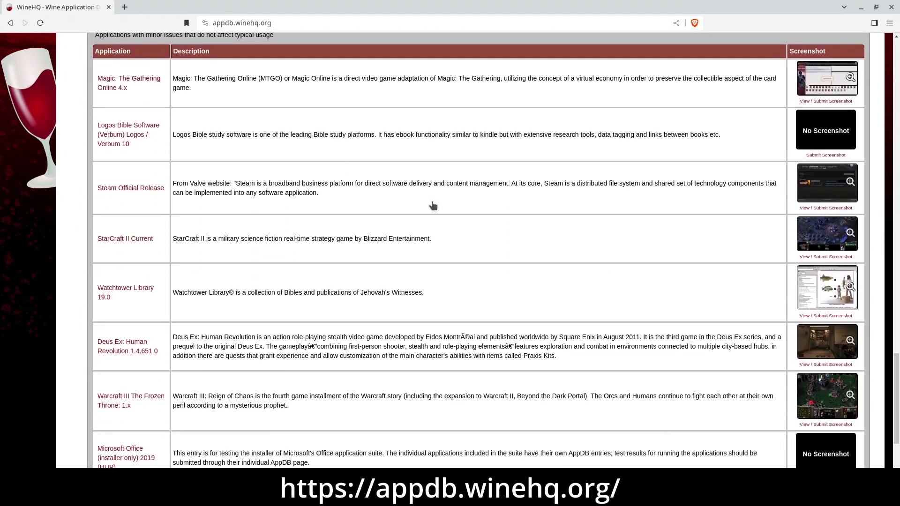
scroll("down", 3)
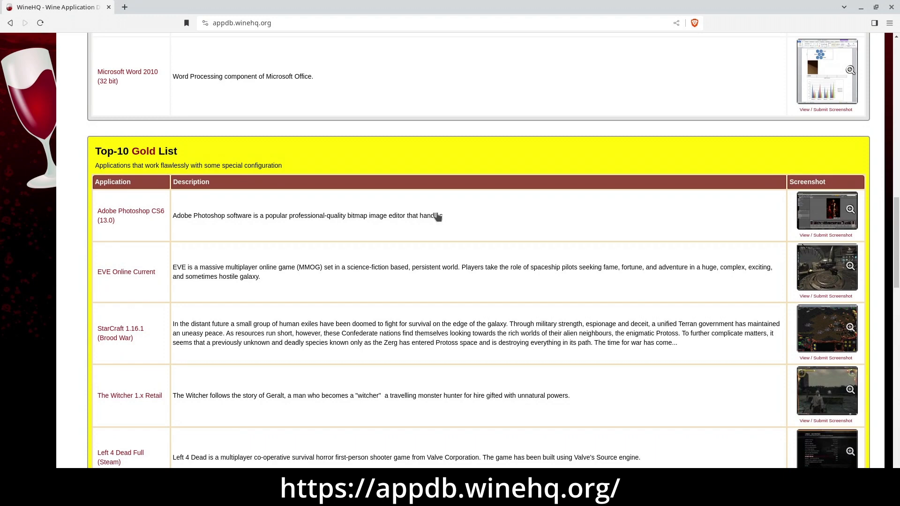
mouse_move(121, 151)
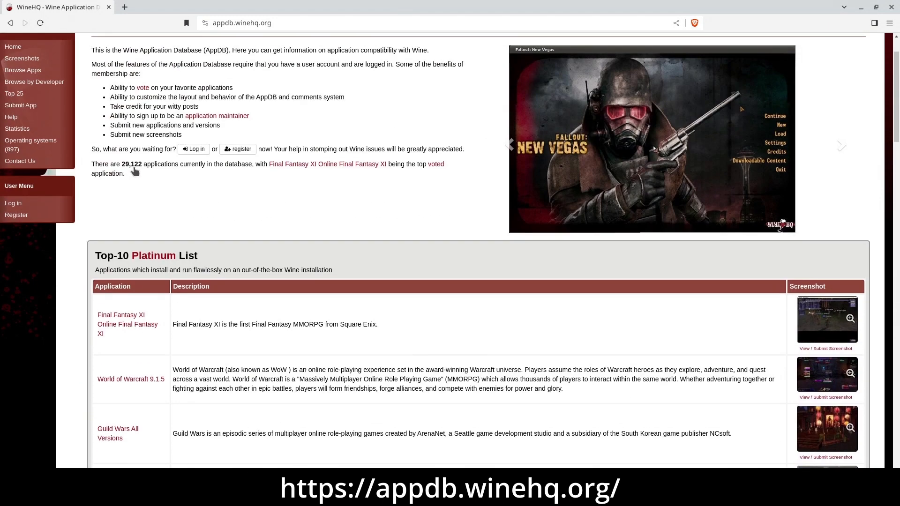
scroll("down", 3)
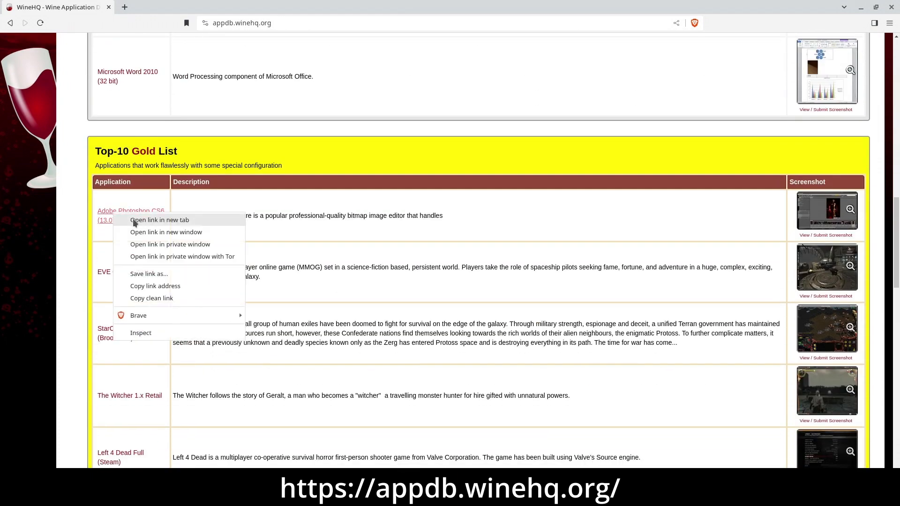
Open Adobe Photoshop CS6 from the AppDB Gold list in a new tab, expanding Test Results and Known Bugs.
left_click(159, 220)
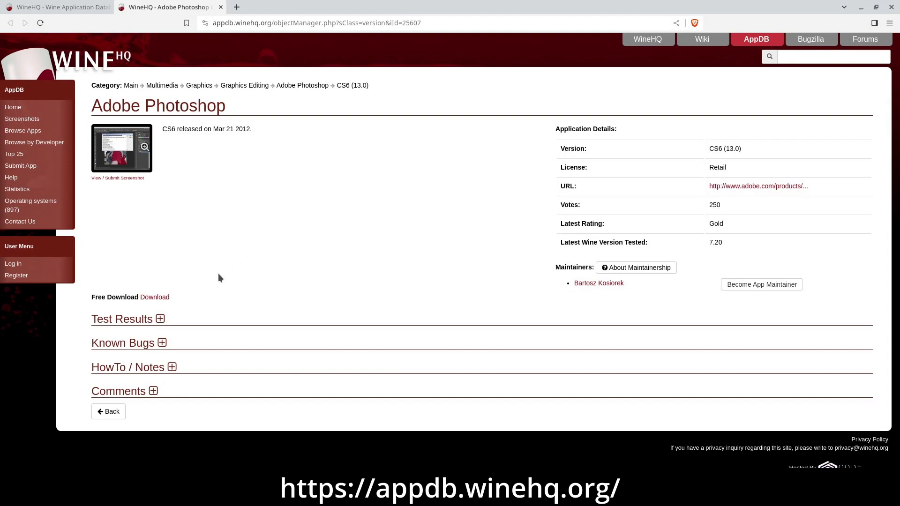
left_click(159, 319)
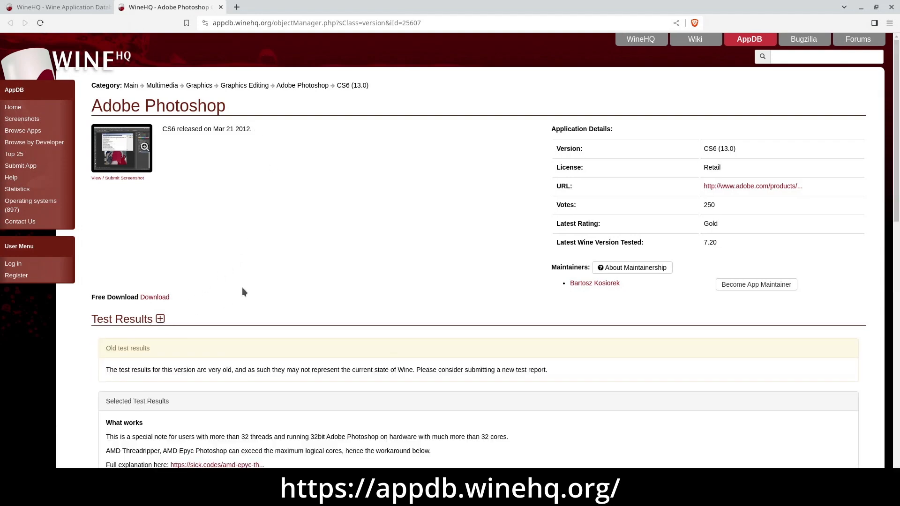
scroll("down", 3)
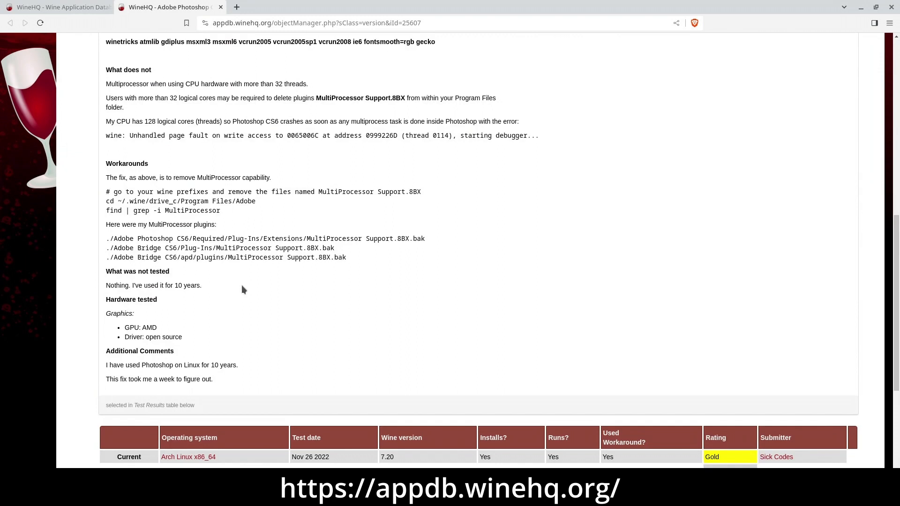
scroll("down", 3)
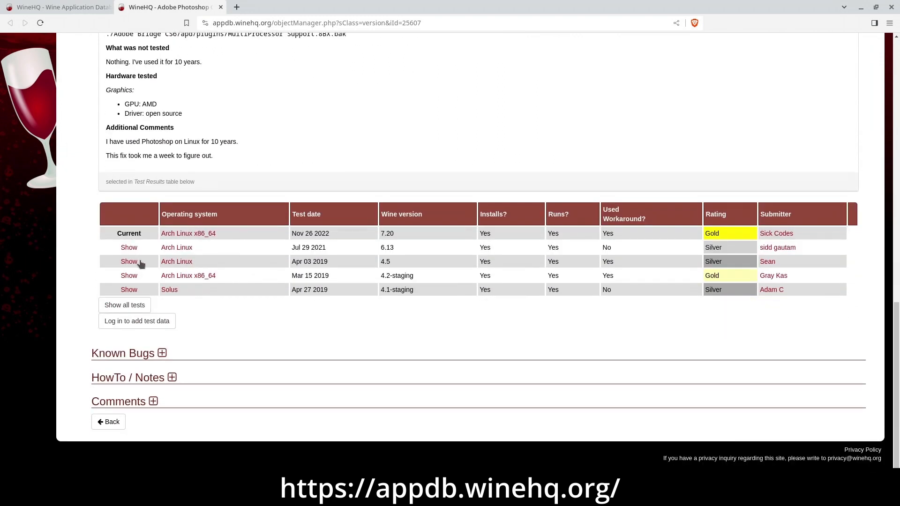
left_click(162, 353)
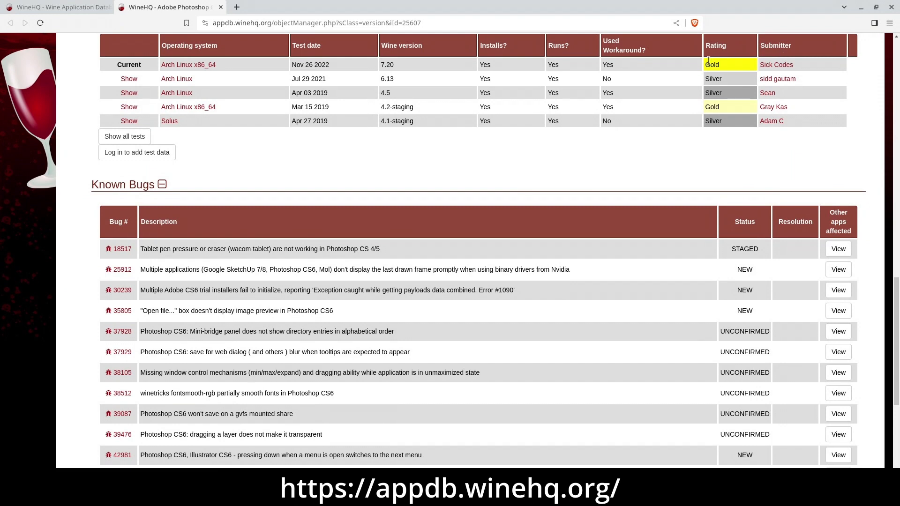
mouse_move(773, 107)
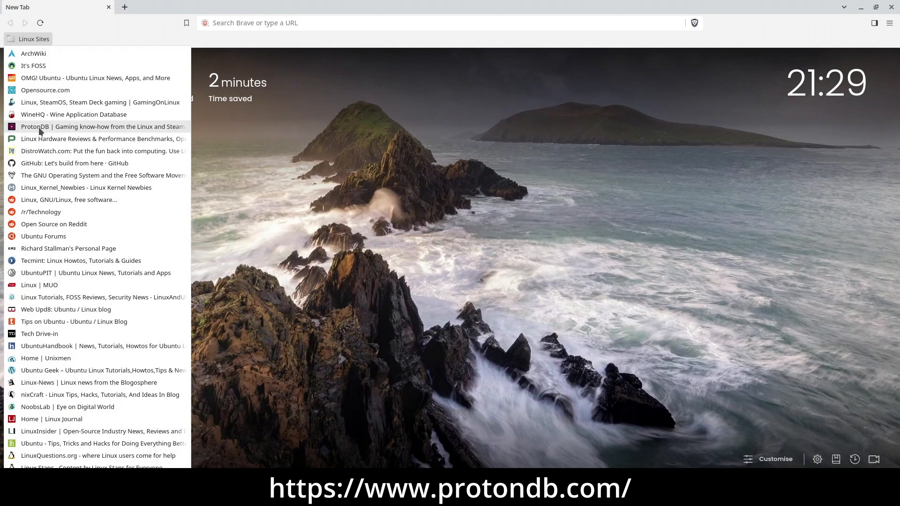
Open ProtonDB from the Linux sites bookmarks and search for 'hogwart'.
left_click(103, 126)
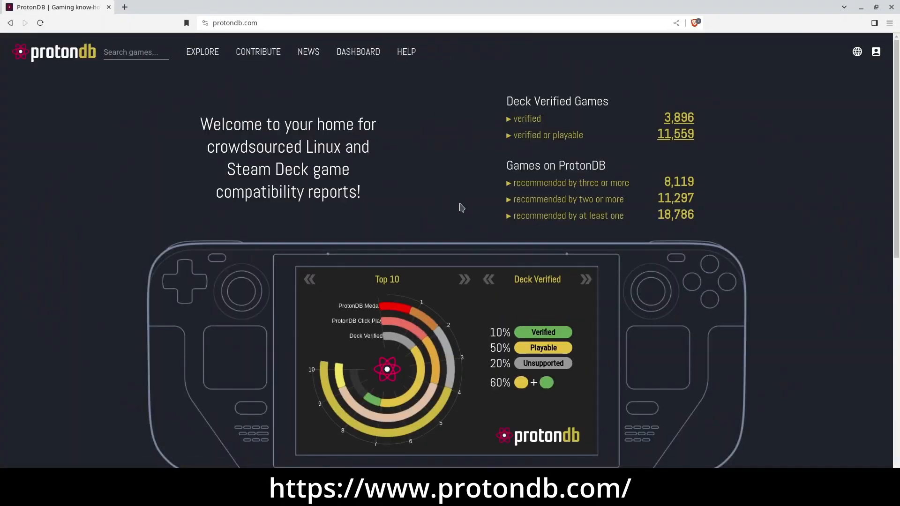
left_click(135, 52)
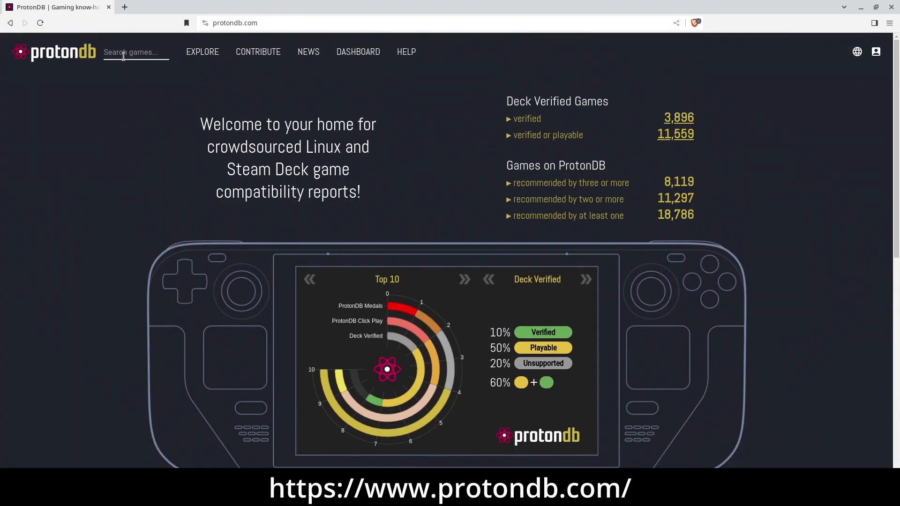
left_click(136, 51)
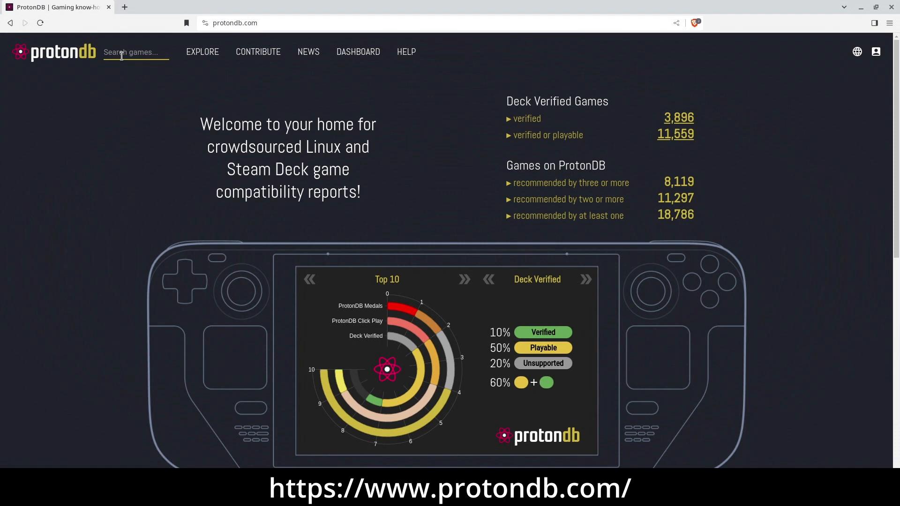
type("hogwarts legacy")
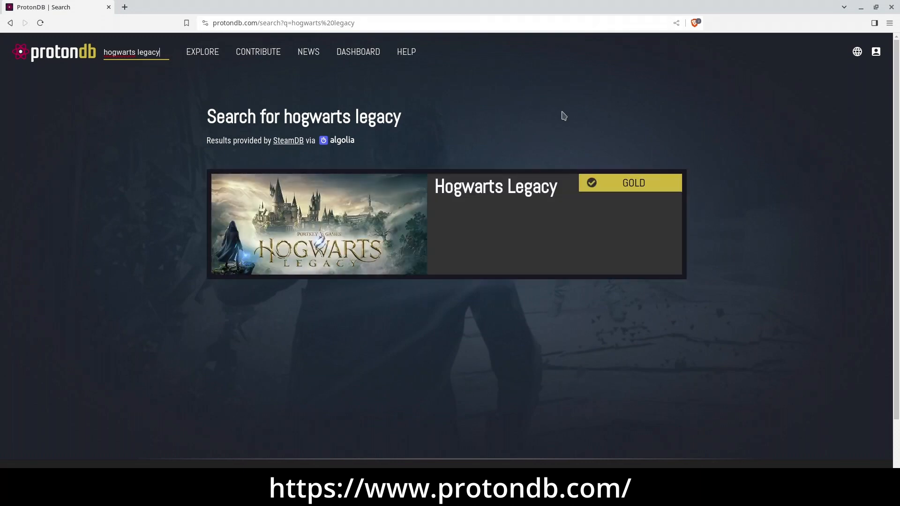
Open the Hogwarts Legacy page and browse only its PC compatibility reports.
left_click(495, 186)
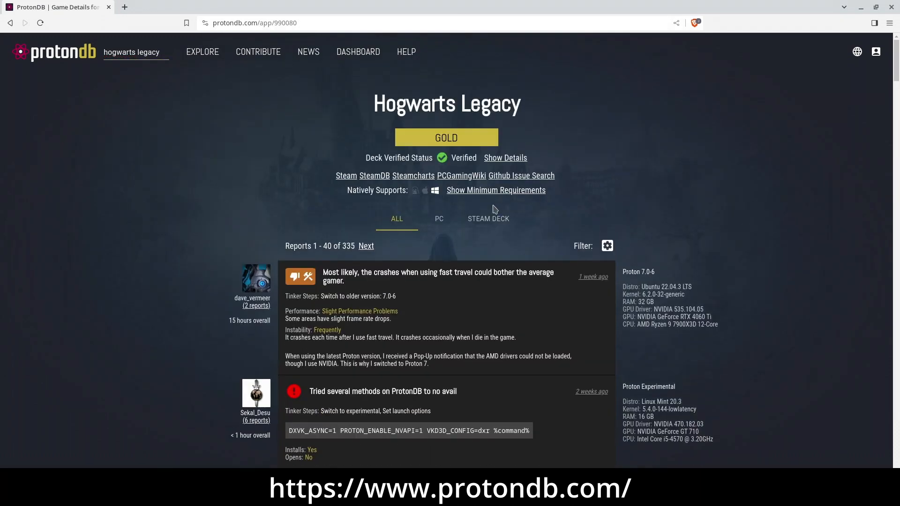
left_click(439, 219)
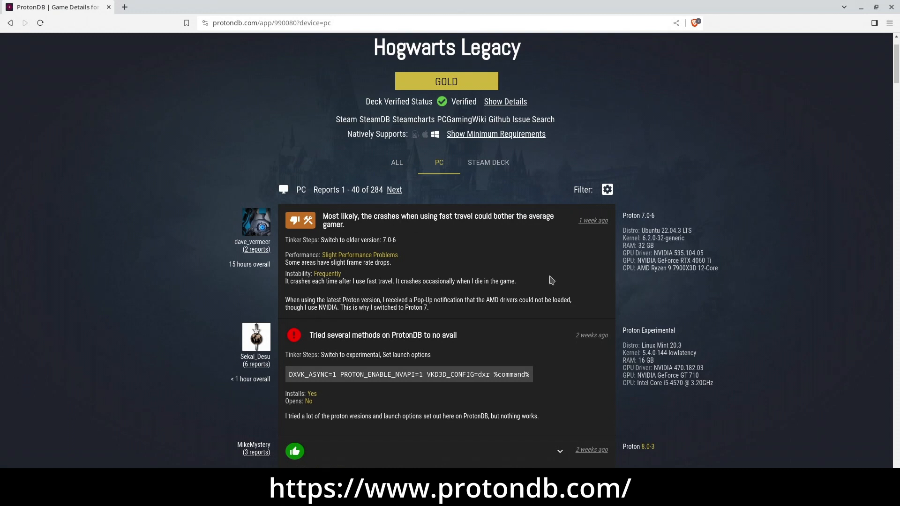
scroll("down", 3)
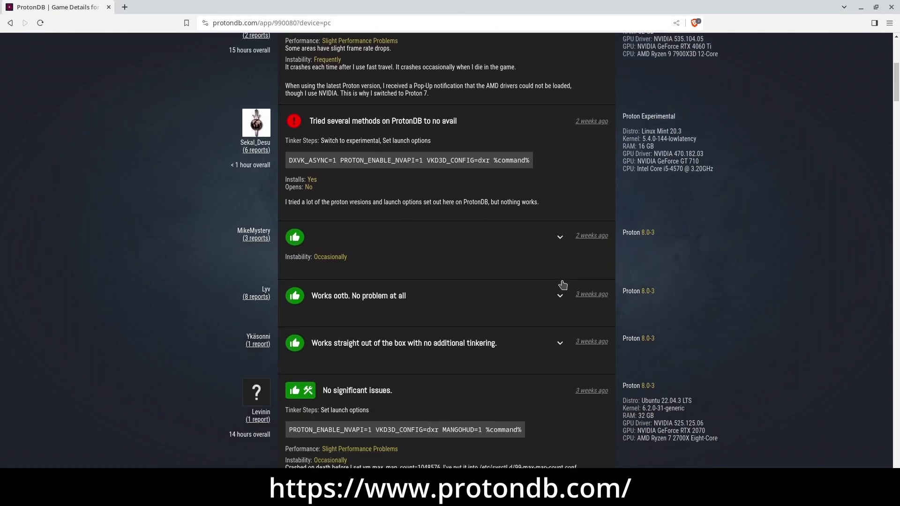
scroll("down", 3)
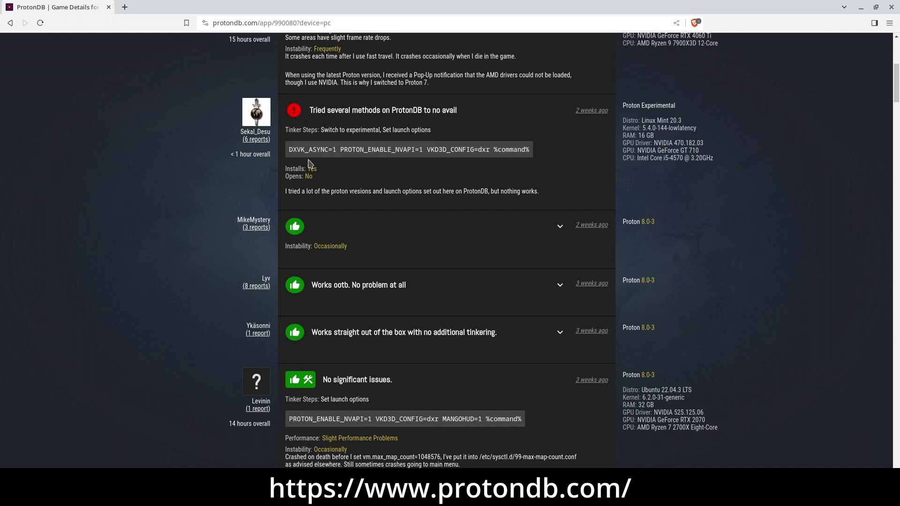
scroll("down", 3)
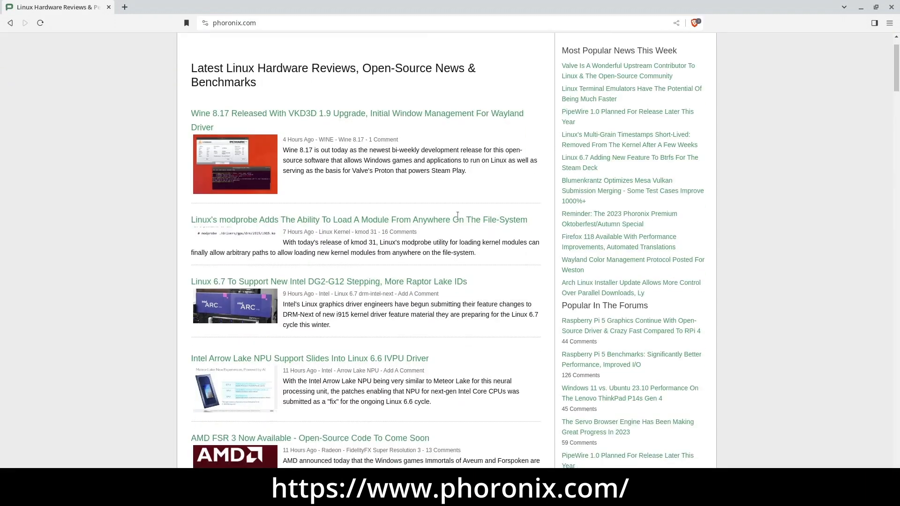
Search Phoronix for 'omen' and open the HP OMEN Laptops Linux 5.16 article.
scroll("down", 3)
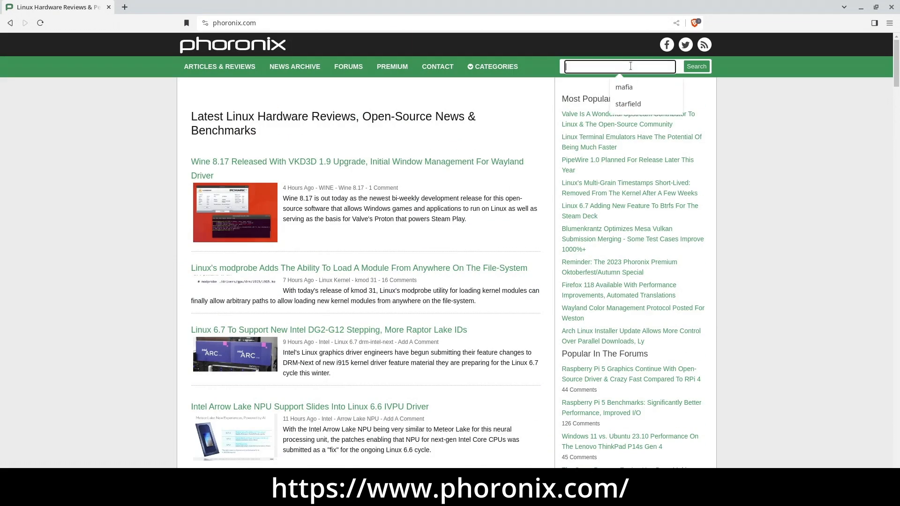
type("o")
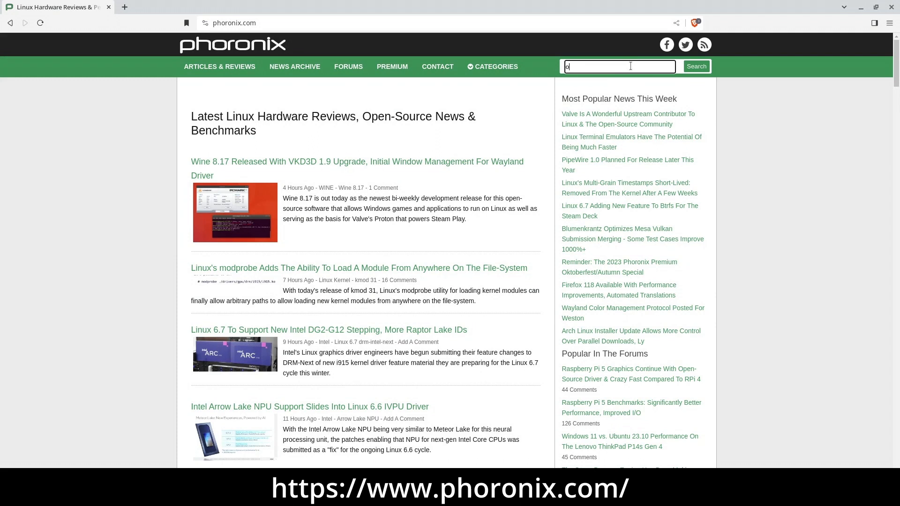
type("men")
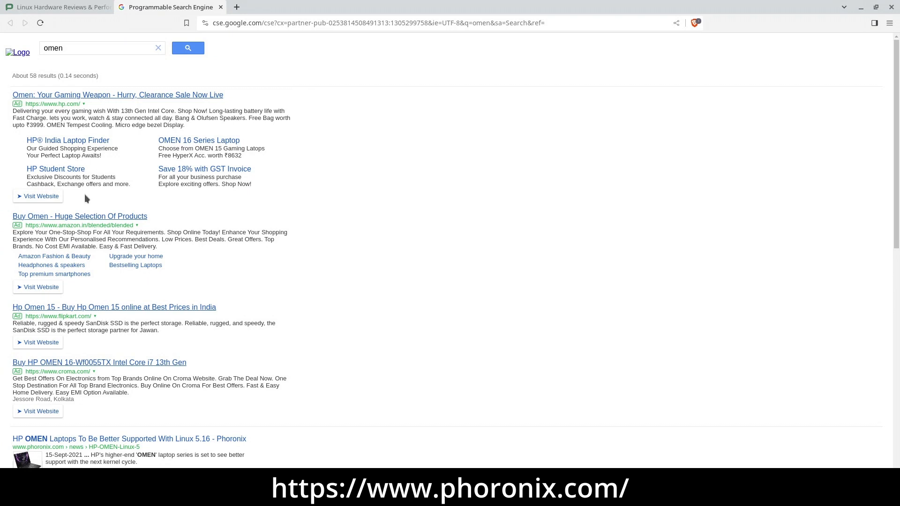
scroll("down", 3)
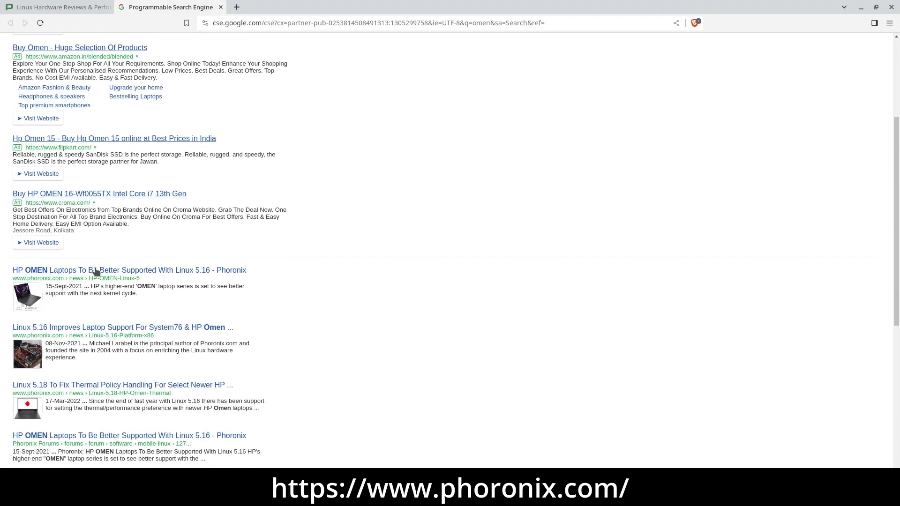
left_click(128, 270)
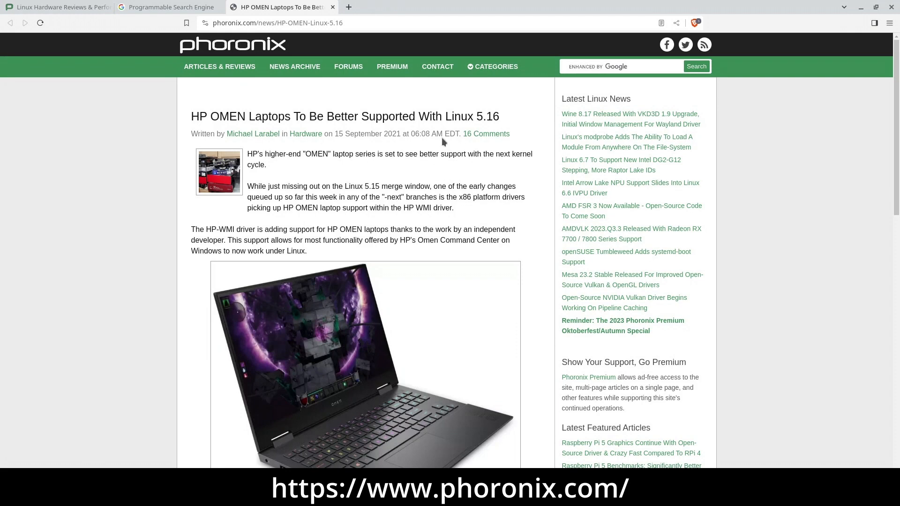
Skim the HP OMEN article, then start a new Phoronix search for 'rtx'.
scroll("down", 3)
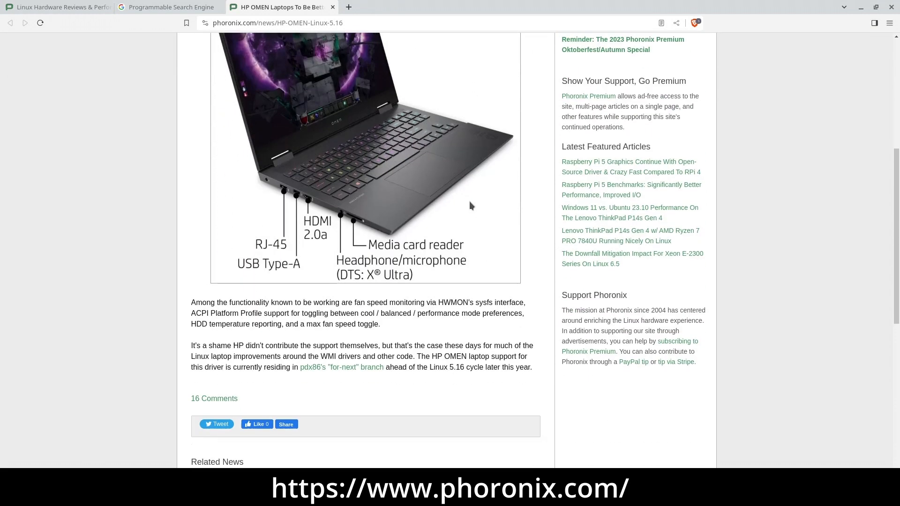
scroll("up", 3)
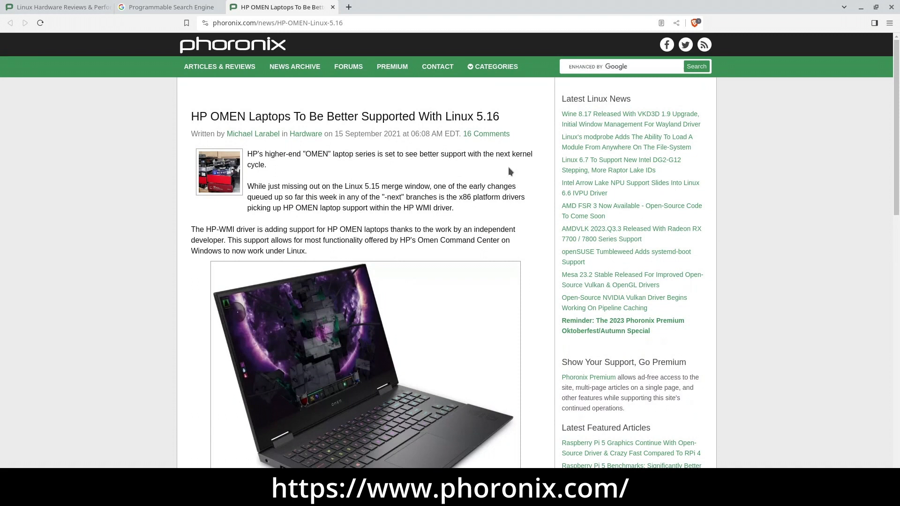
left_click(620, 66)
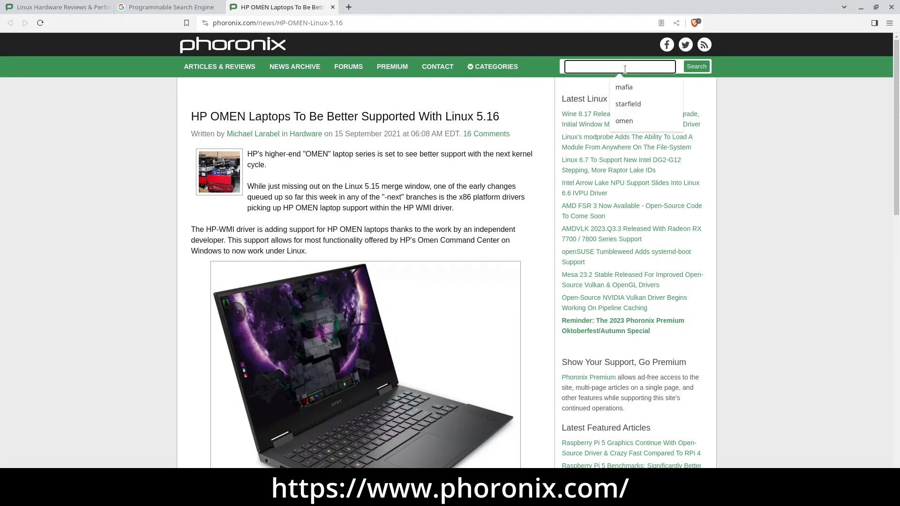
type("rtx")
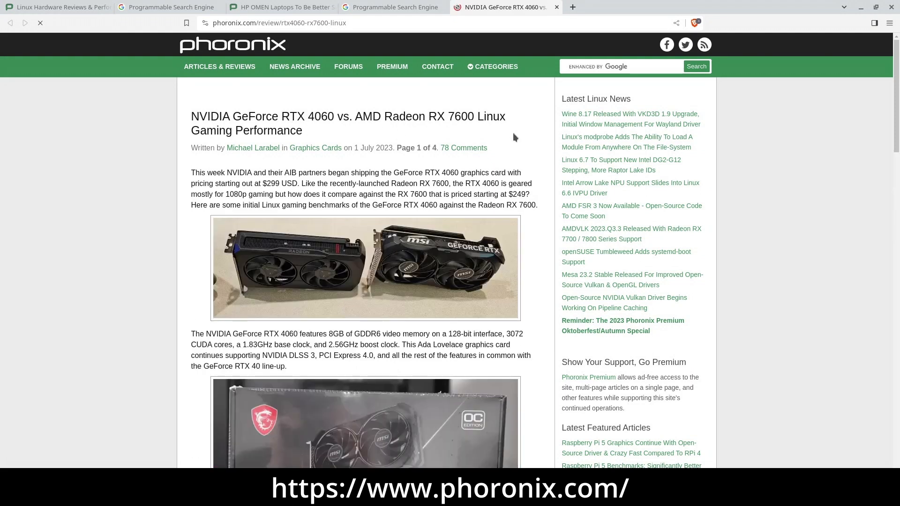
Scroll through the RTX 4060 vs. Radeon RX 7600 Linux gaming review.
scroll("down", 3)
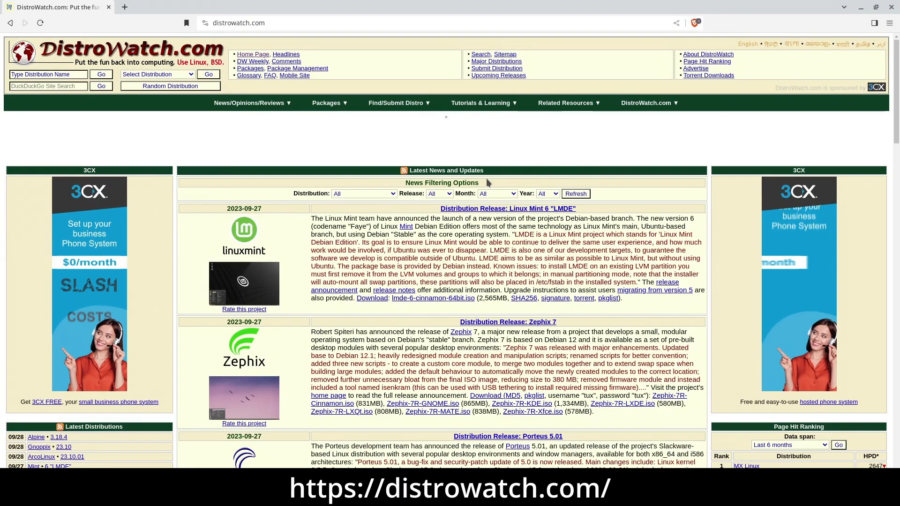
Scroll the DistroWatch homepage, then open DistroWatch Weekly Issue 1038.
scroll("down", 3)
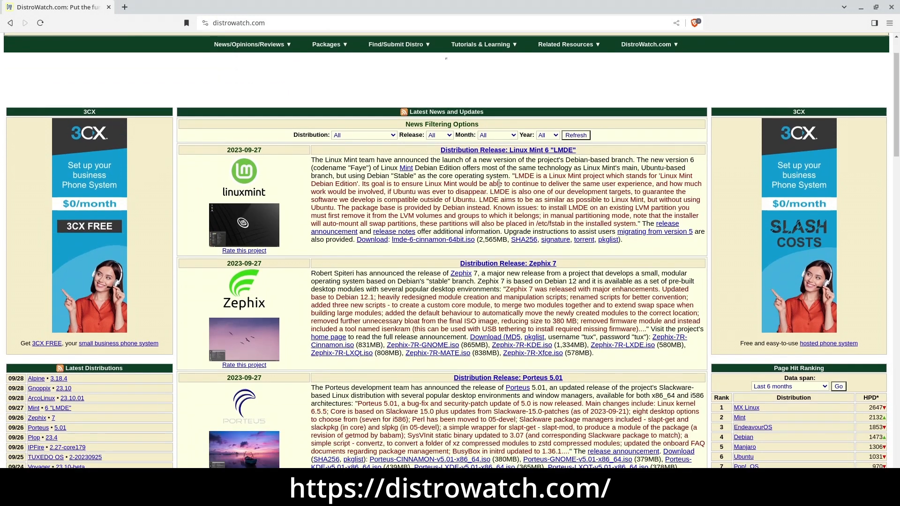
scroll("down", 3)
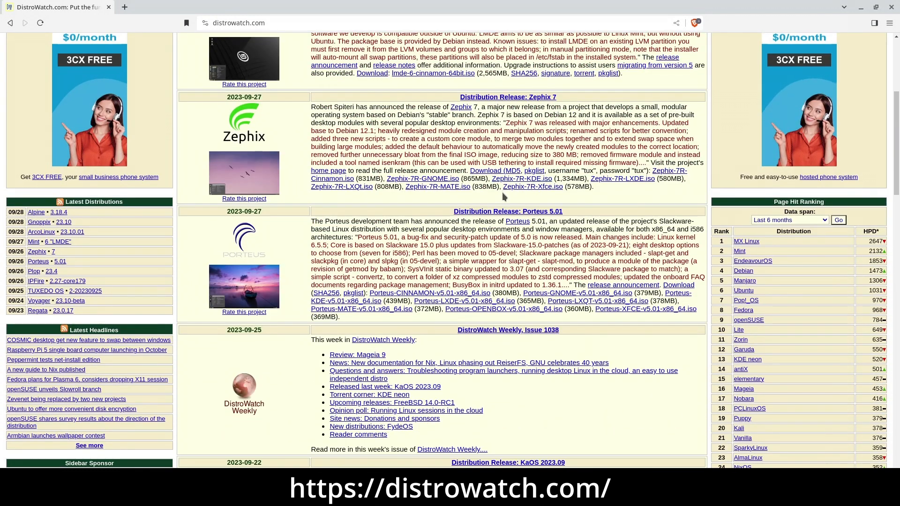
scroll("down", 3)
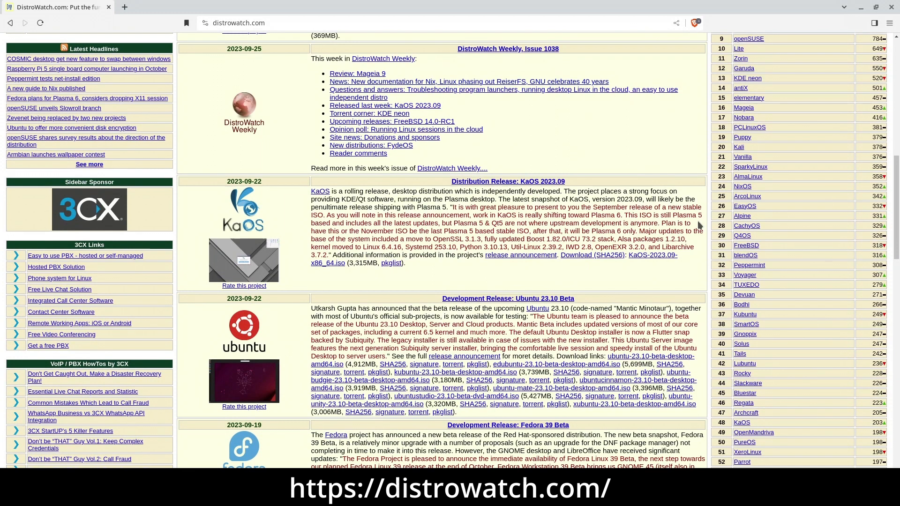
scroll("down", 3)
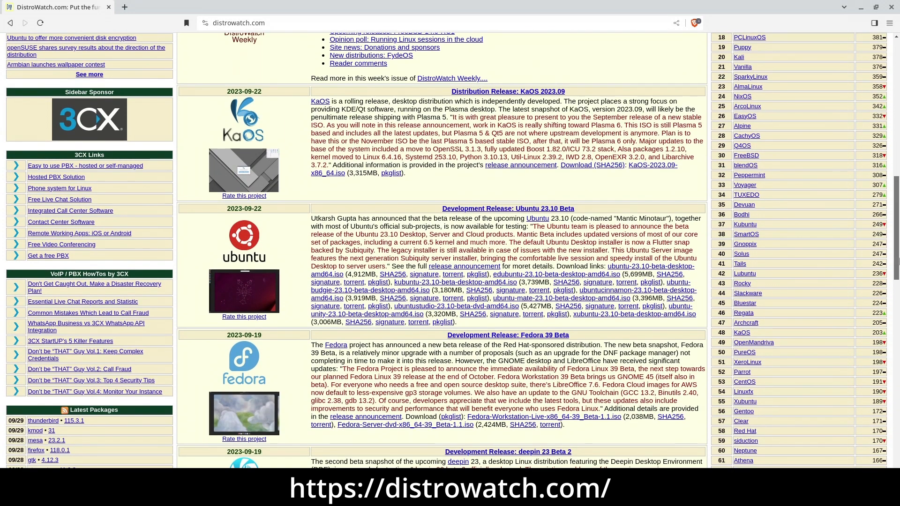
scroll("down", 3)
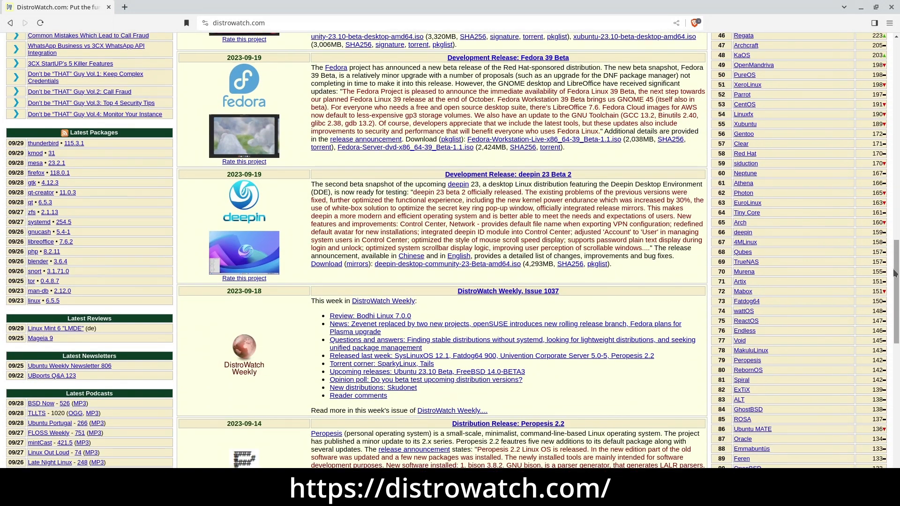
scroll("down", 3)
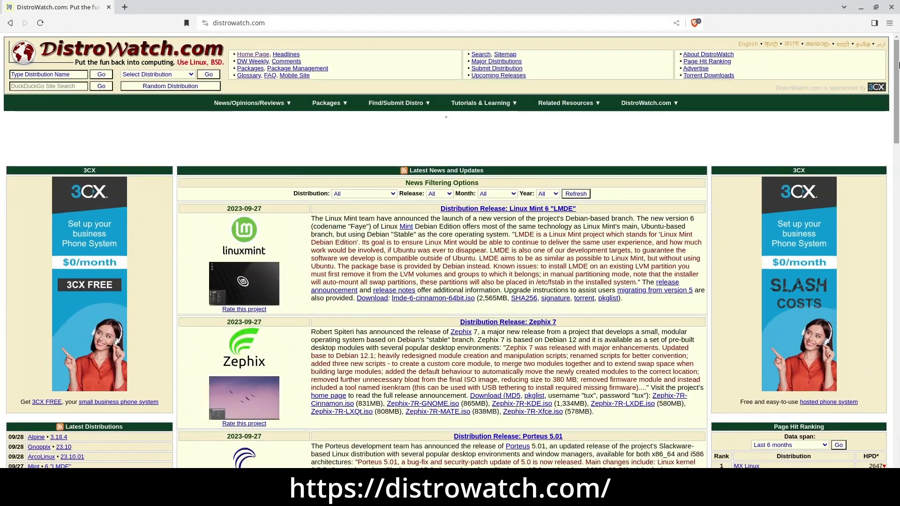
left_click(249, 102)
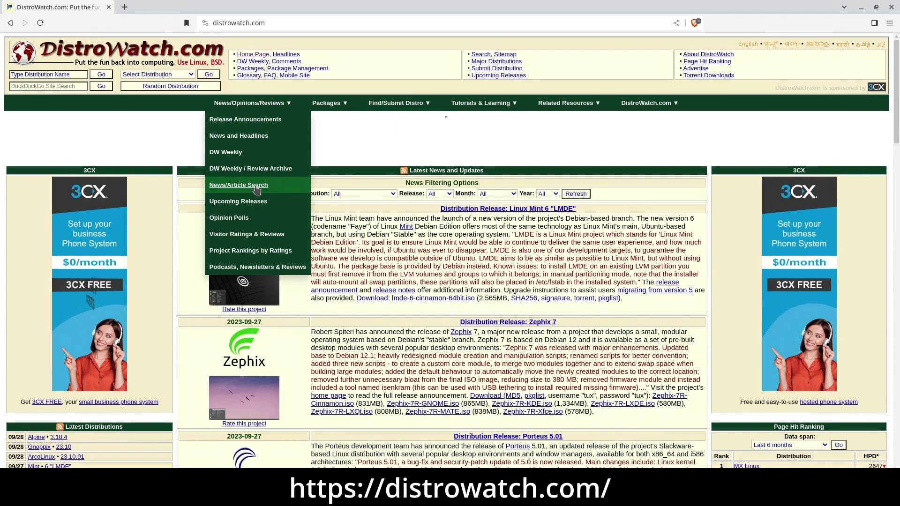
left_click(225, 152)
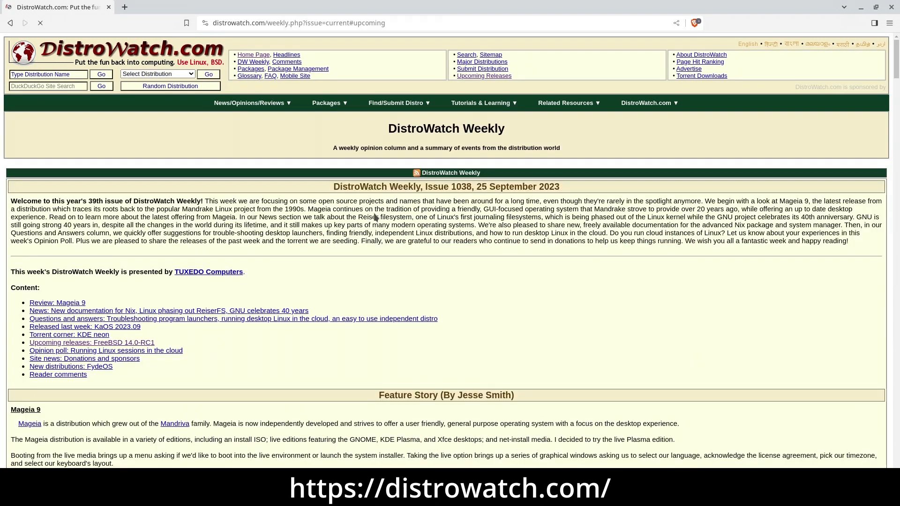
Scroll through issue 1038, then go to Project Rankings by Ratings.
scroll("down", 3)
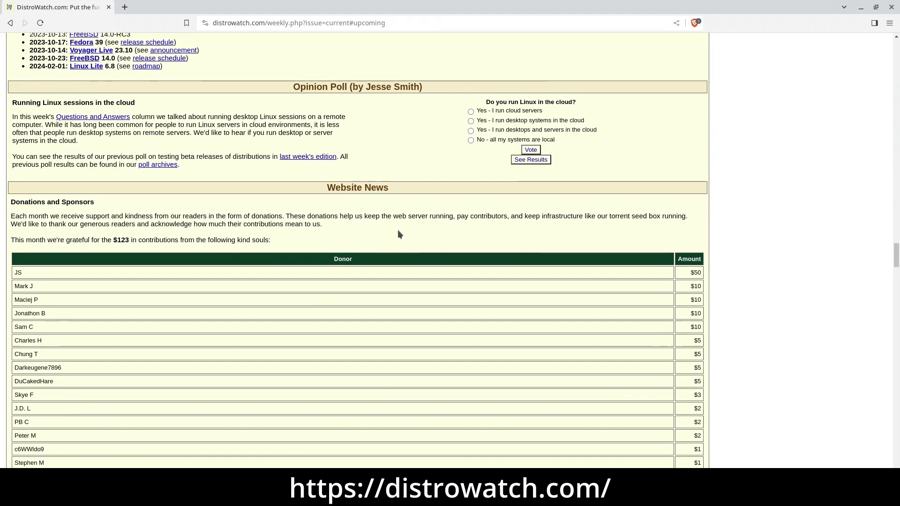
scroll("down", 3)
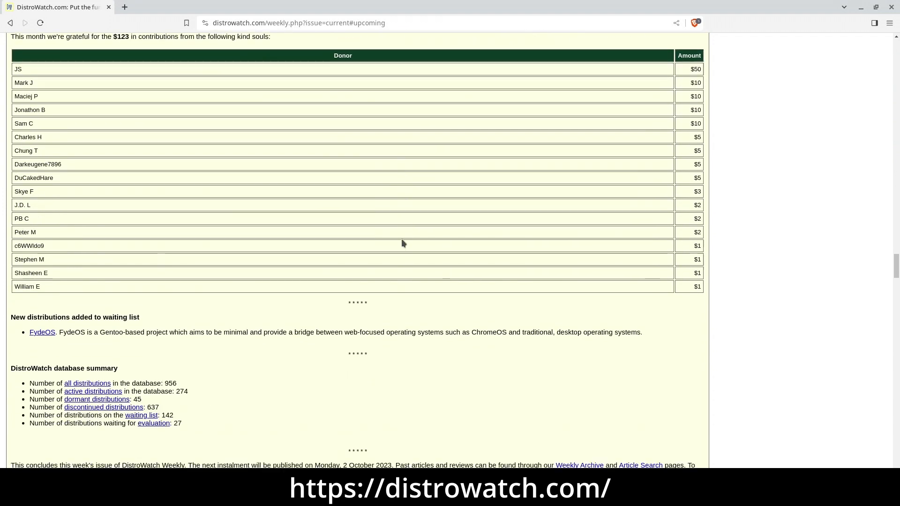
scroll("down", 3)
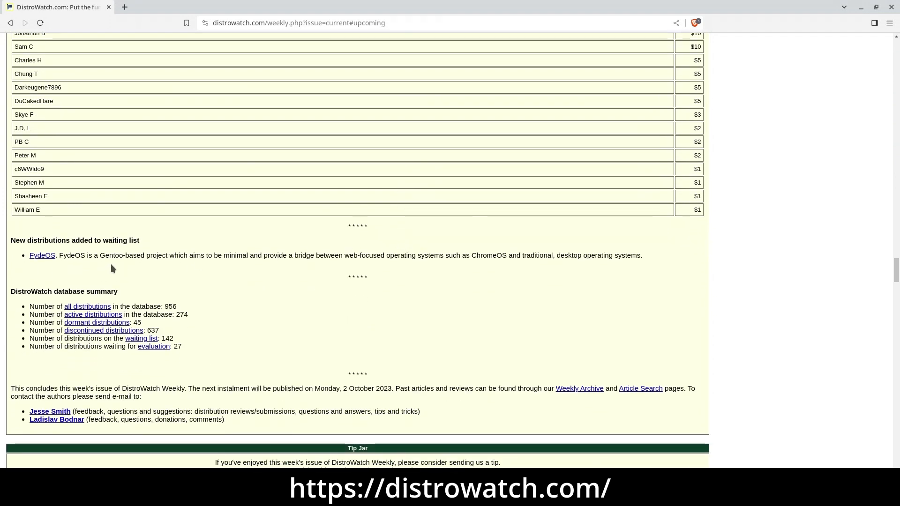
scroll("up", 3)
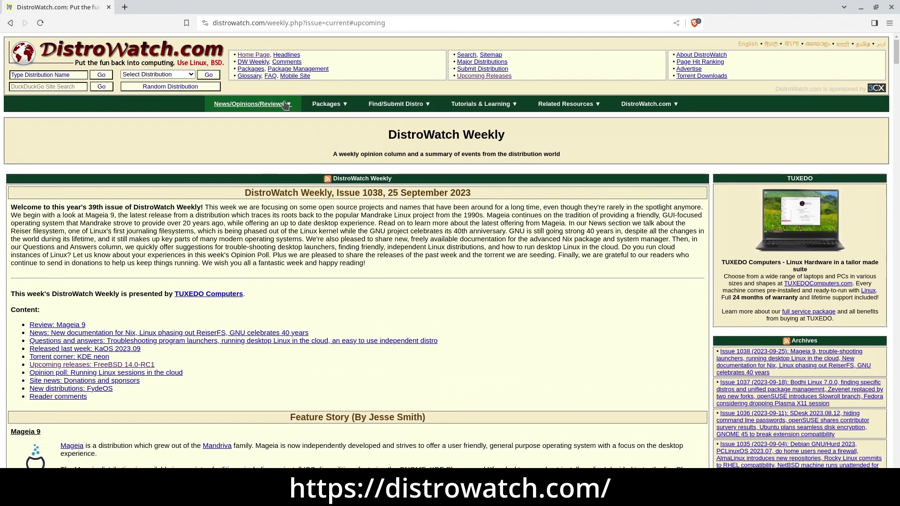
left_click(249, 105)
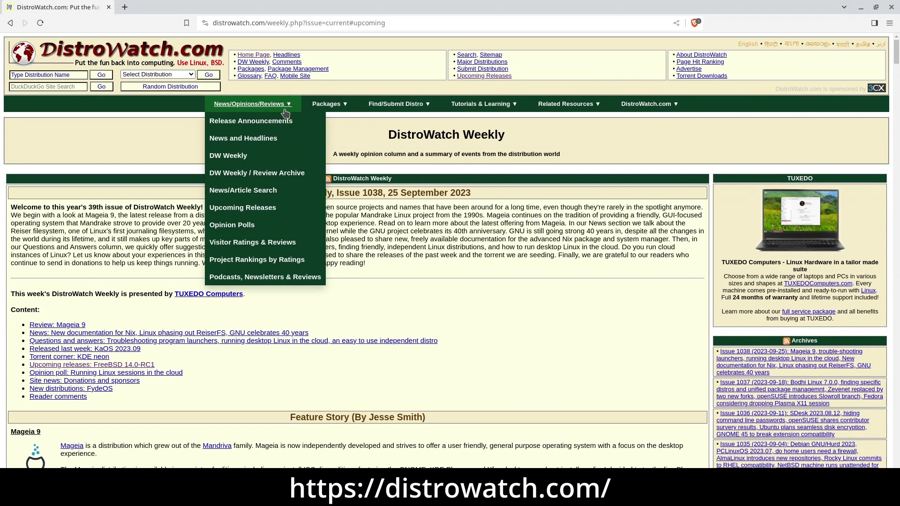
mouse_move(283, 259)
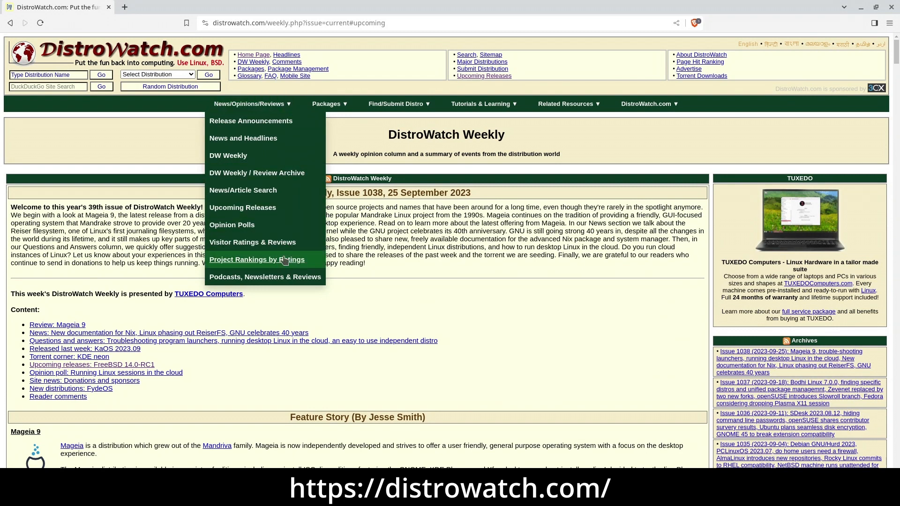
left_click(257, 259)
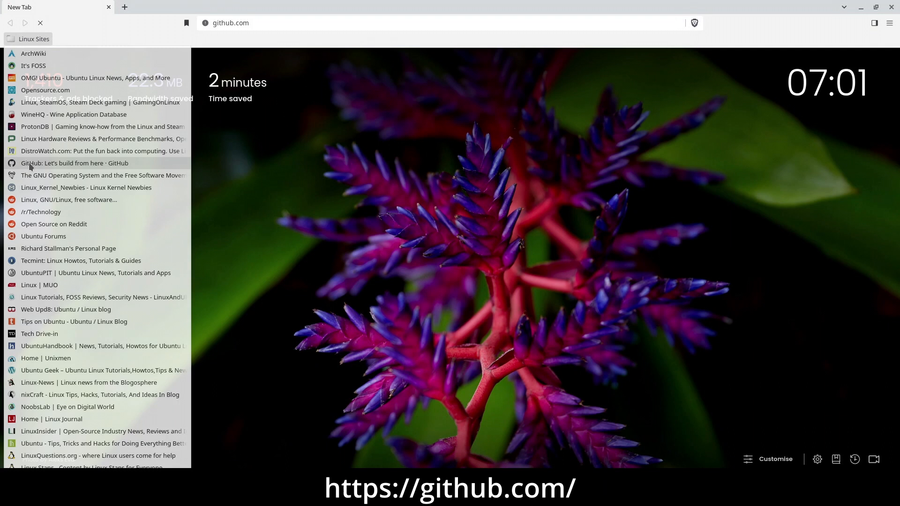
Open GitHub, search 'hp omen' and open pelrun/hp-omen-linux-module.
left_click(73, 163)
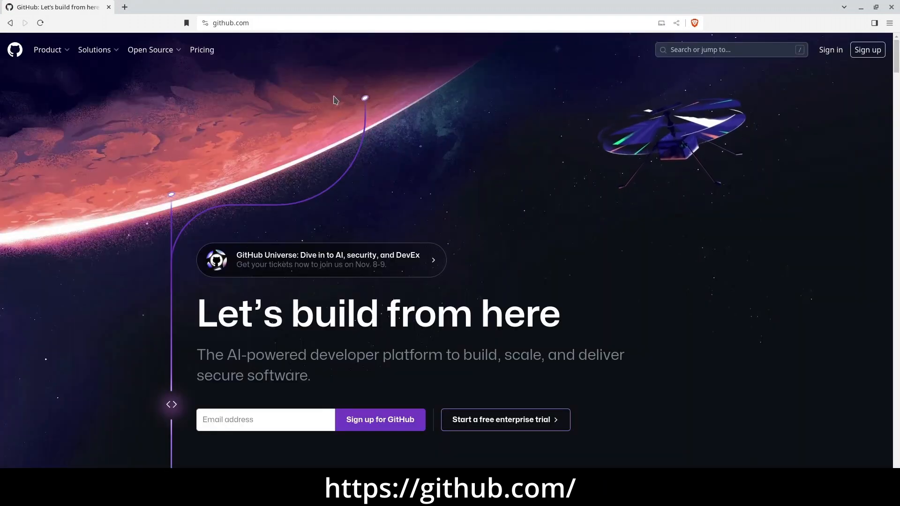
left_click(731, 49)
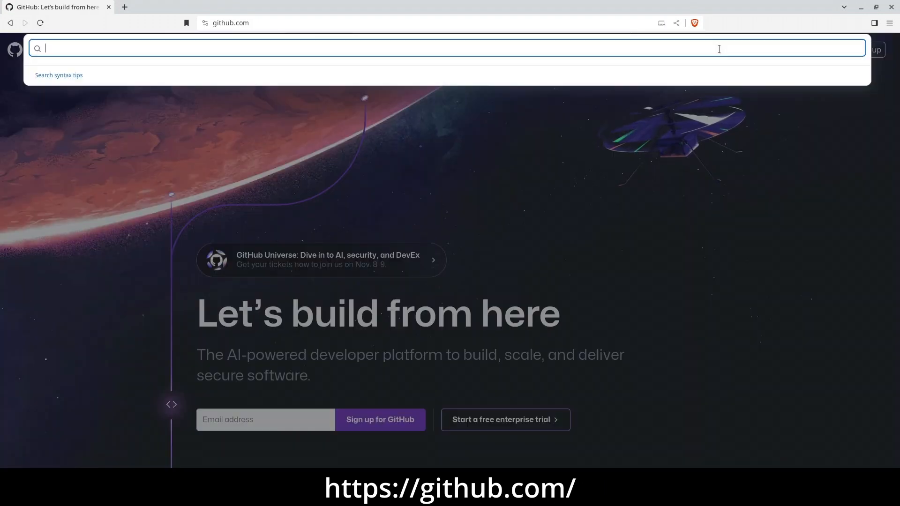
type("hp")
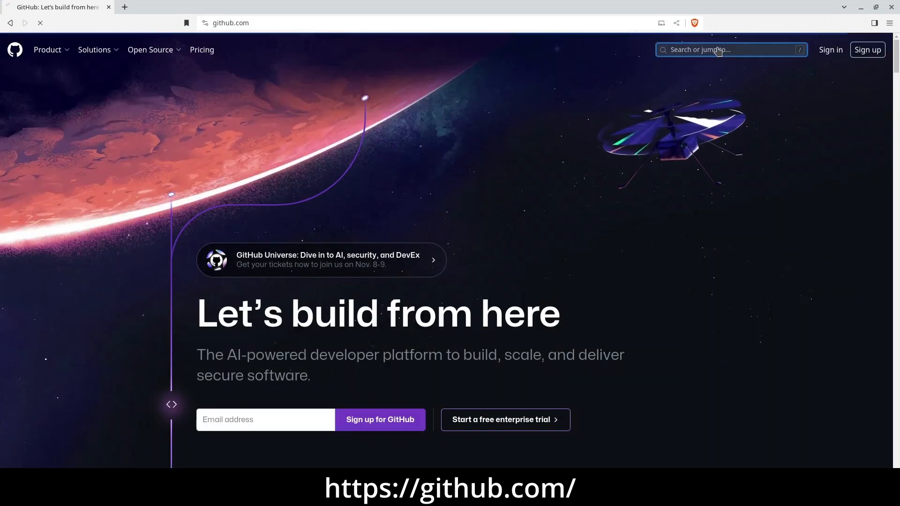
type("hp omen")
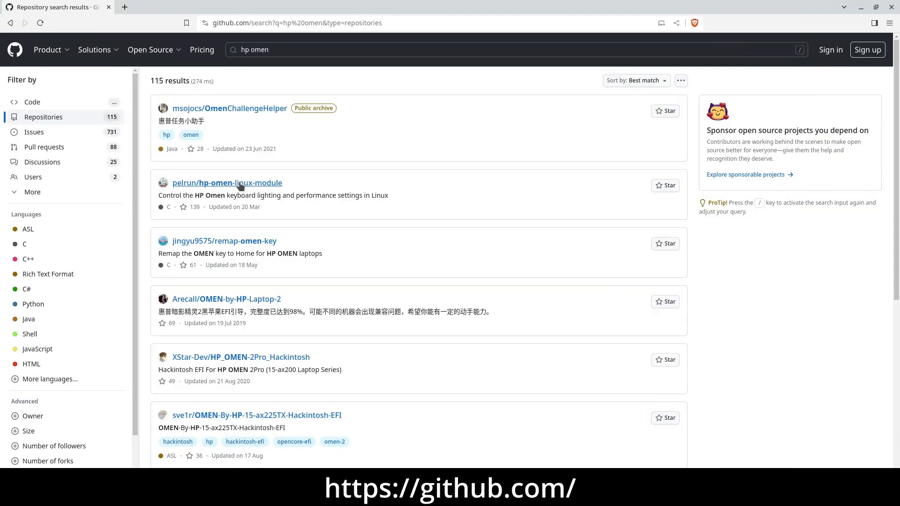
left_click(228, 182)
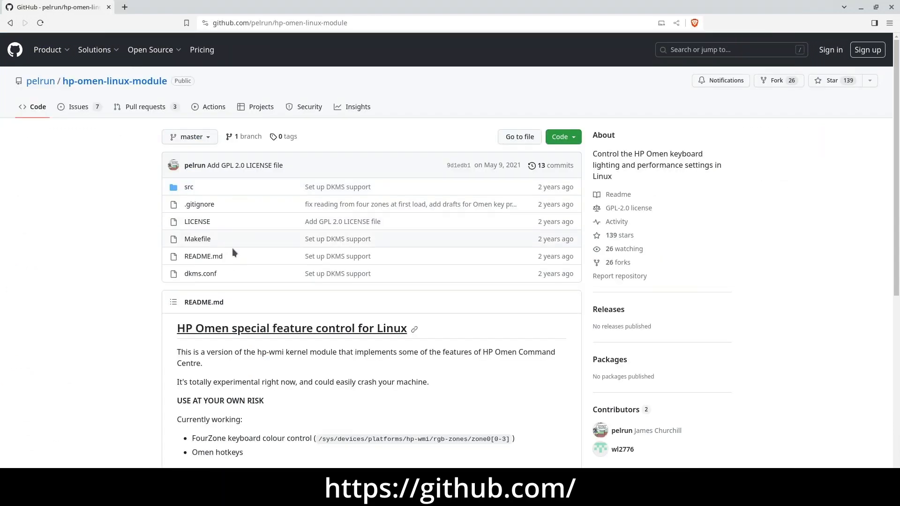
Scroll the repository README and start a new GitHub search for 'mangoh'.
scroll("down", 3)
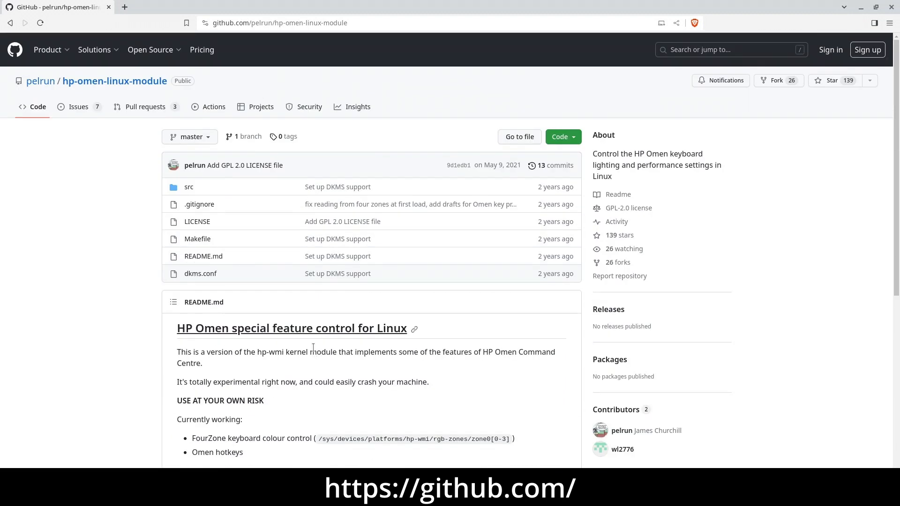
left_click(729, 50)
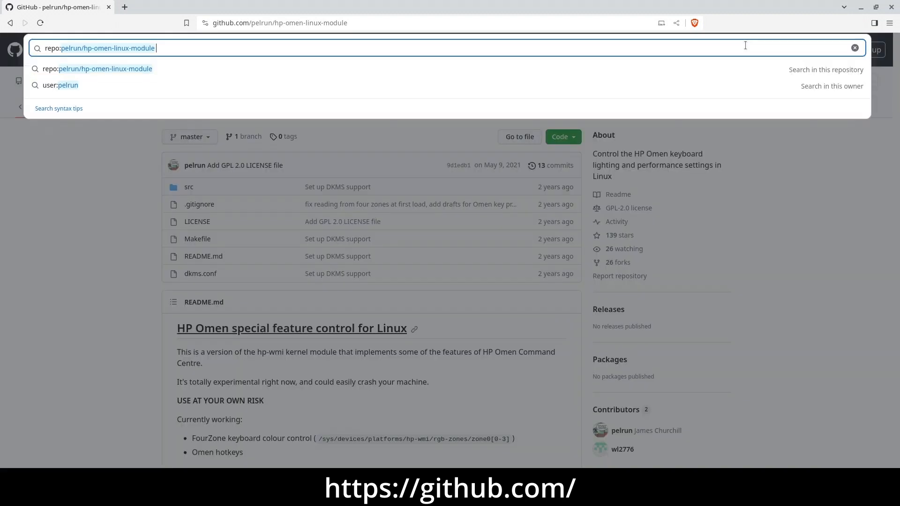
type("mangoh")
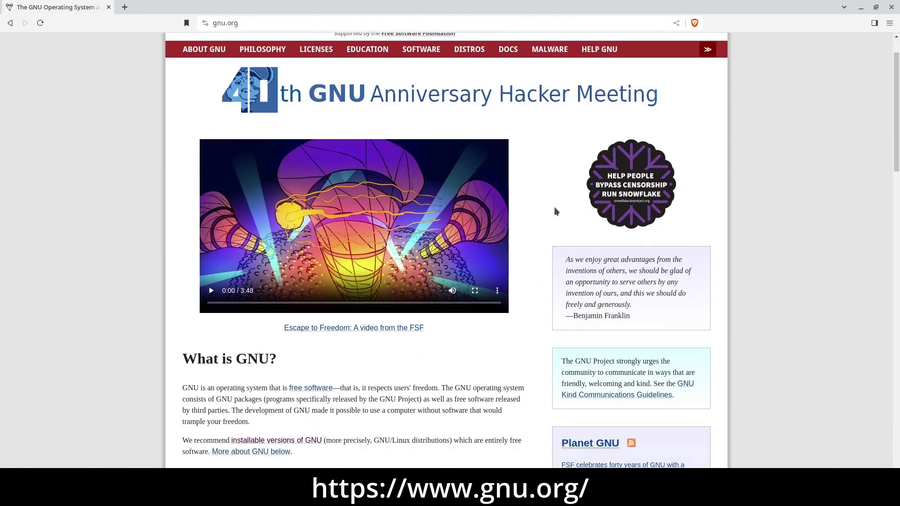
Scroll gnu.org and view the Guix, then Hyperbola, screenshots in the distro gallery.
scroll("down", 3)
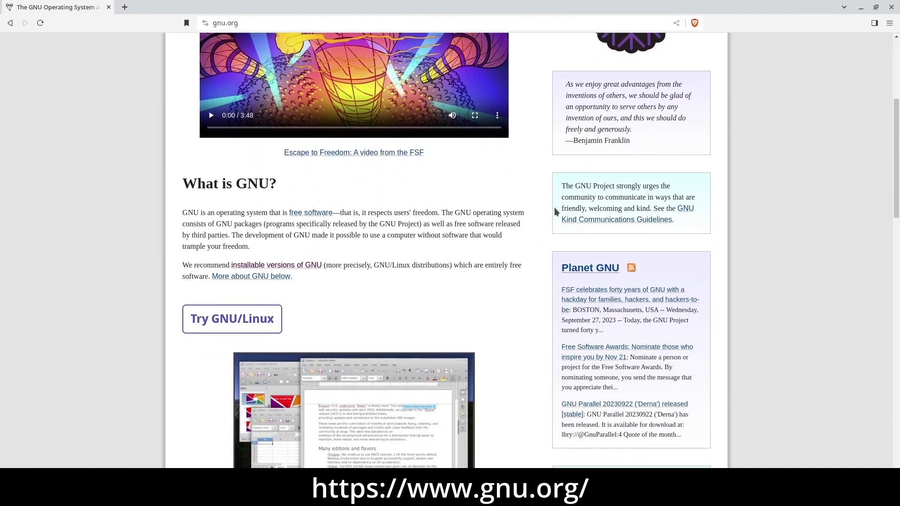
scroll("down", 3)
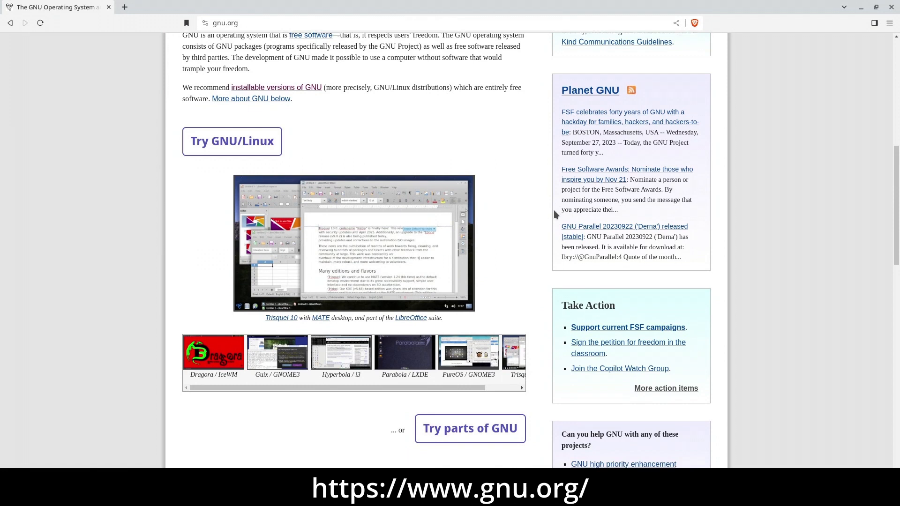
left_click(277, 352)
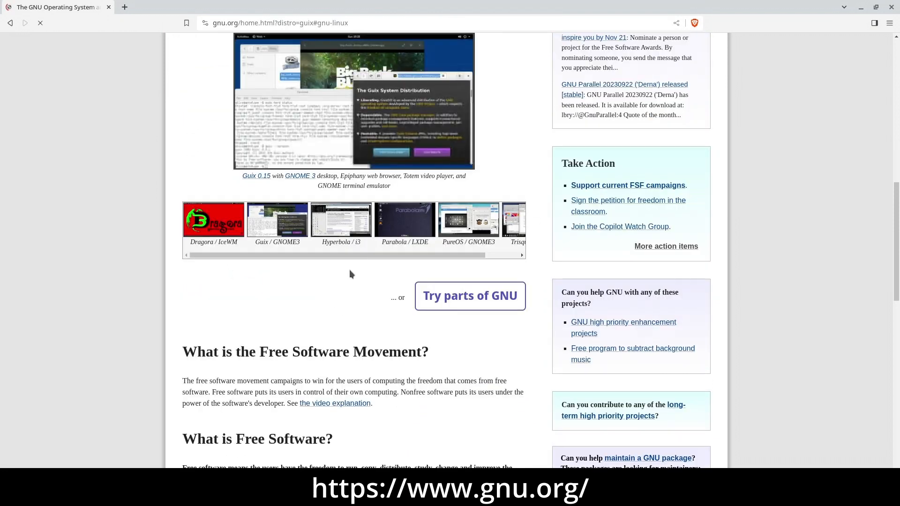
left_click(341, 220)
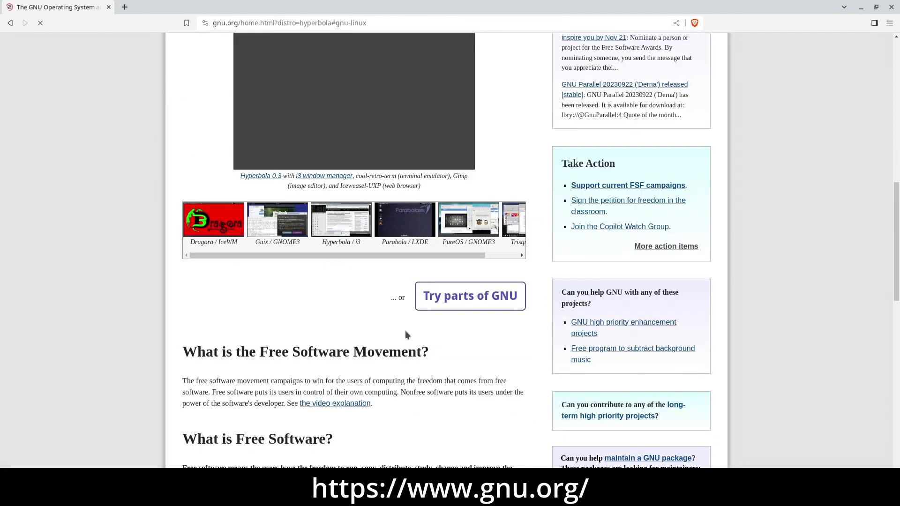
scroll("down", 3)
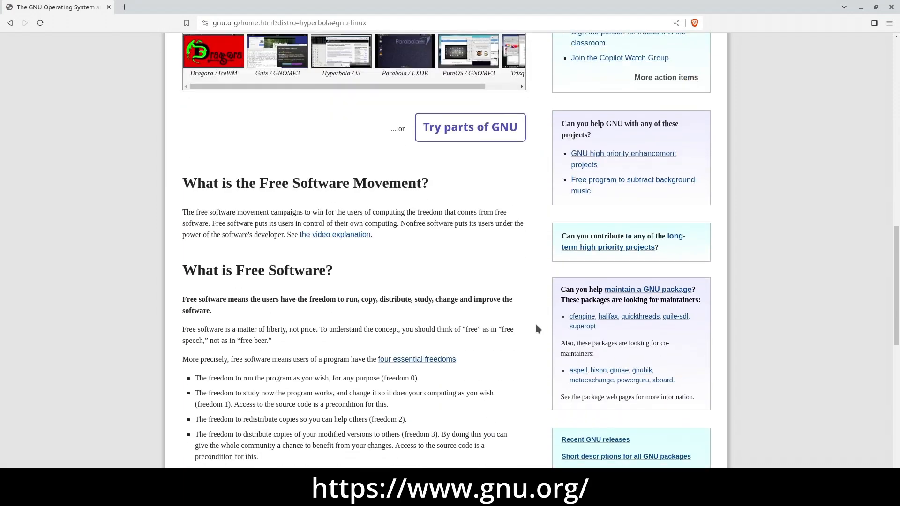
scroll("down", 3)
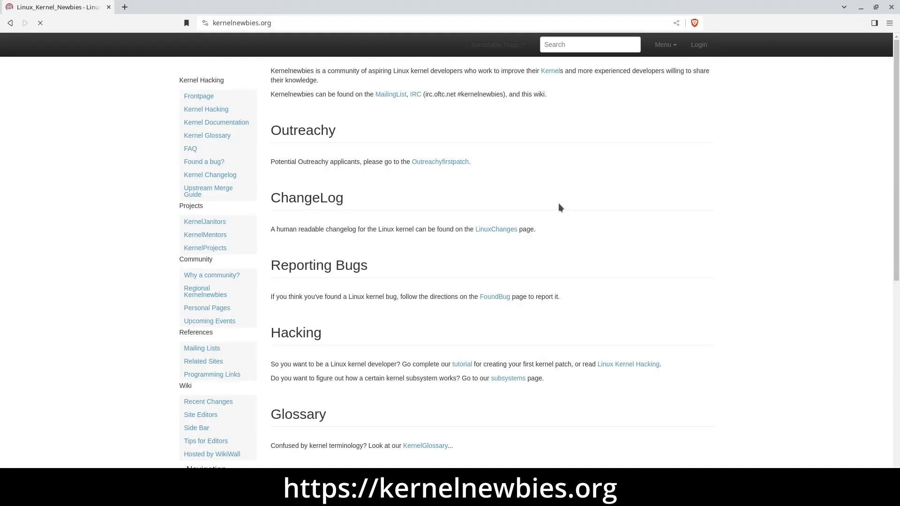
Scroll the KernelNewbies front page, open Documents, then the Kernel Glossary link.
scroll("down", 3)
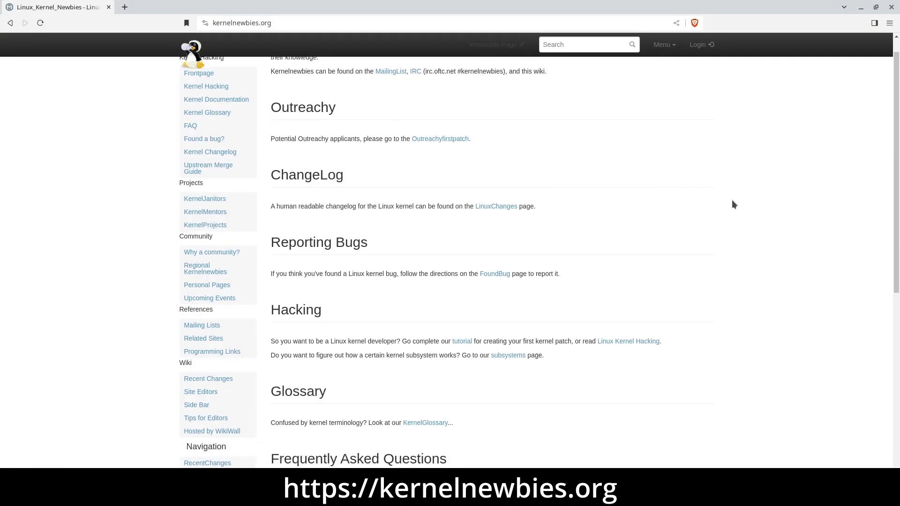
scroll("down", 3)
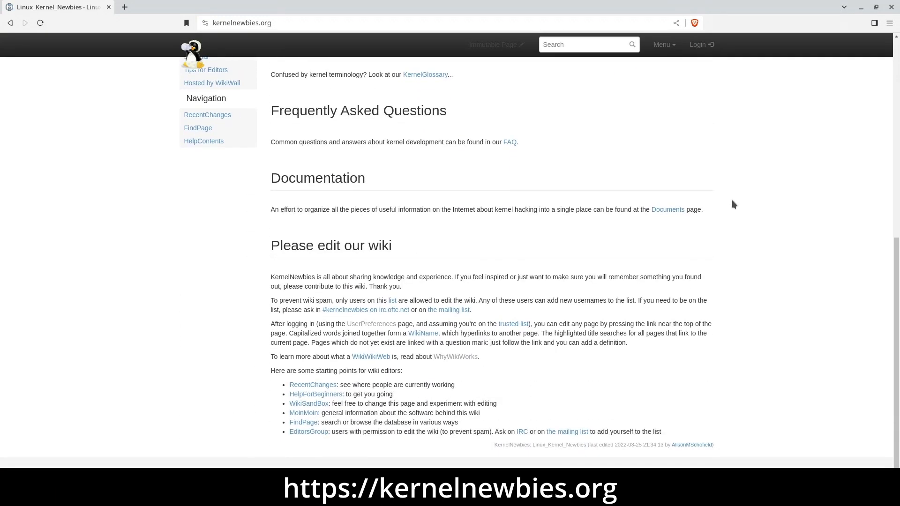
scroll("up", 3)
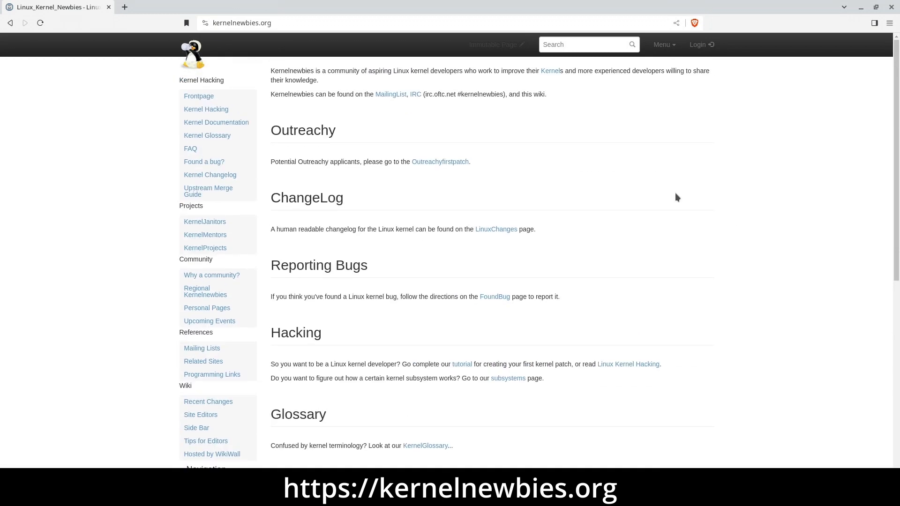
left_click(206, 135)
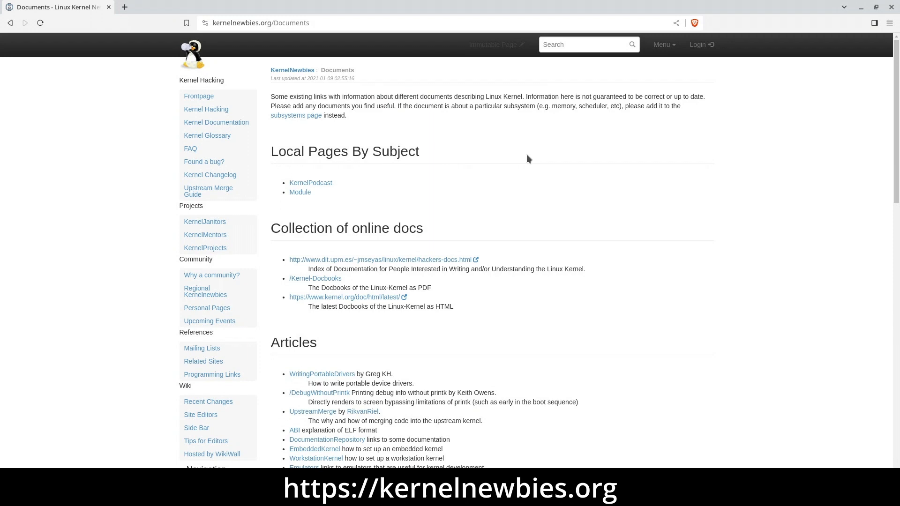
mouse_move(211, 138)
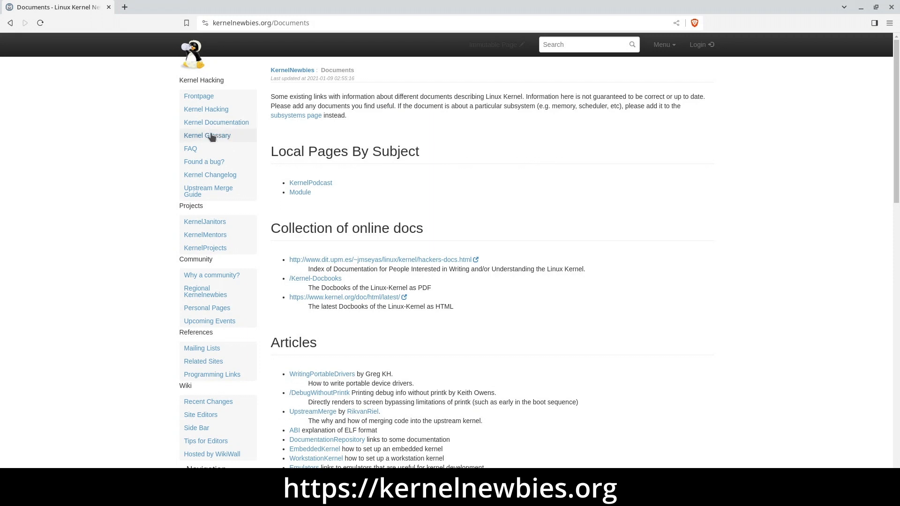
left_click(190, 148)
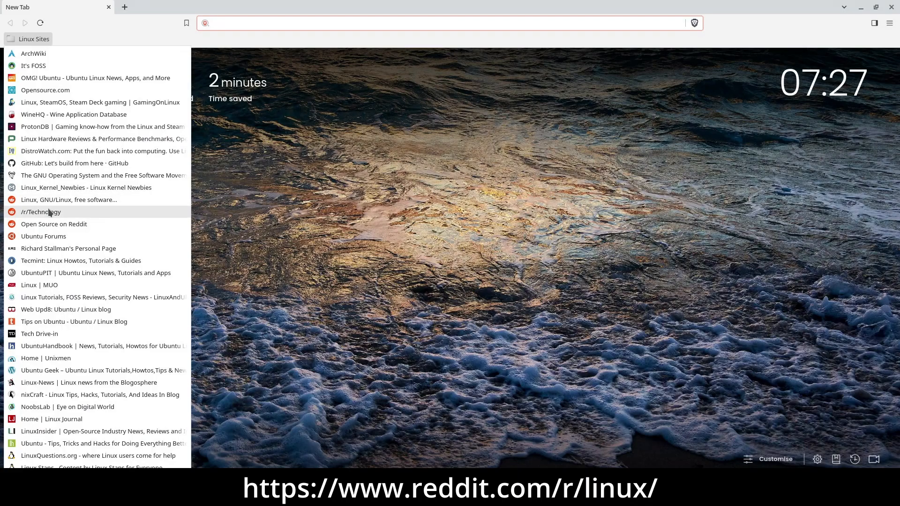
Open r/linux, glance at the r/technology tab, and return to r/linux.
left_click(67, 200)
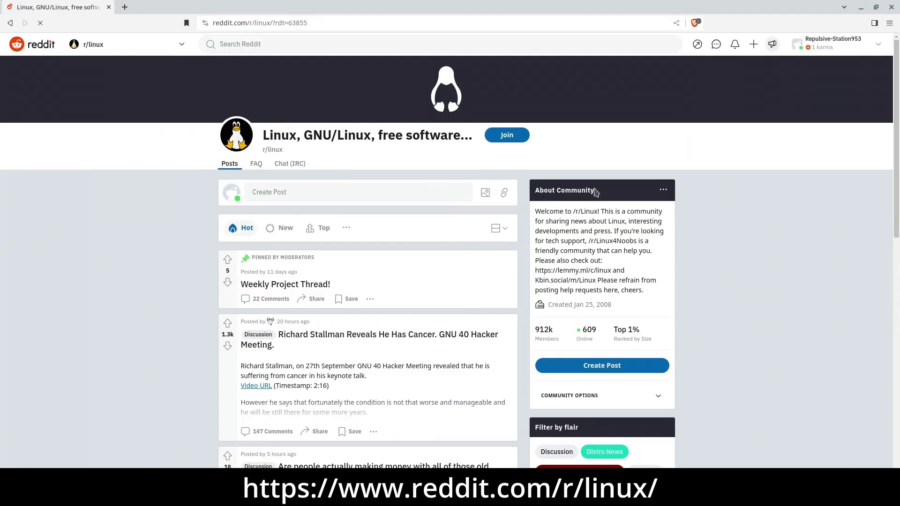
scroll("down", 3)
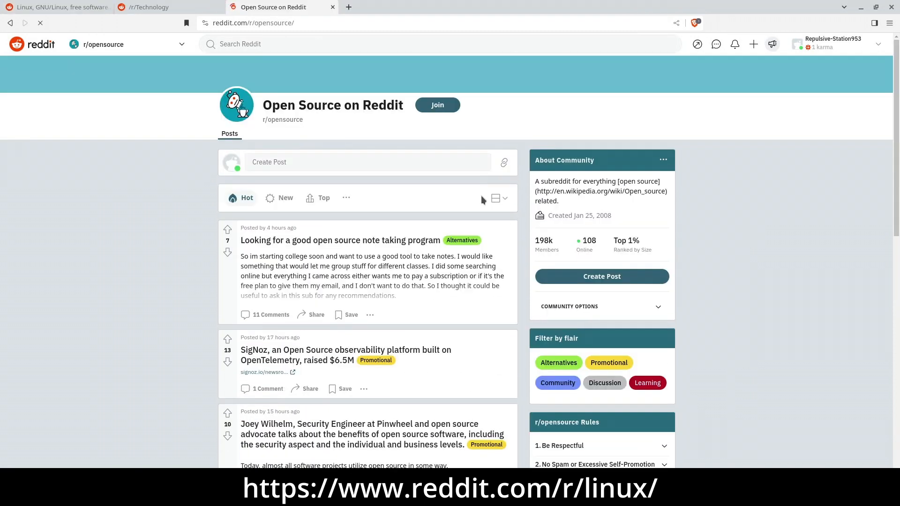
left_click(166, 7)
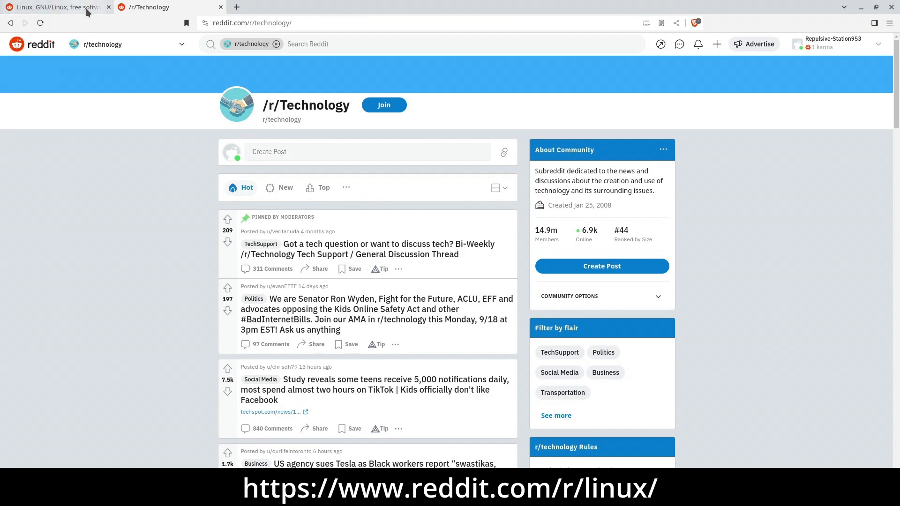
left_click(54, 7)
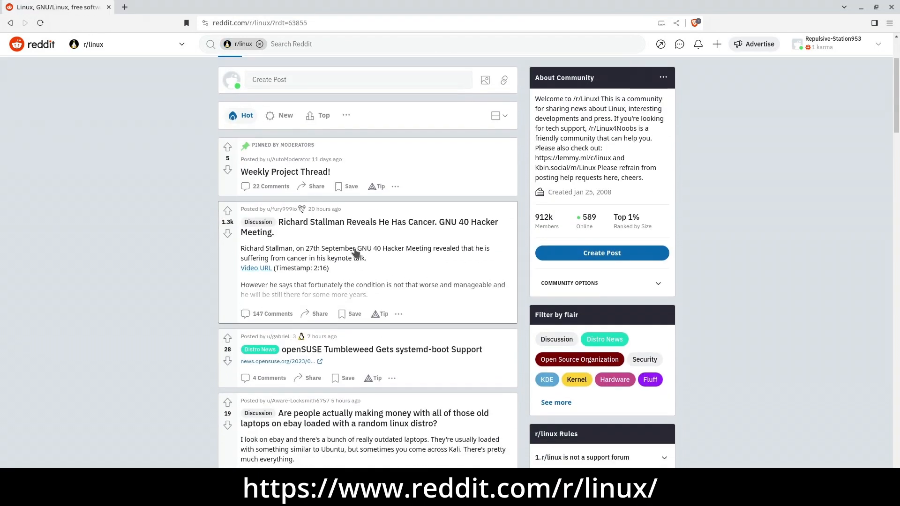
Read the cancer-announcement post and go back to the r/linux feed.
left_click(369, 227)
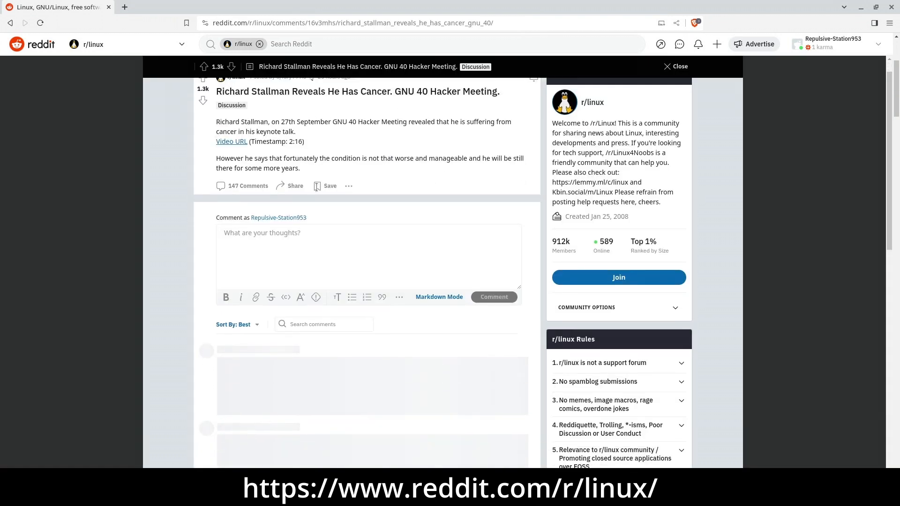
scroll("down", 3)
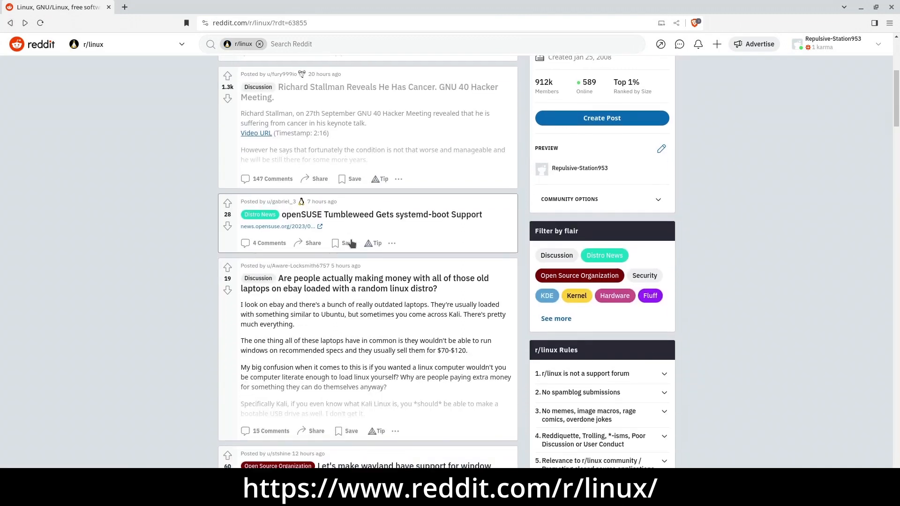
left_click(381, 215)
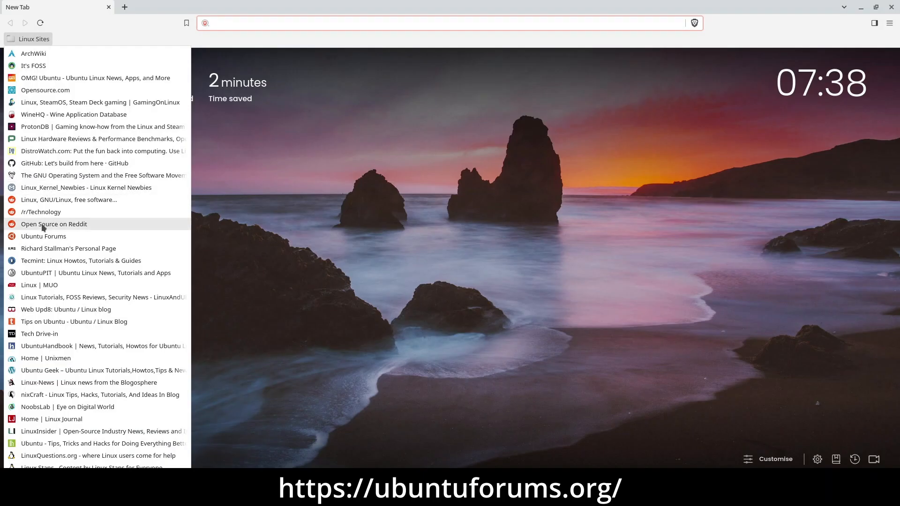
Open Ubuntu Forums, check the Forum Community and Ubuntu Community menus, and open New to Ubuntu.
left_click(43, 236)
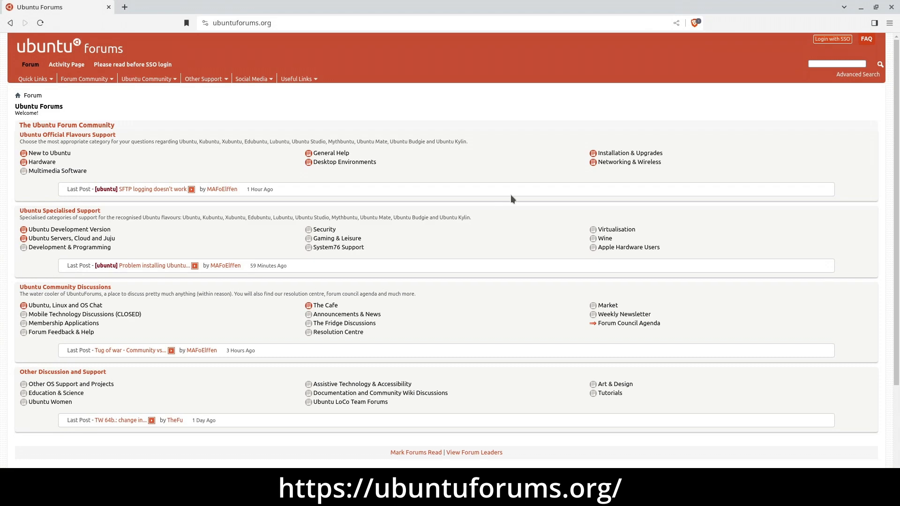
scroll("down", 3)
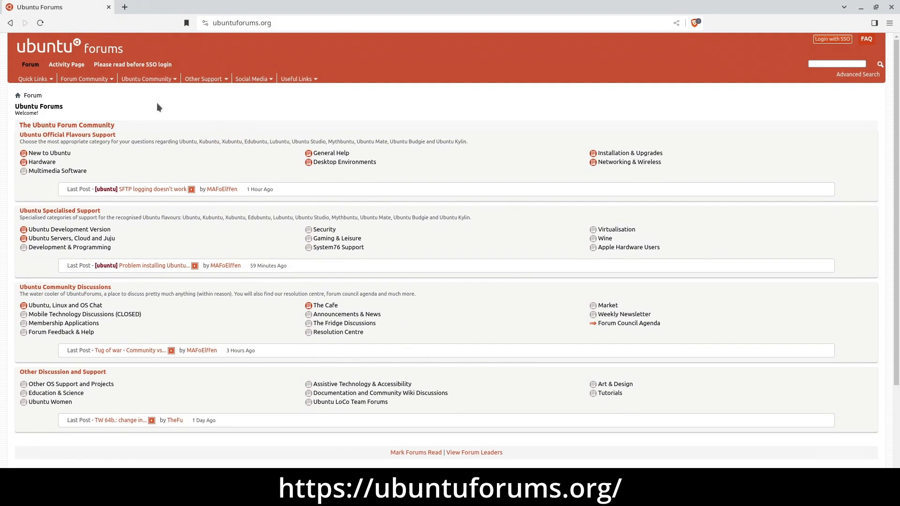
left_click(84, 79)
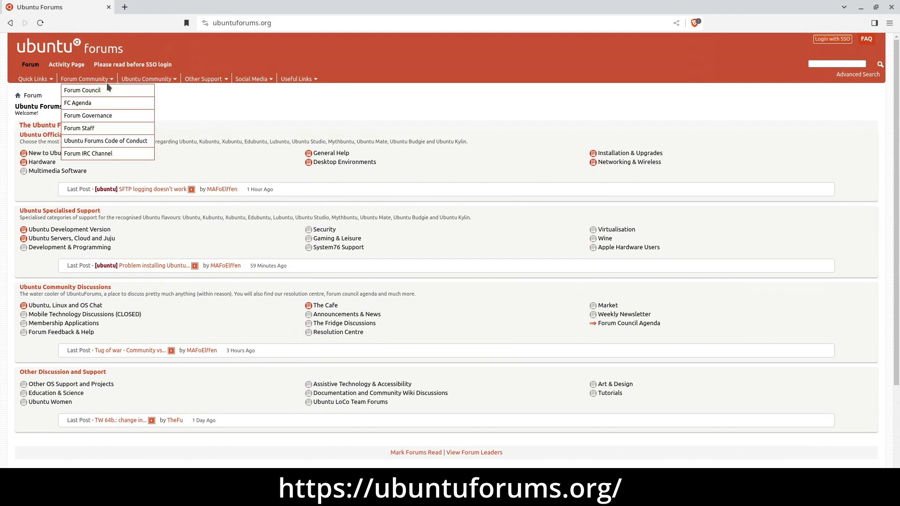
left_click(146, 79)
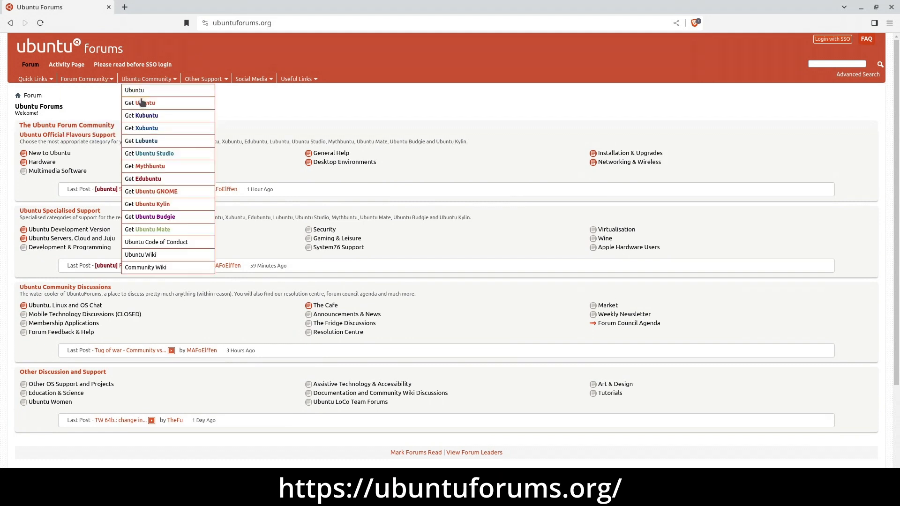
mouse_move(149, 154)
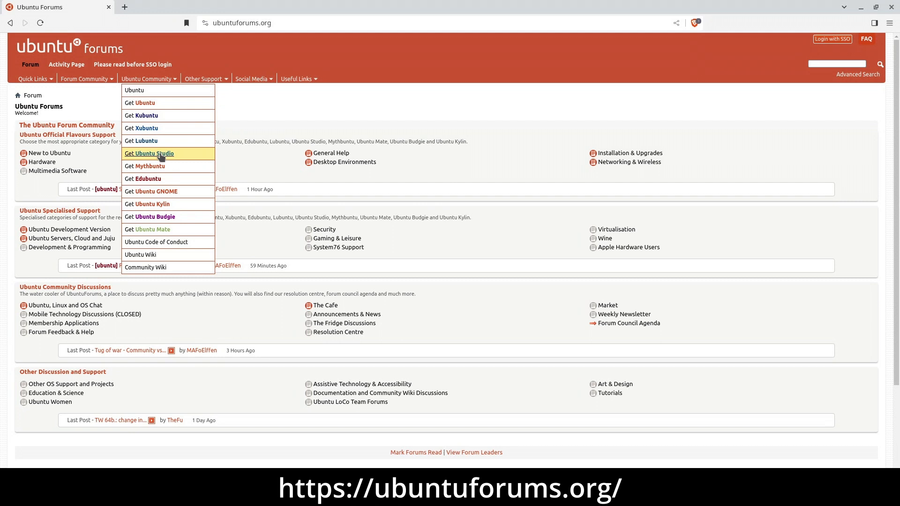
mouse_move(164, 204)
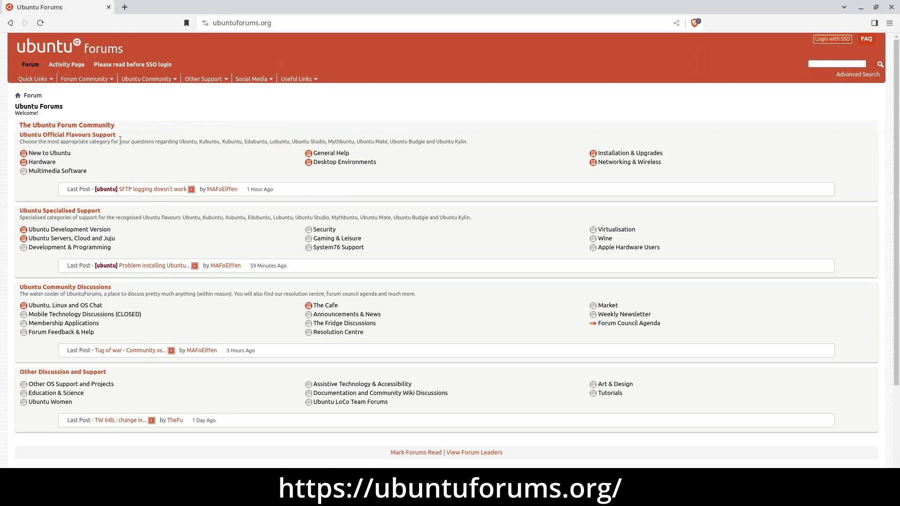
left_click(49, 153)
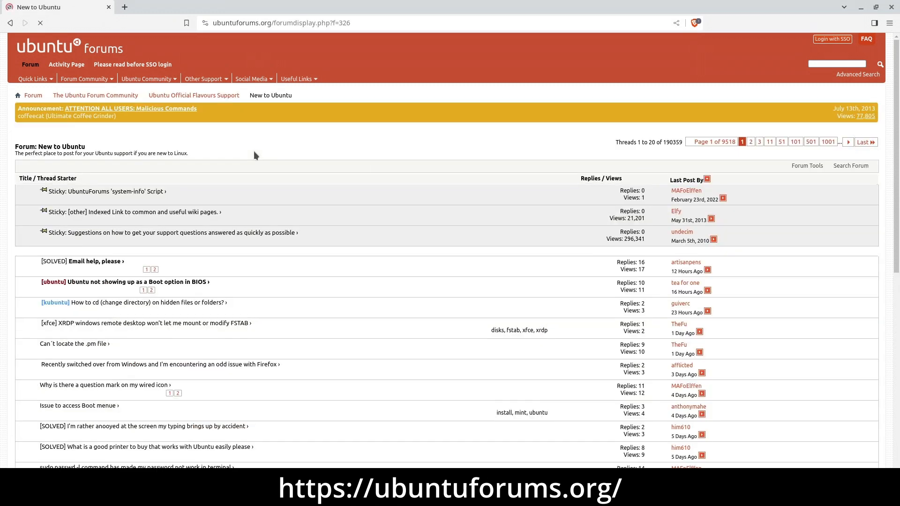
scroll("down", 3)
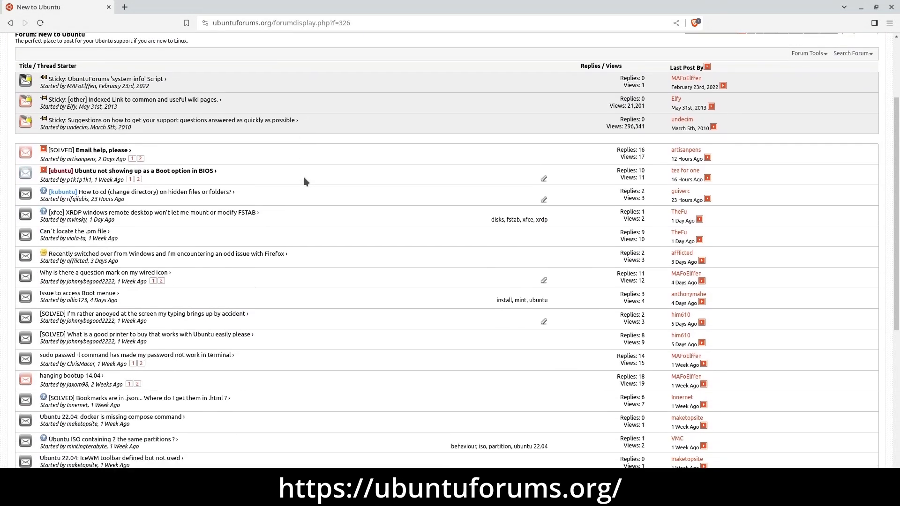
left_click(124, 7)
type("stallman.org")
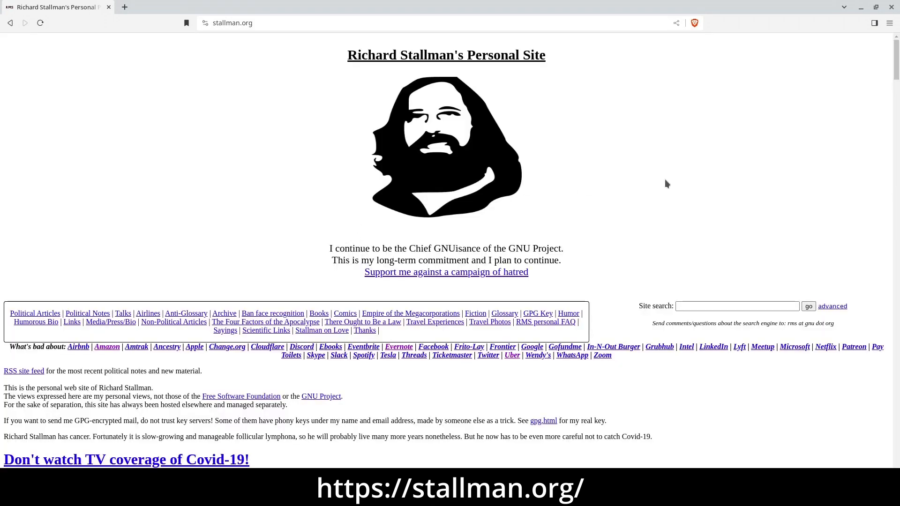
Scroll through the stallman.org homepage down to the What's bad about list.
scroll("down", 3)
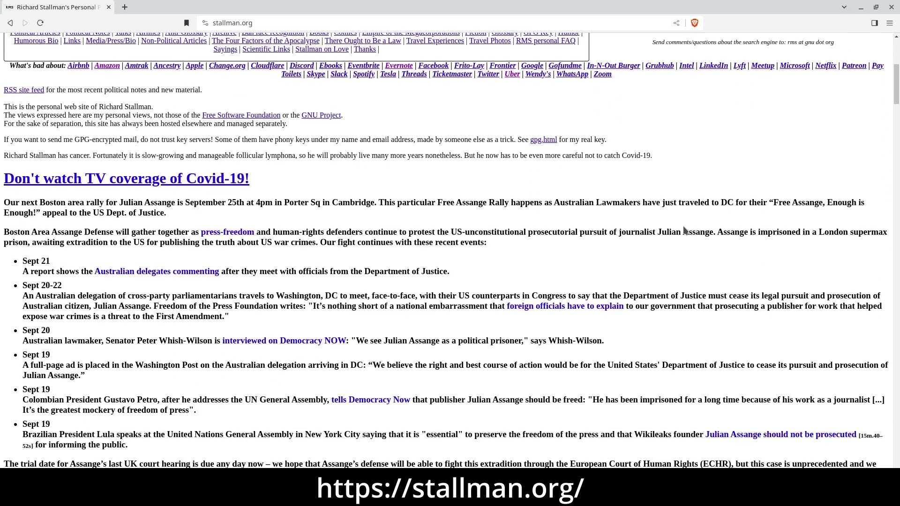
scroll("down", 3)
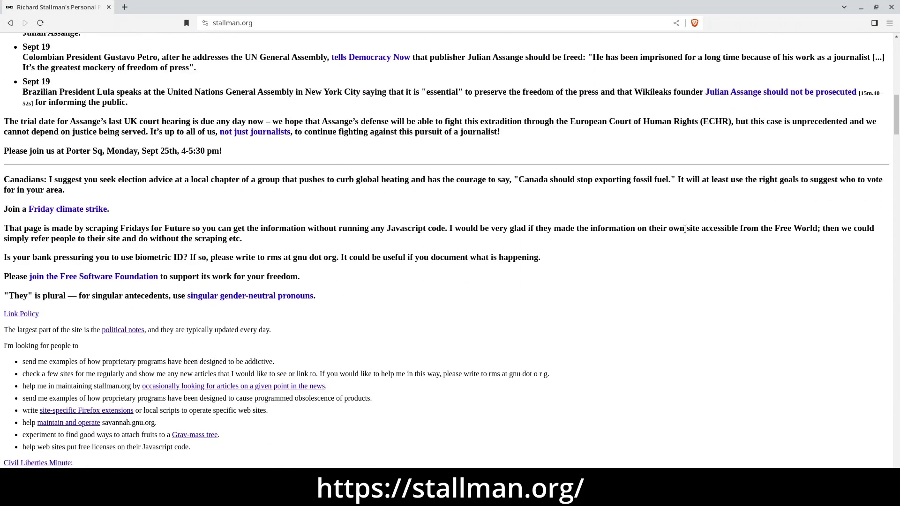
scroll("down", 3)
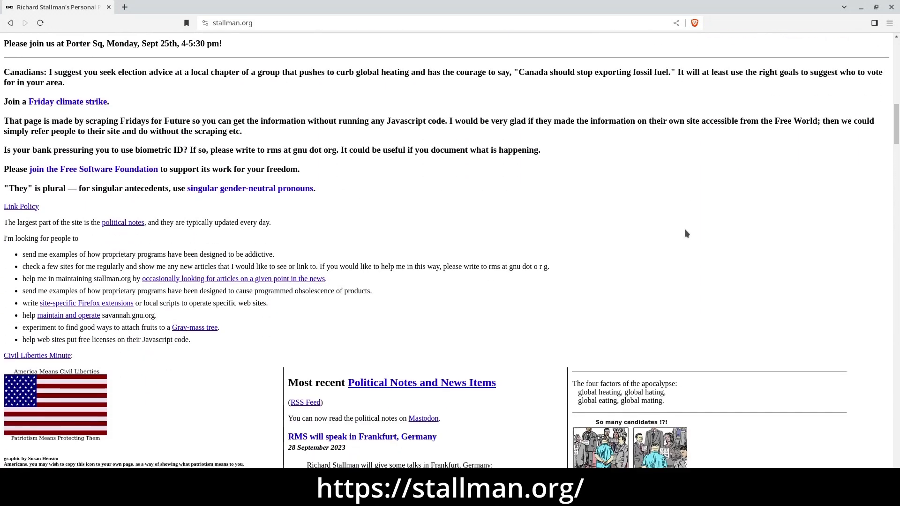
scroll("down", 3)
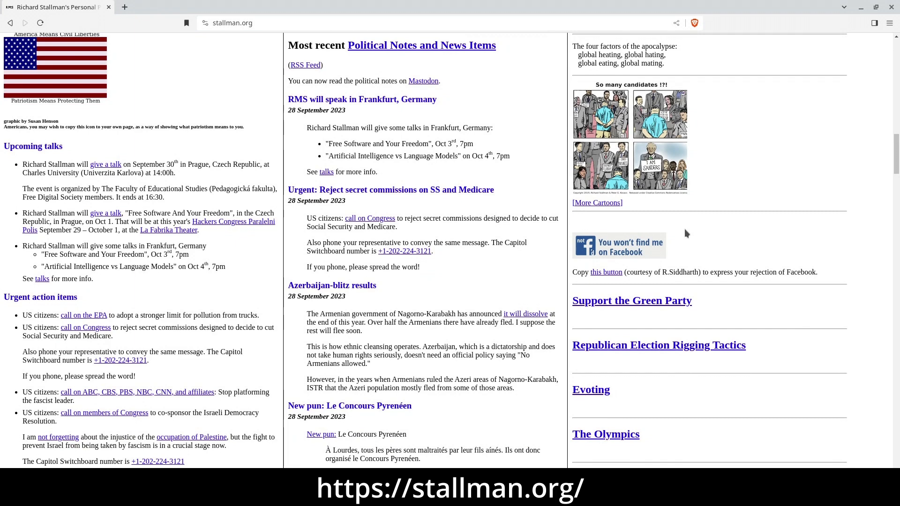
scroll("down", 3)
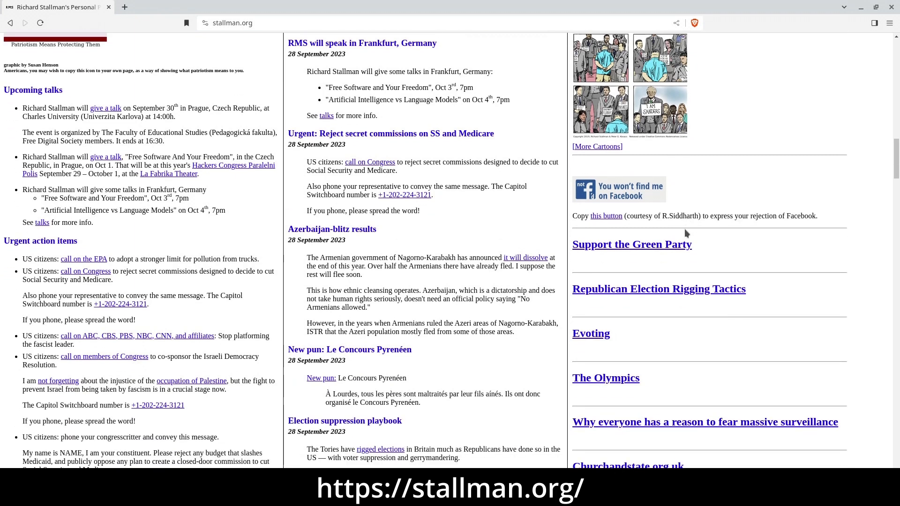
scroll("down", 3)
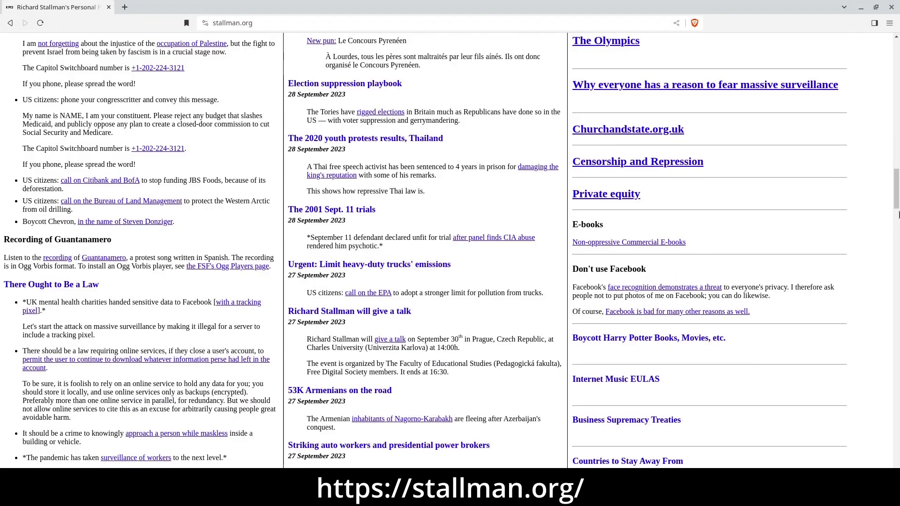
scroll("up", 3)
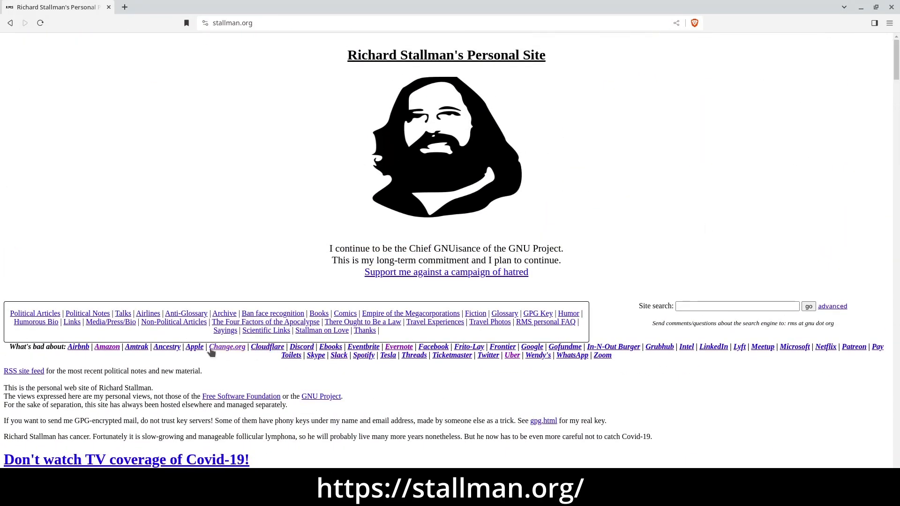
View the reasons not to buy from Amazon page, then return and open the Evernote page.
left_click(227, 347)
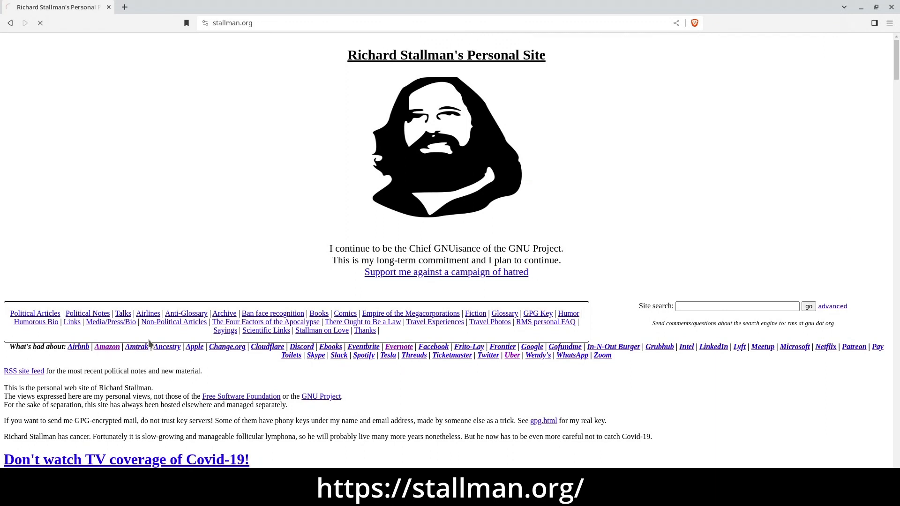
left_click(106, 347)
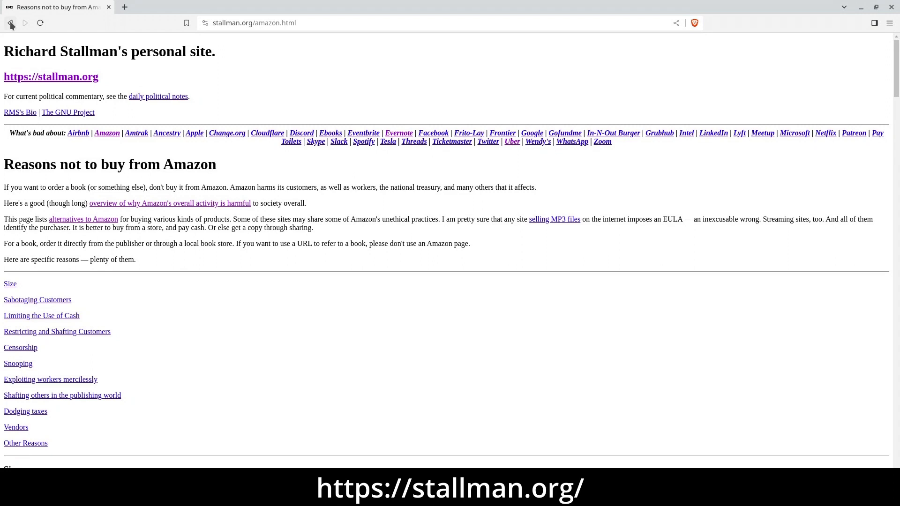
left_click(10, 23)
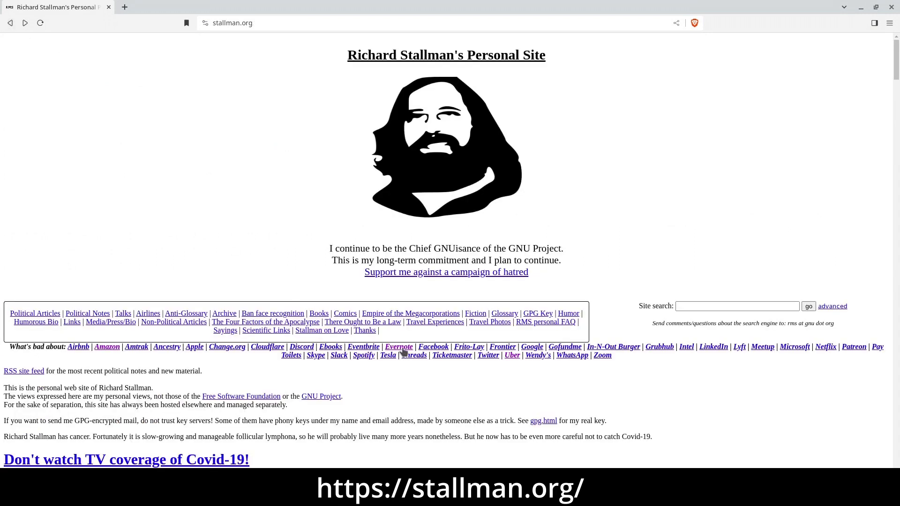
left_click(398, 347)
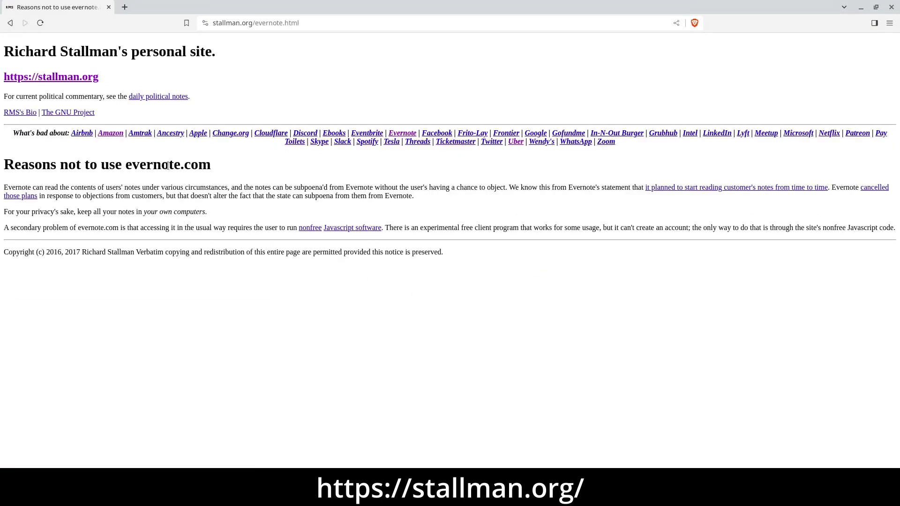